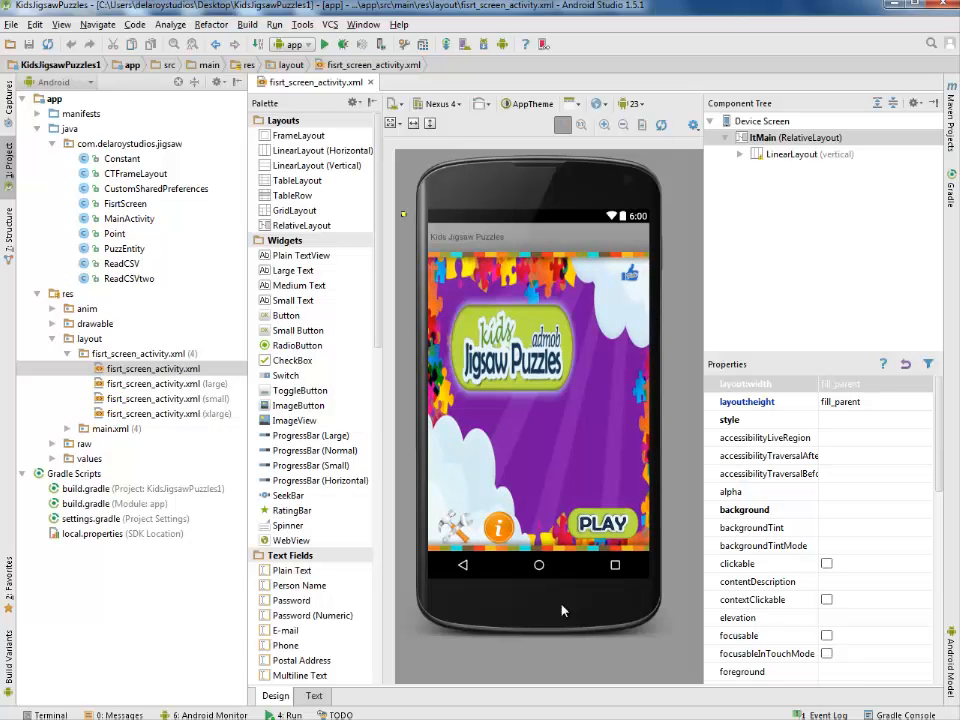
pyautogui.moveTo(617, 380)
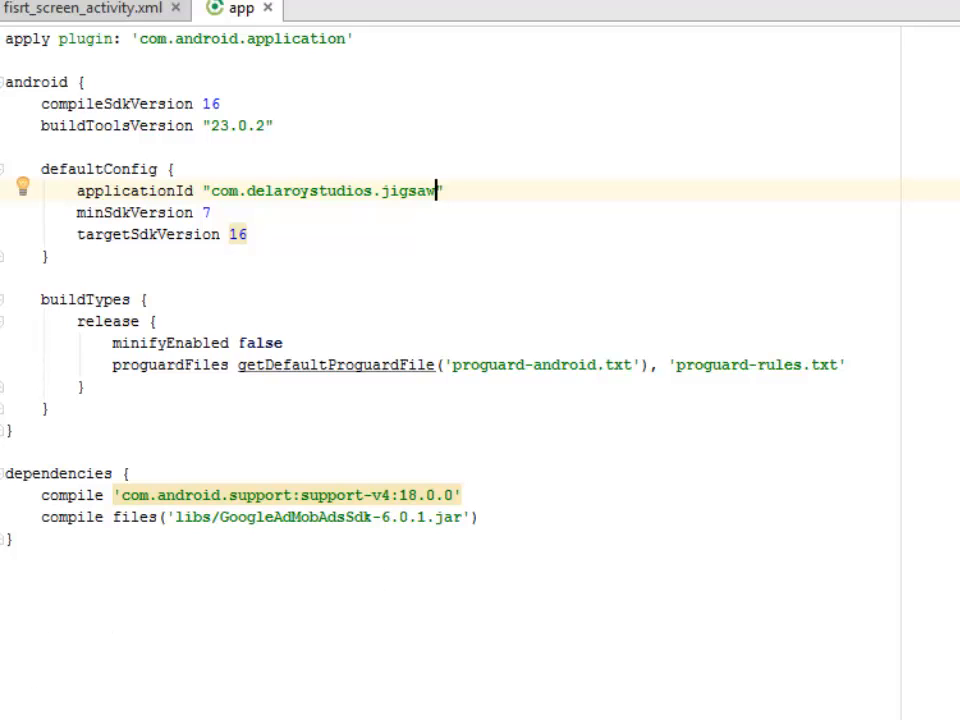
# Open the project build.gradle with jcenter repositories and the Gradle 1.5.0 classpath
pyautogui.click(380, 8)
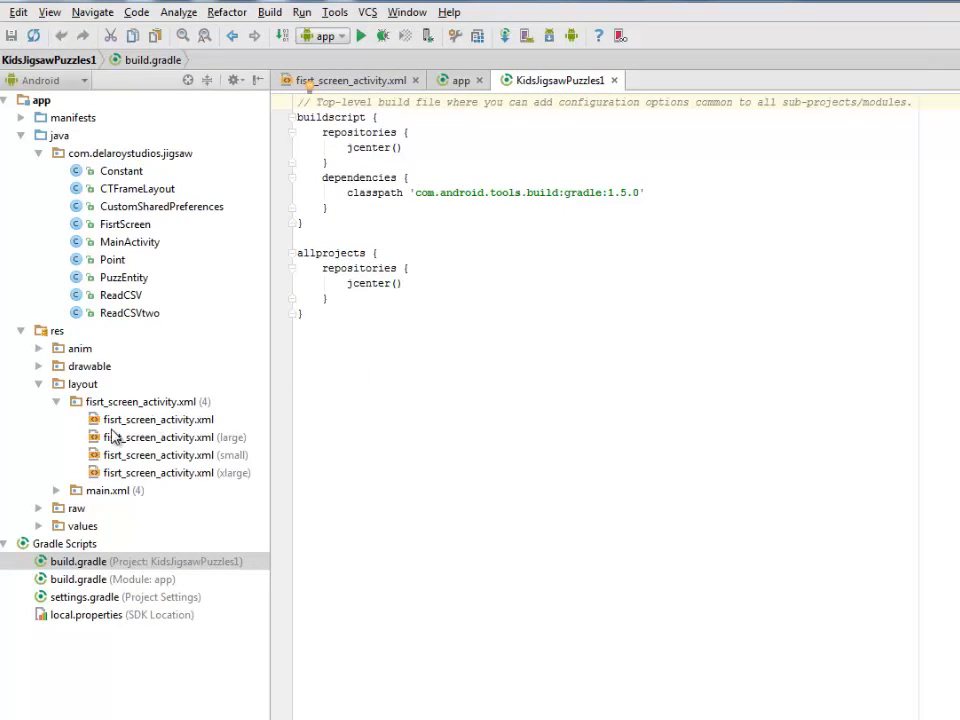
pyautogui.click(140, 419)
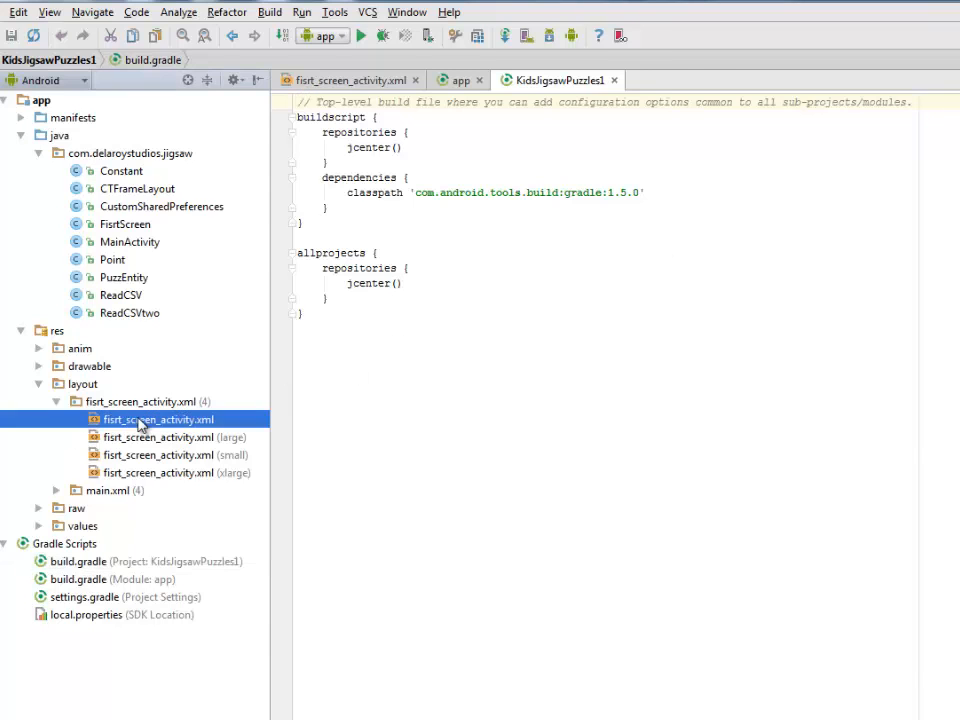
# Open fisrt_screen_activity.xml and highlight LinearLayout, vertical orientation and background_welcome
pyautogui.doubleClick(158, 419)
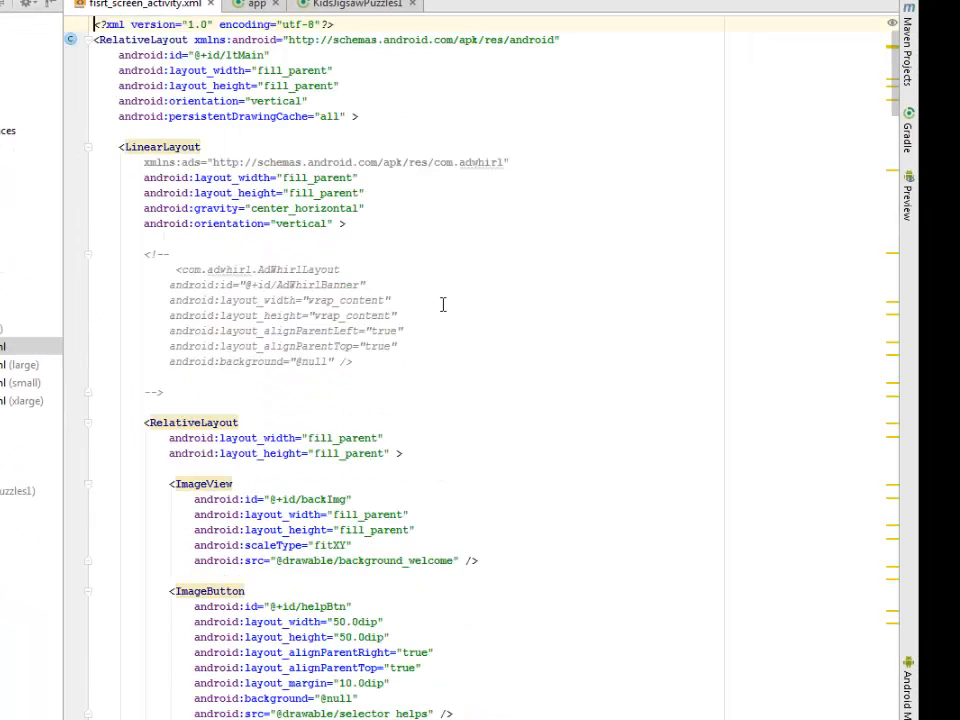
pyautogui.moveTo(205, 126)
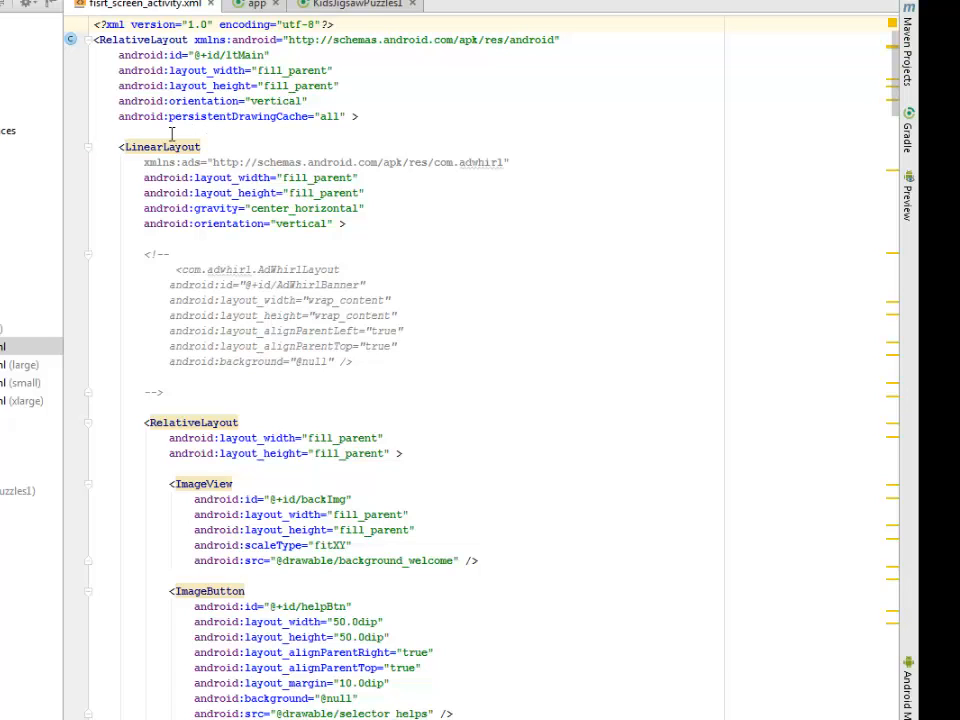
pyautogui.doubleClick(161, 147)
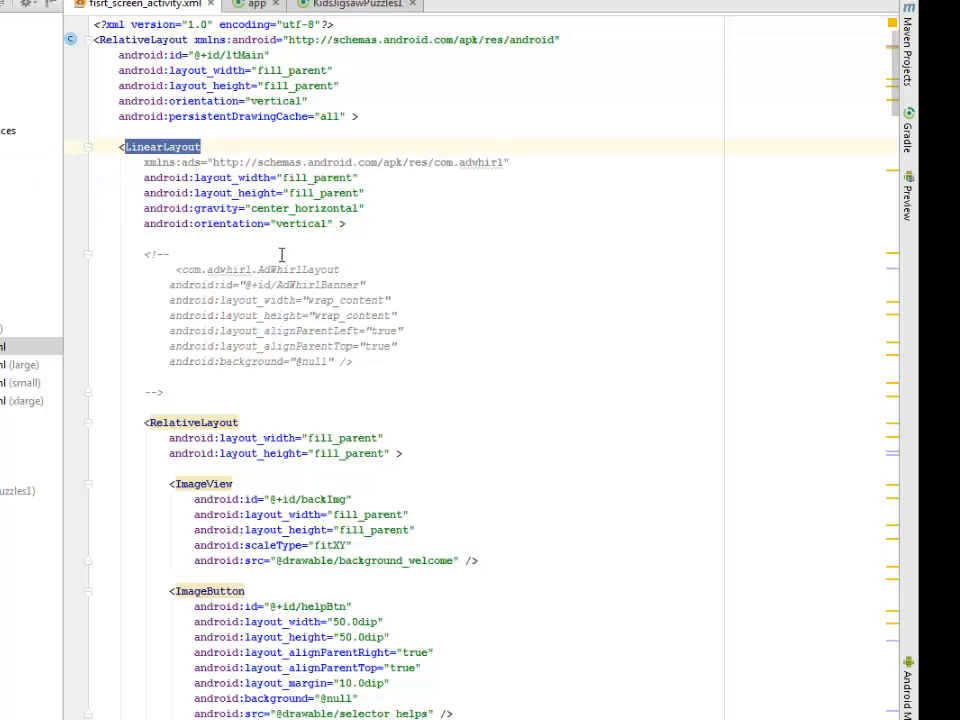
pyautogui.doubleClick(305, 208)
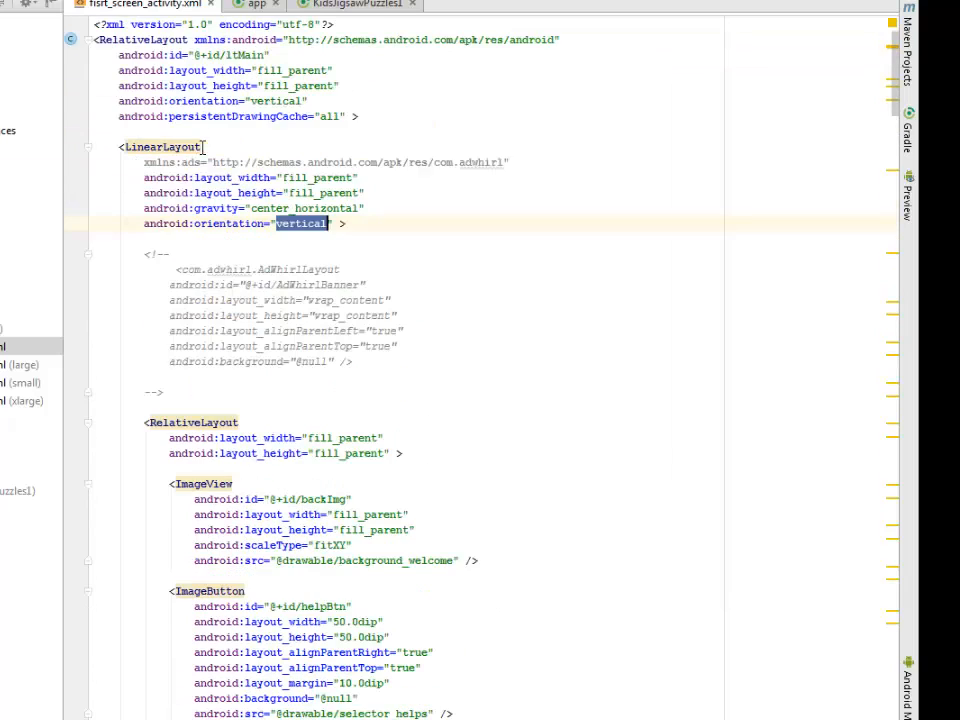
pyautogui.scroll(-3)
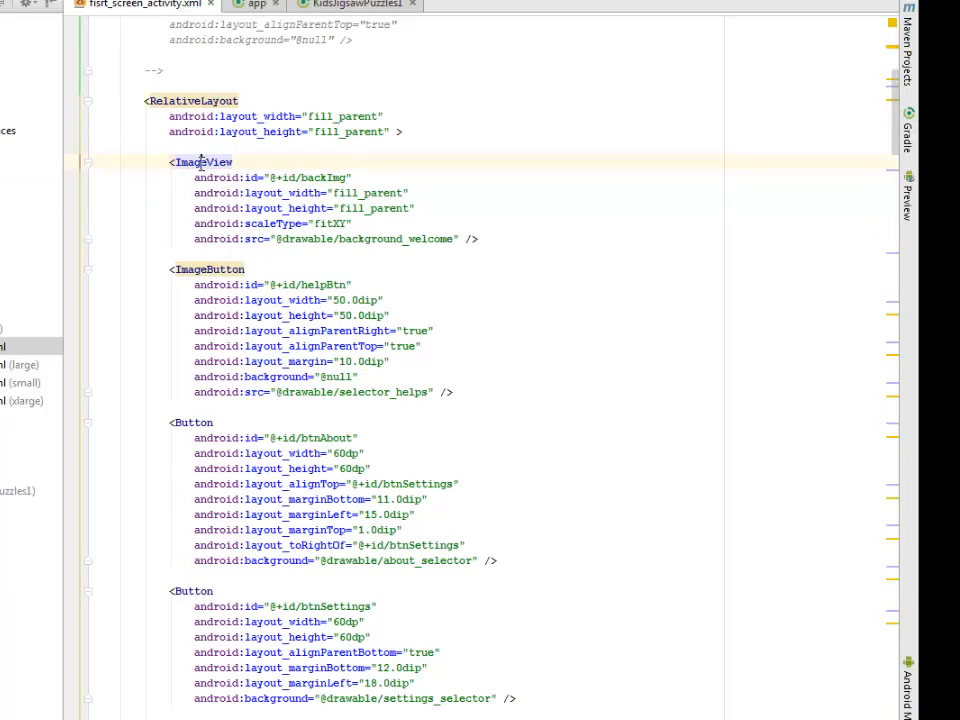
pyautogui.doubleClick(323, 177)
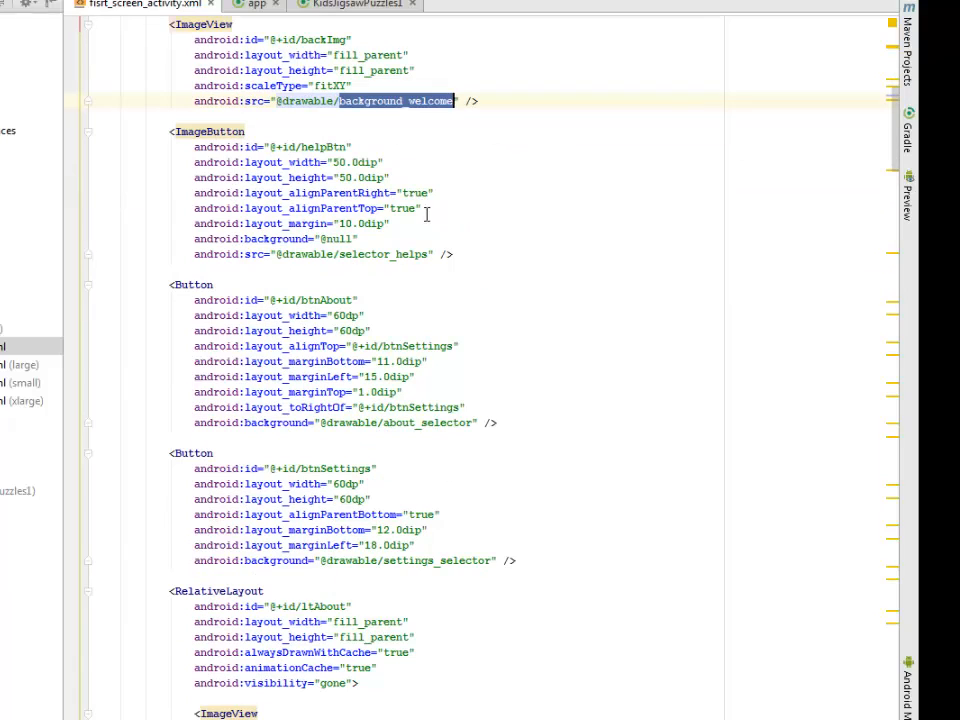
pyautogui.moveTo(317, 264)
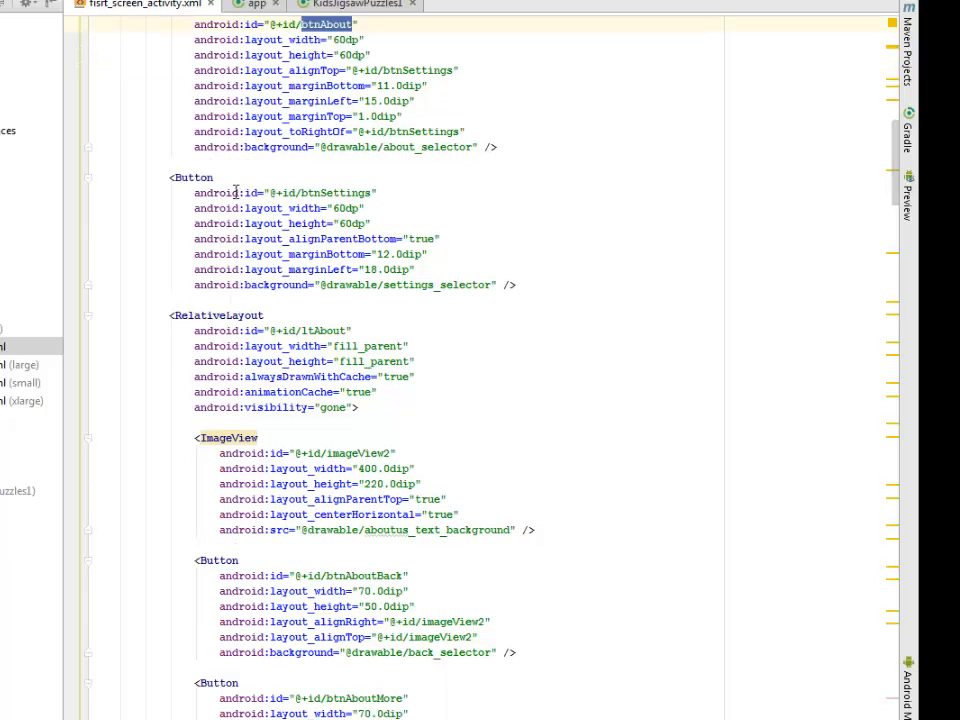
# Highlight the about panel id, btnAboutMore and layout_alignLeft in the layout XML
pyautogui.doubleClick(338, 192)
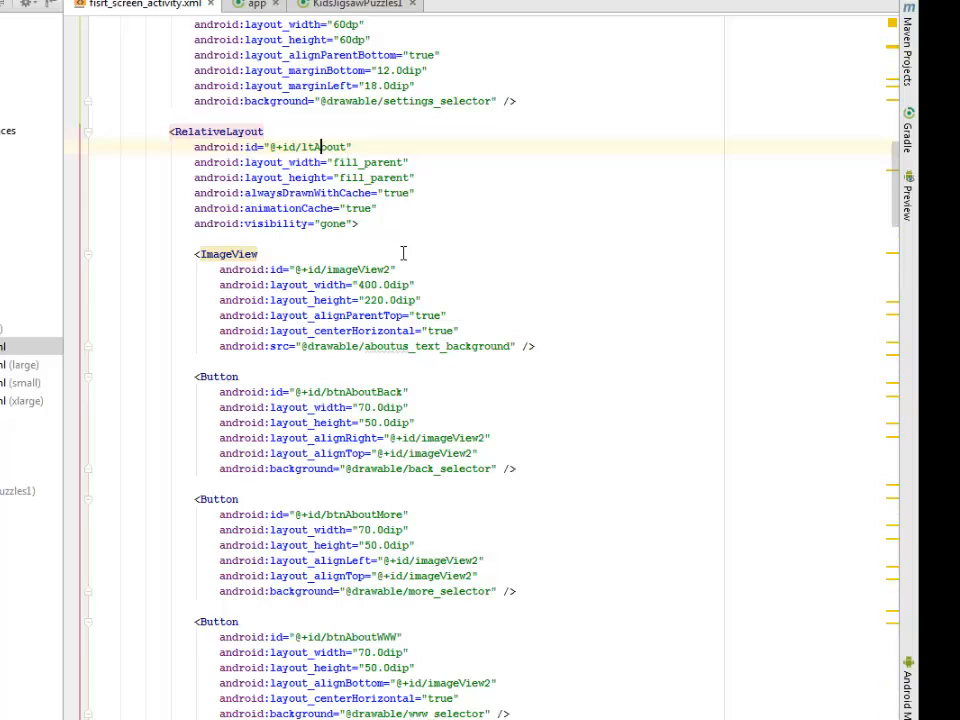
pyautogui.scroll(-3)
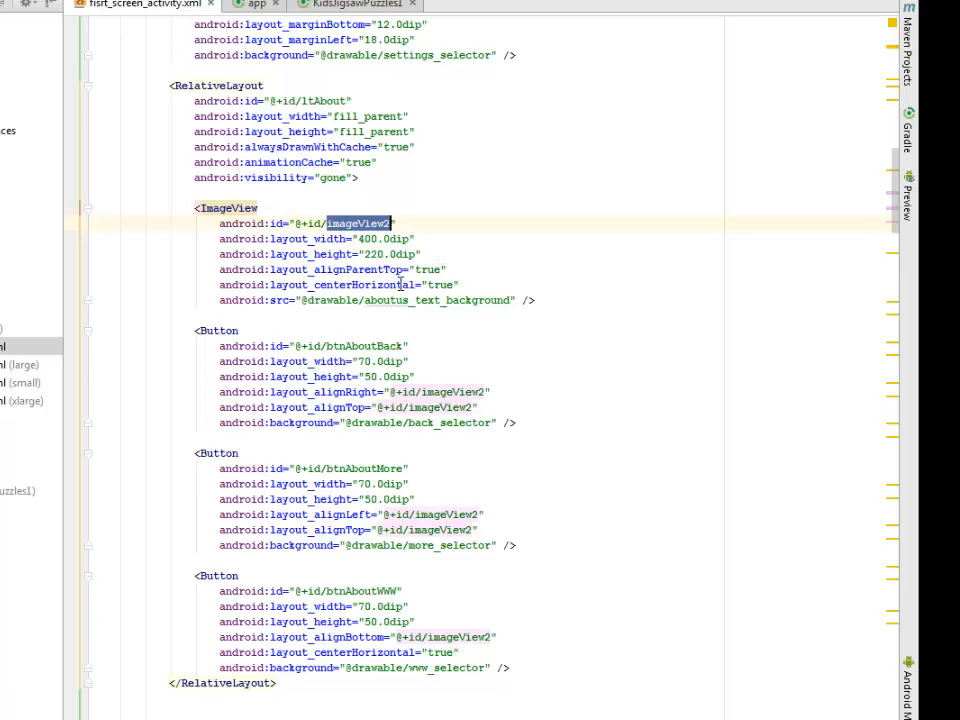
pyautogui.scroll(-3)
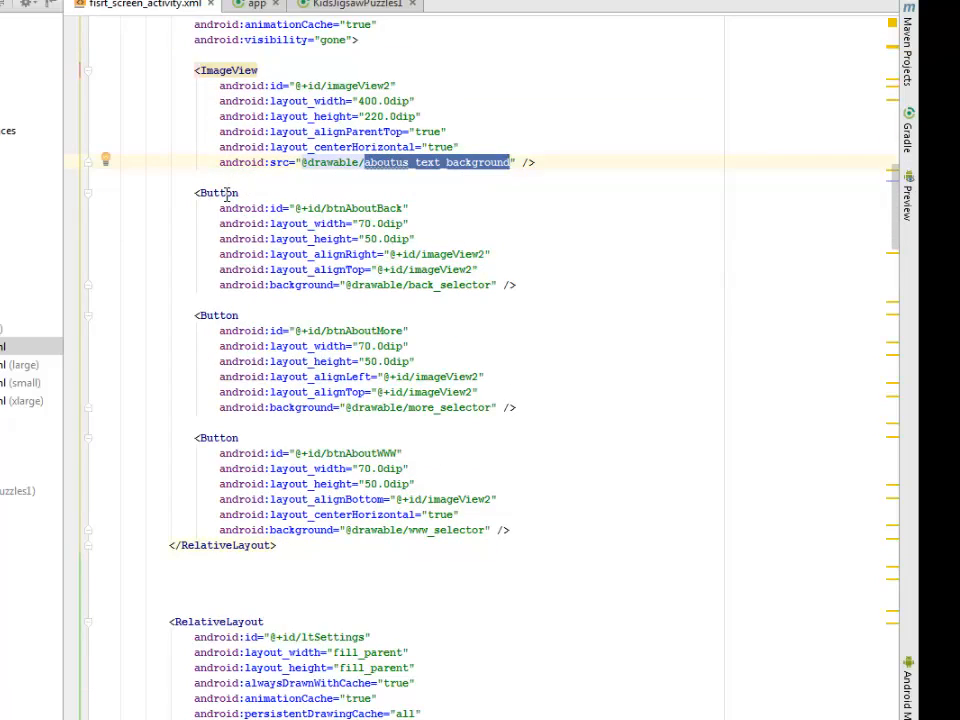
pyautogui.doubleClick(364, 208)
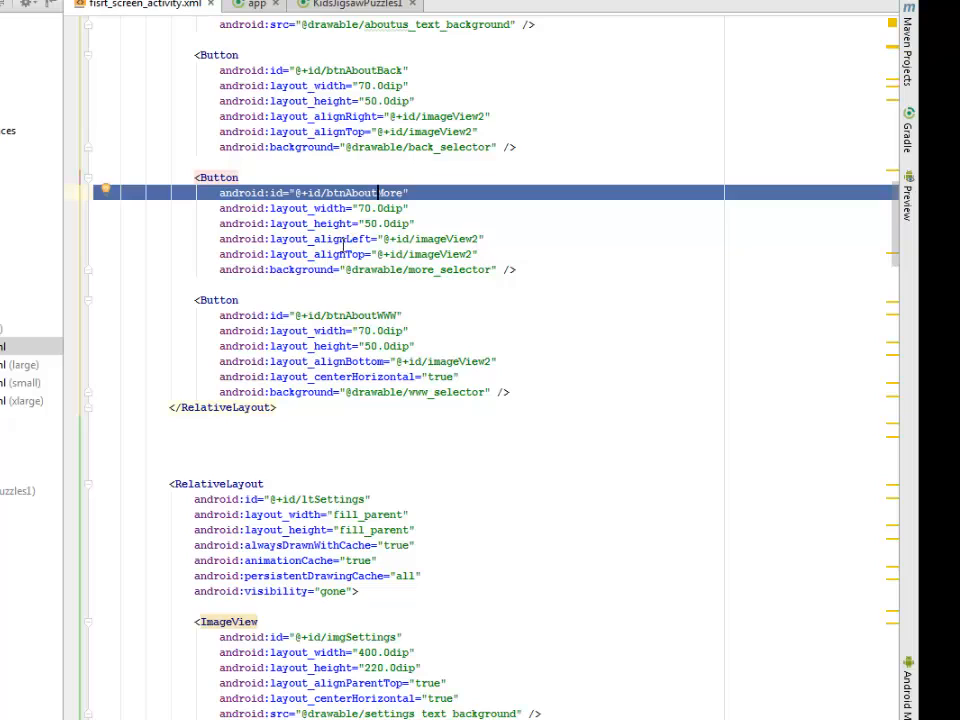
pyautogui.doubleClick(320, 238)
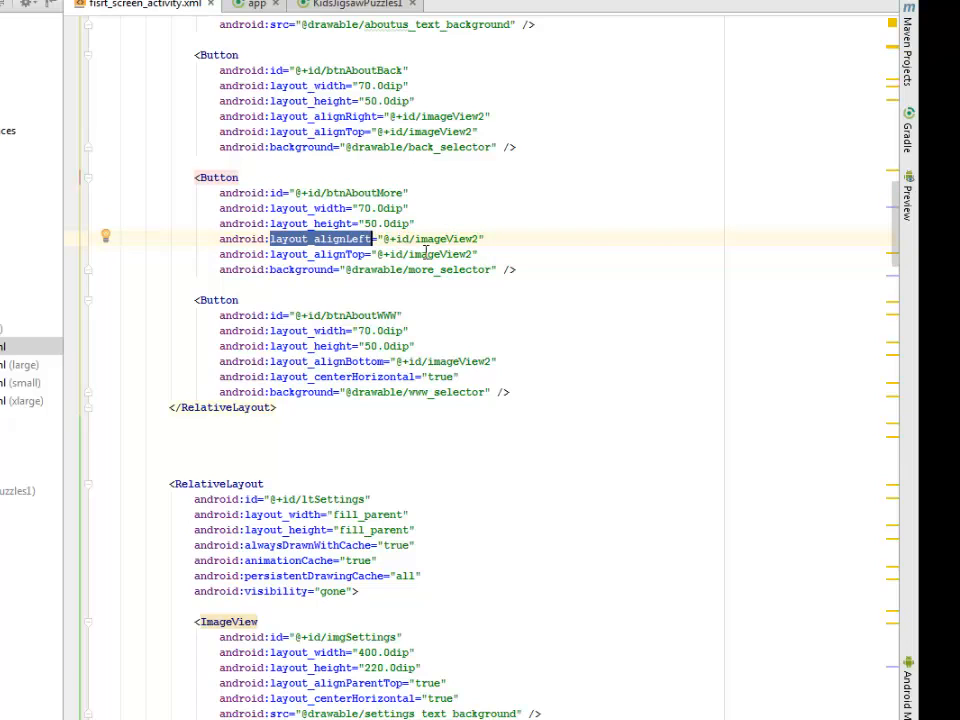
pyautogui.moveTo(533, 202)
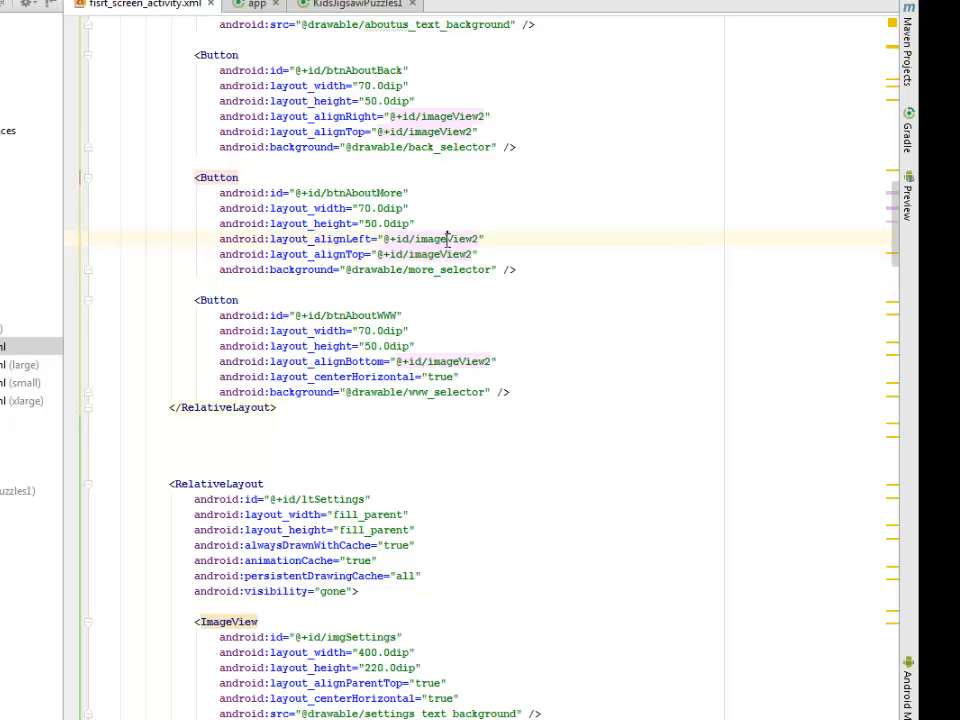
pyautogui.doubleClick(317, 254)
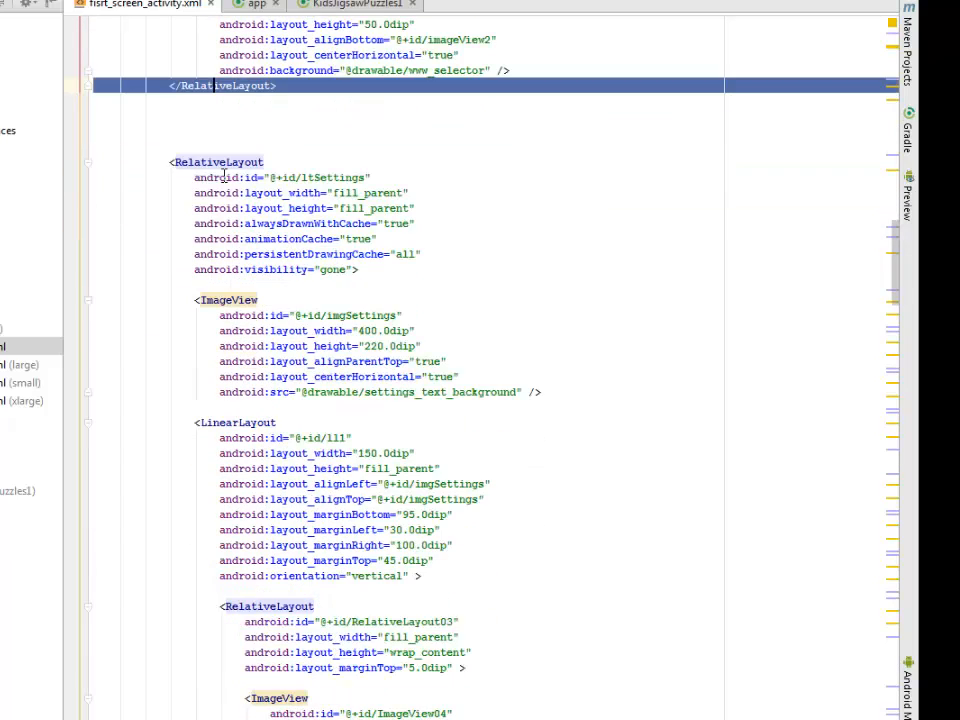
# Walk through ltSettings, highlighting ll1's orientation, RelativeLayout03, RelativeLayout02 and btn3
pyautogui.click(216, 162)
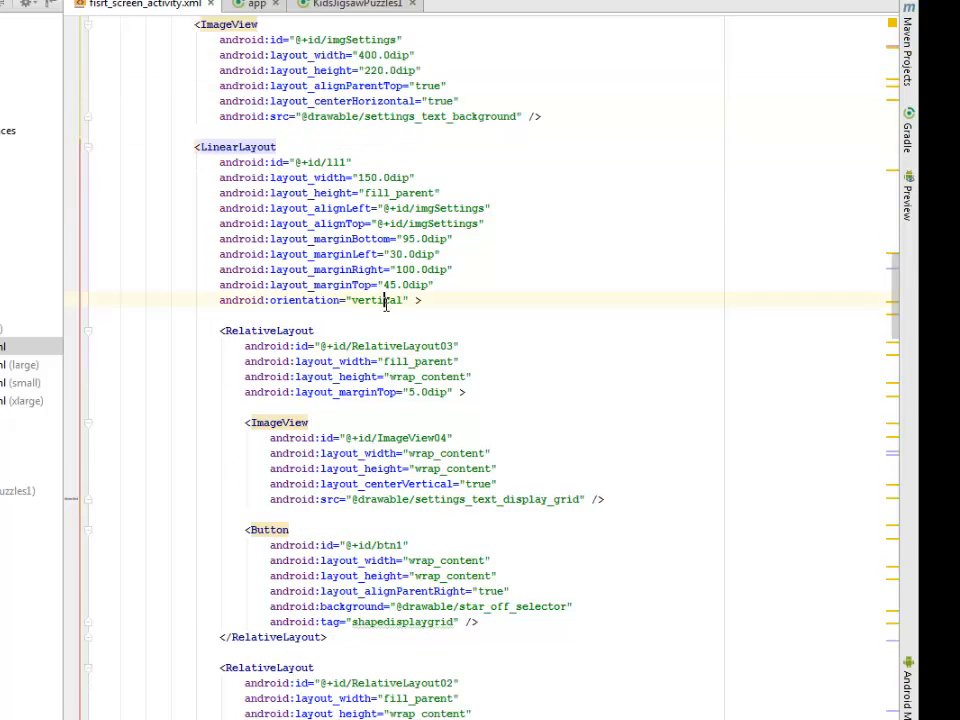
pyautogui.doubleClick(380, 300)
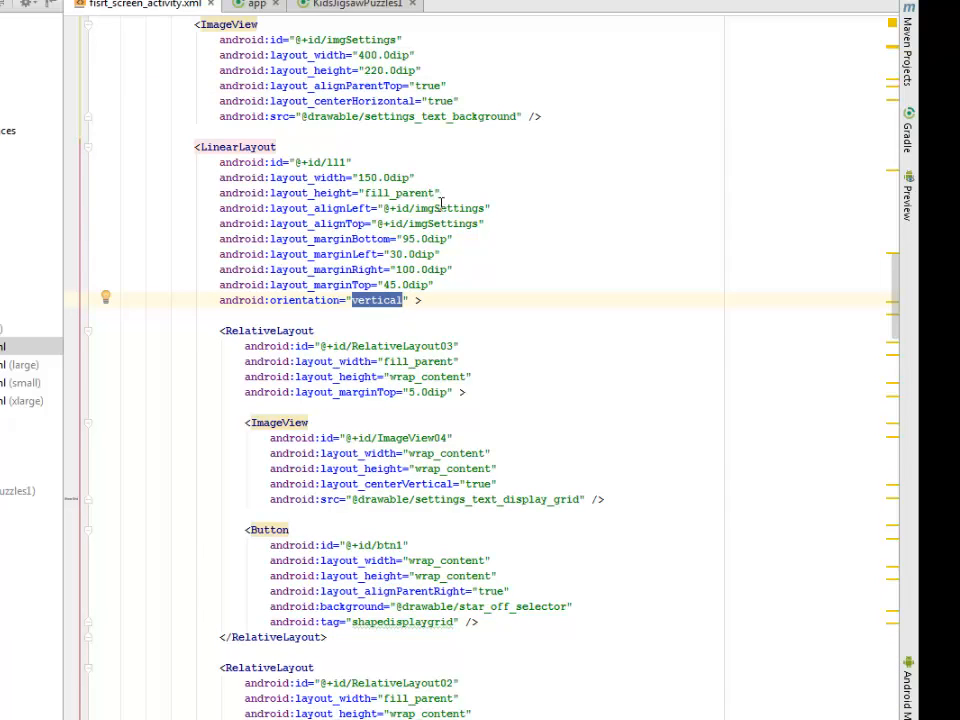
pyautogui.click(435, 223)
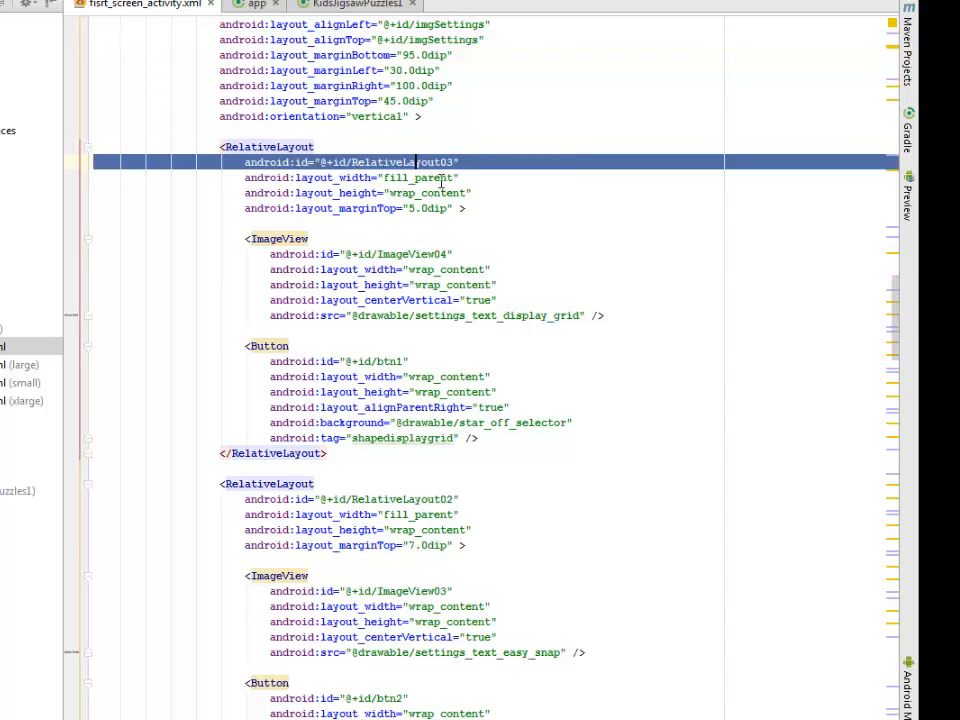
pyautogui.scroll(-3)
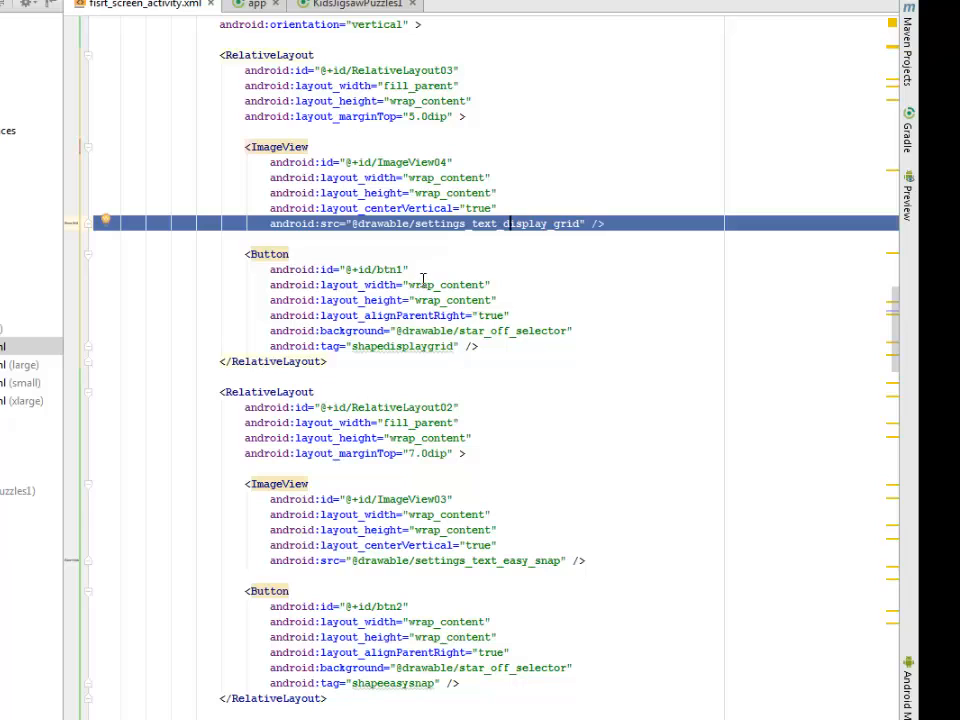
pyautogui.scroll(-3)
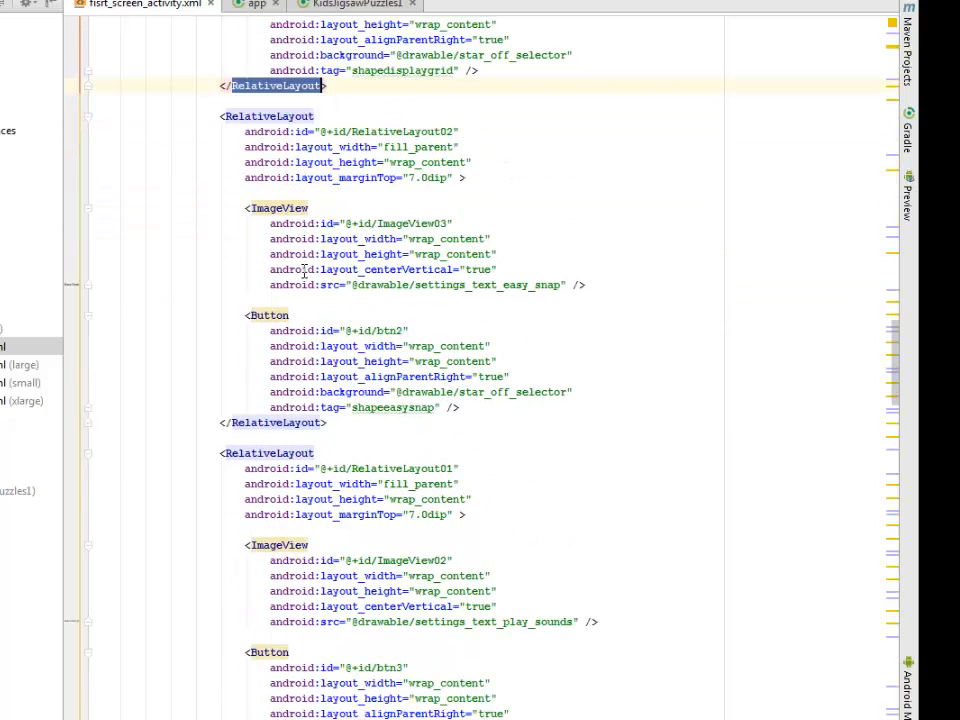
pyautogui.doubleClick(404, 131)
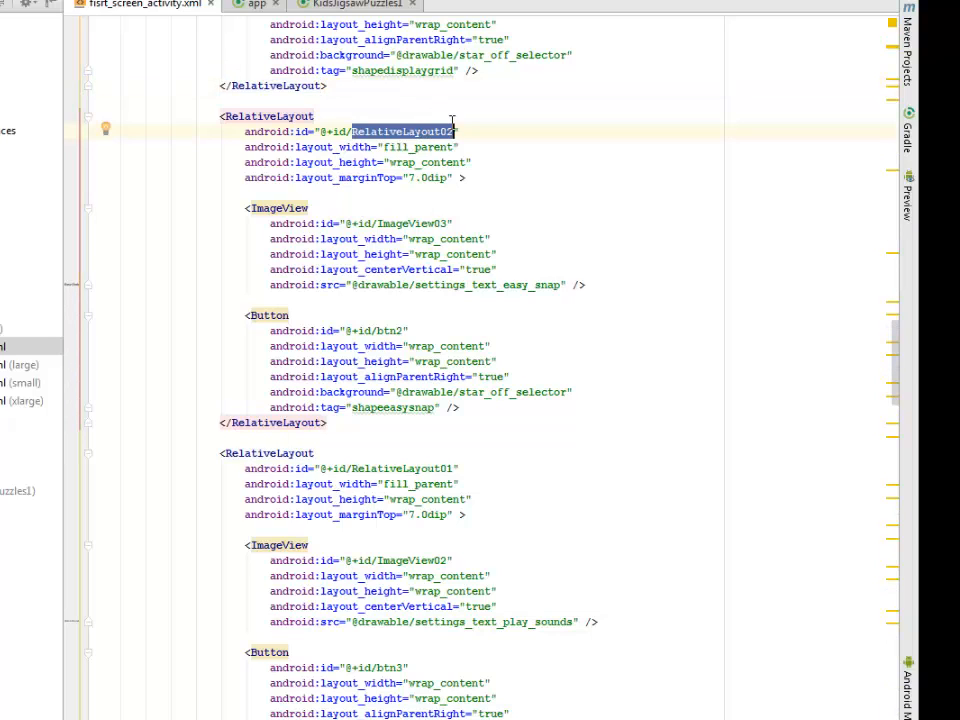
pyautogui.moveTo(410, 211)
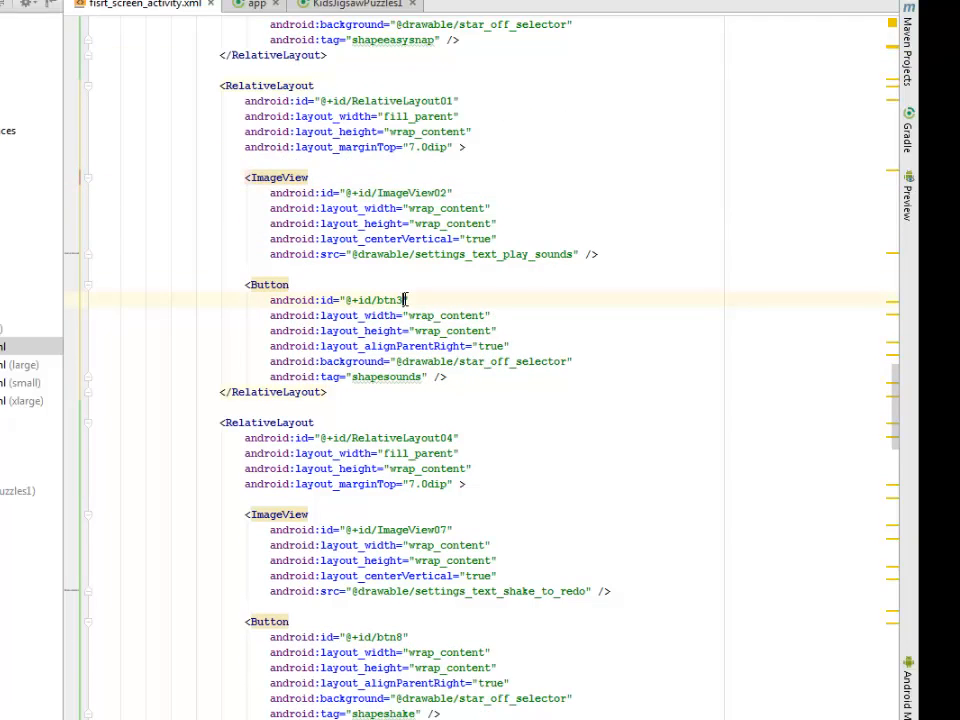
pyautogui.doubleClick(393, 300)
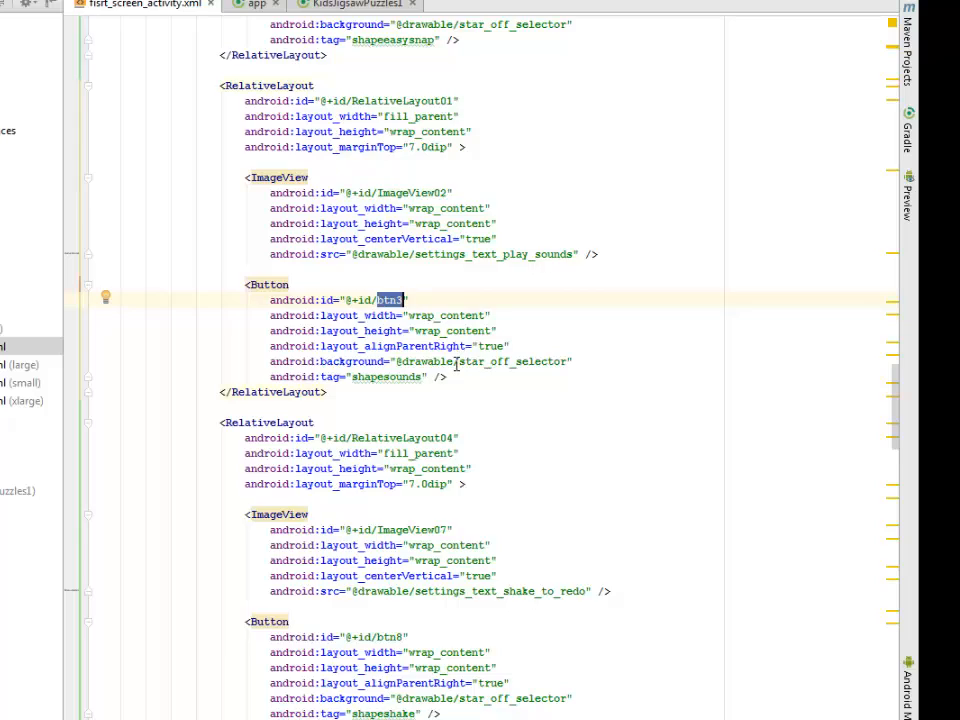
pyautogui.scroll(-3)
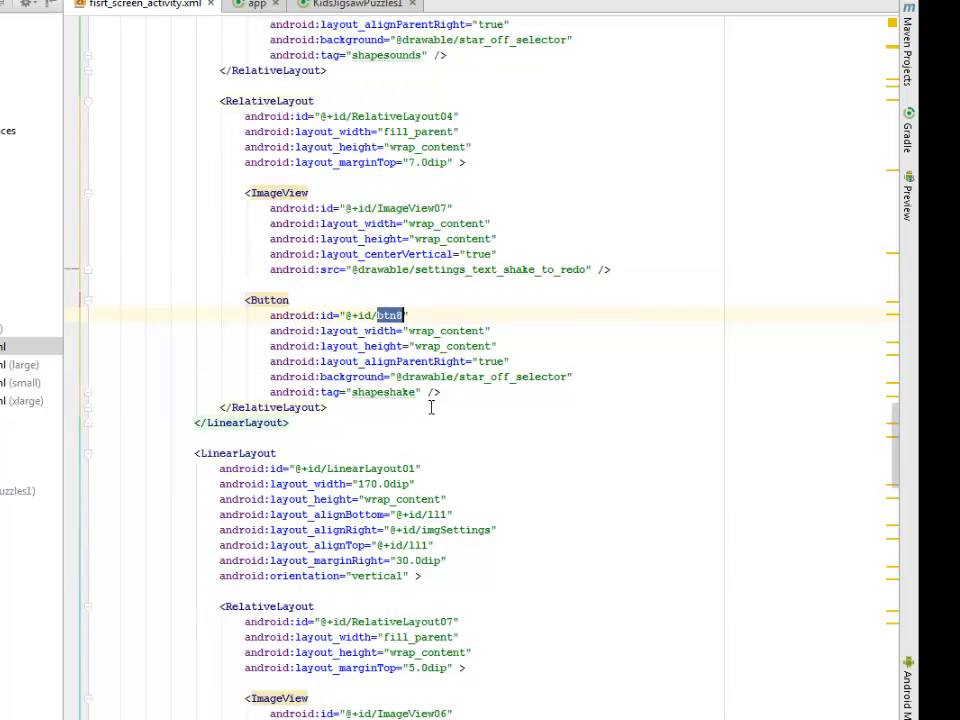
pyautogui.scroll(-3)
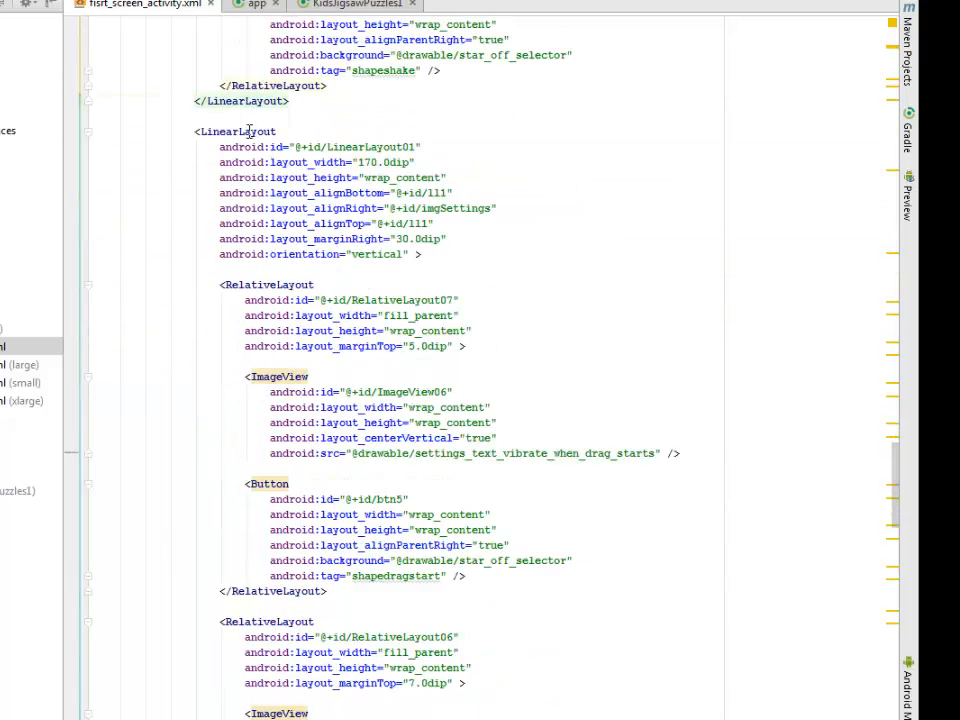
pyautogui.doubleClick(360, 147)
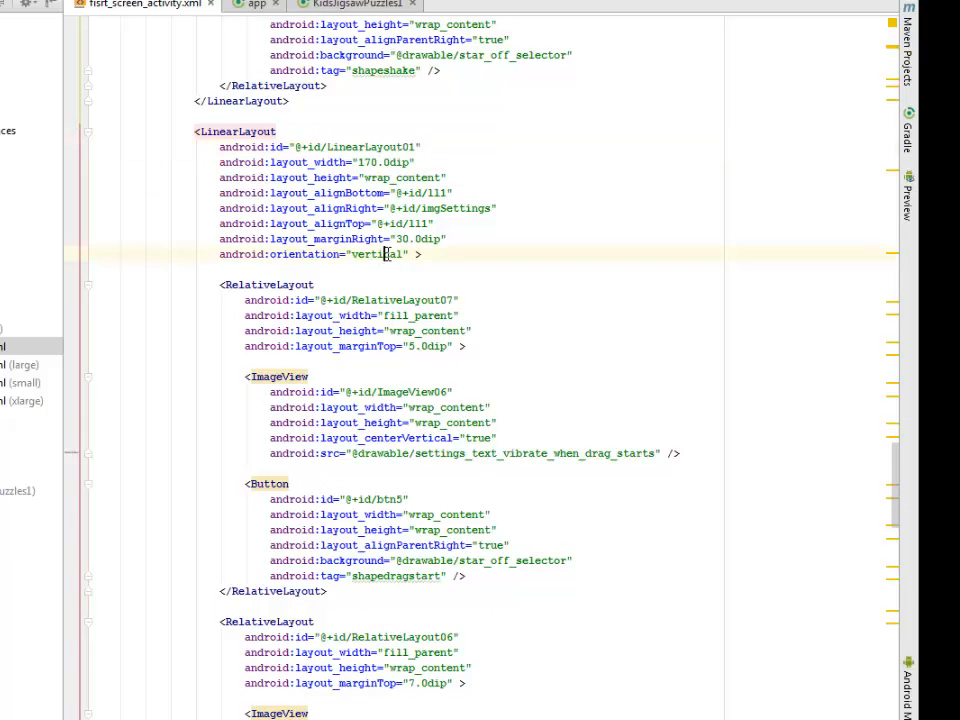
pyautogui.doubleClick(382, 253)
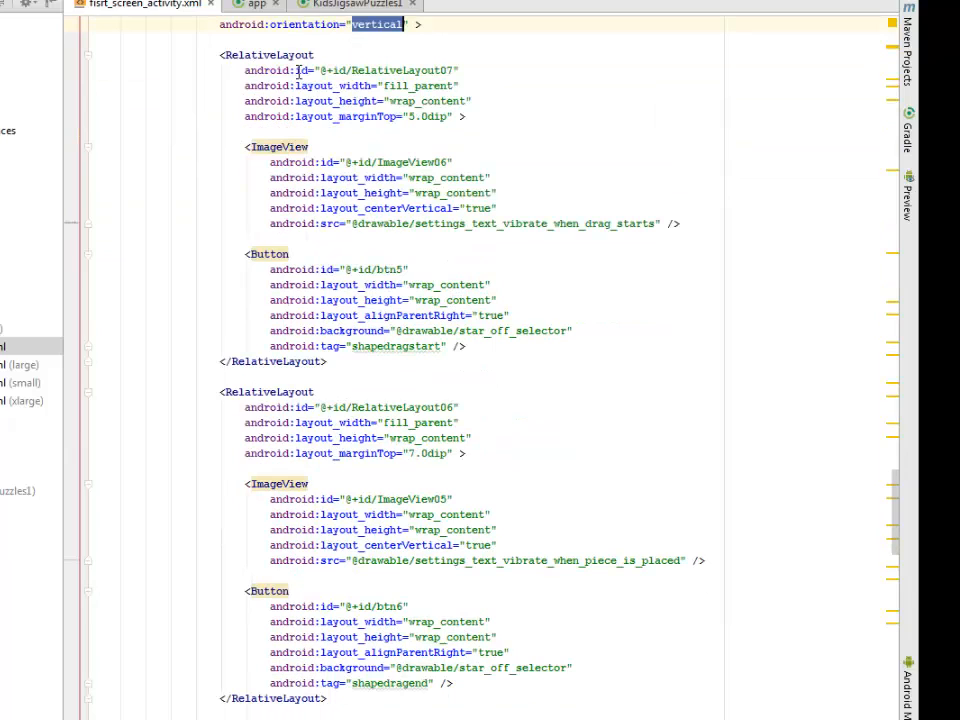
pyautogui.doubleClick(405, 70)
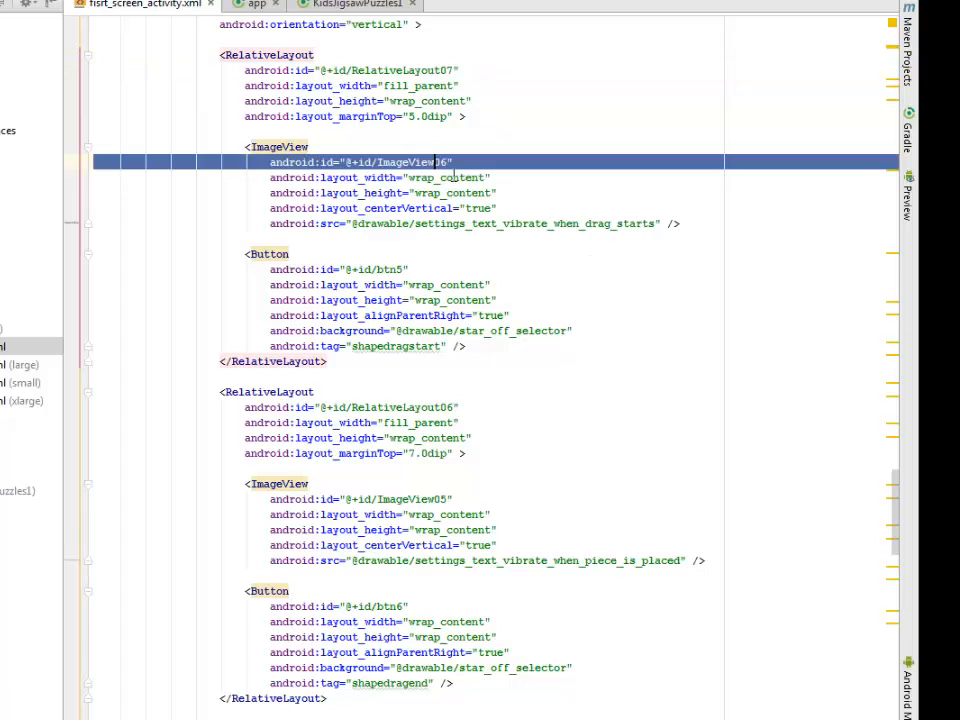
pyautogui.scroll(-3)
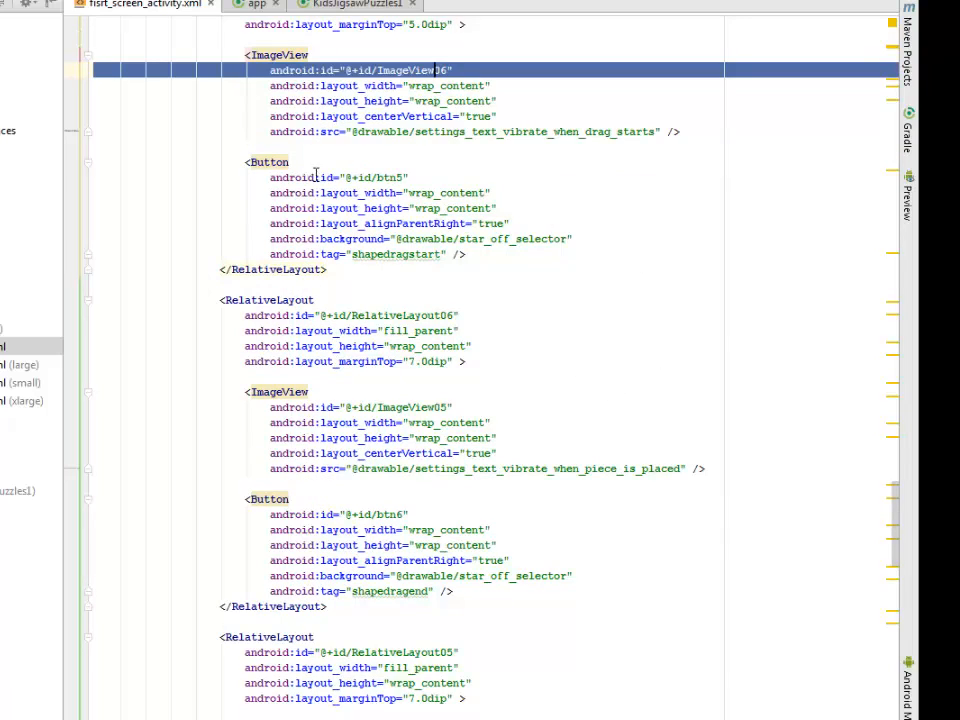
pyautogui.doubleClick(389, 177)
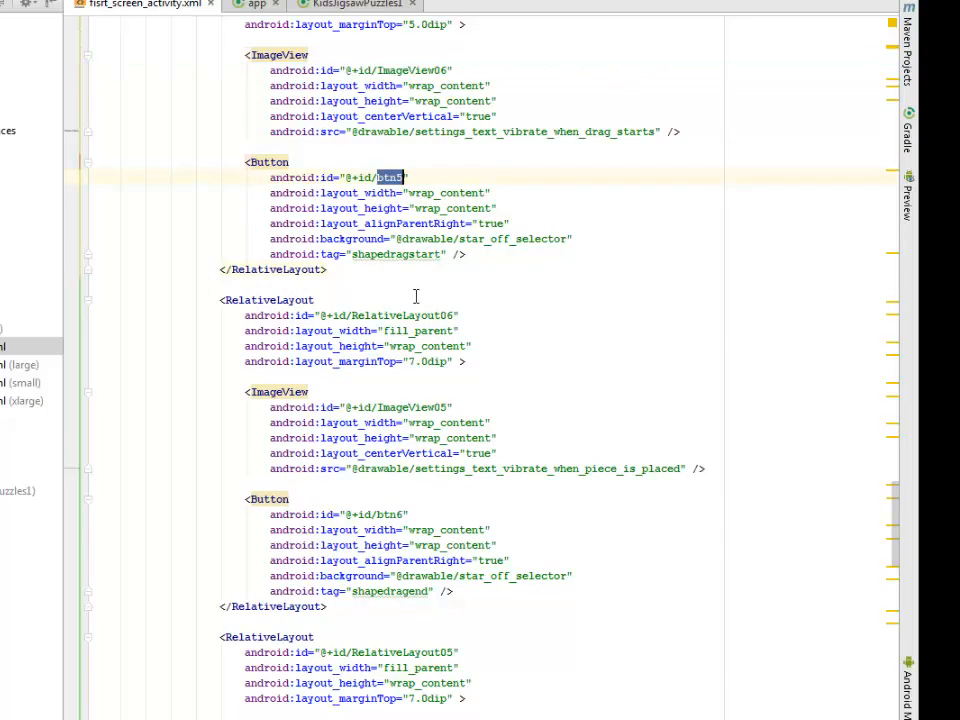
pyautogui.scroll(-3)
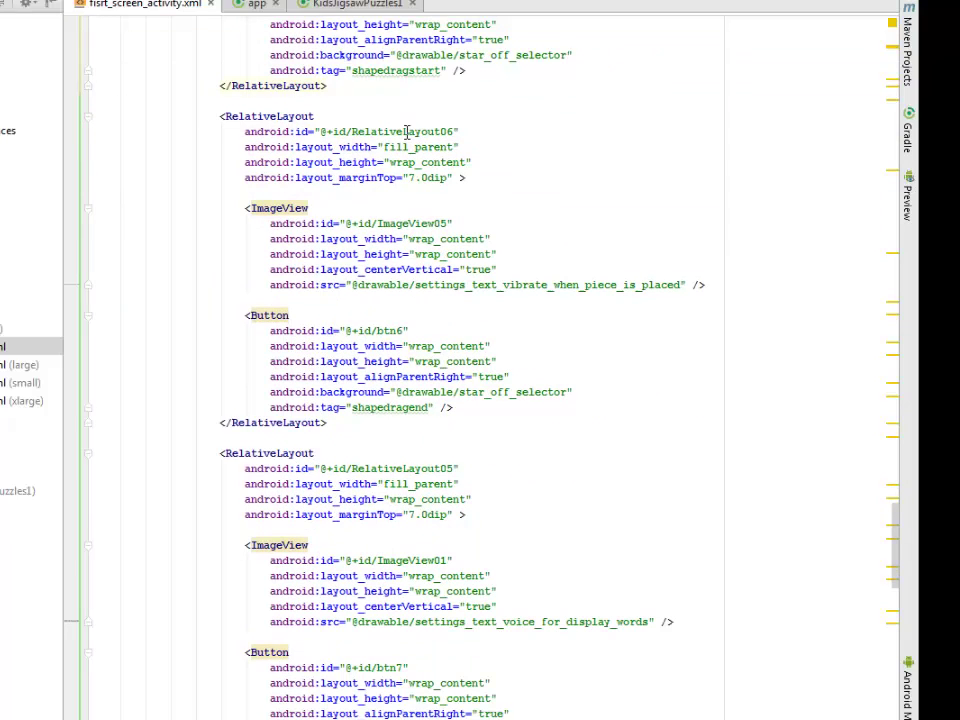
pyautogui.doubleClick(397, 131)
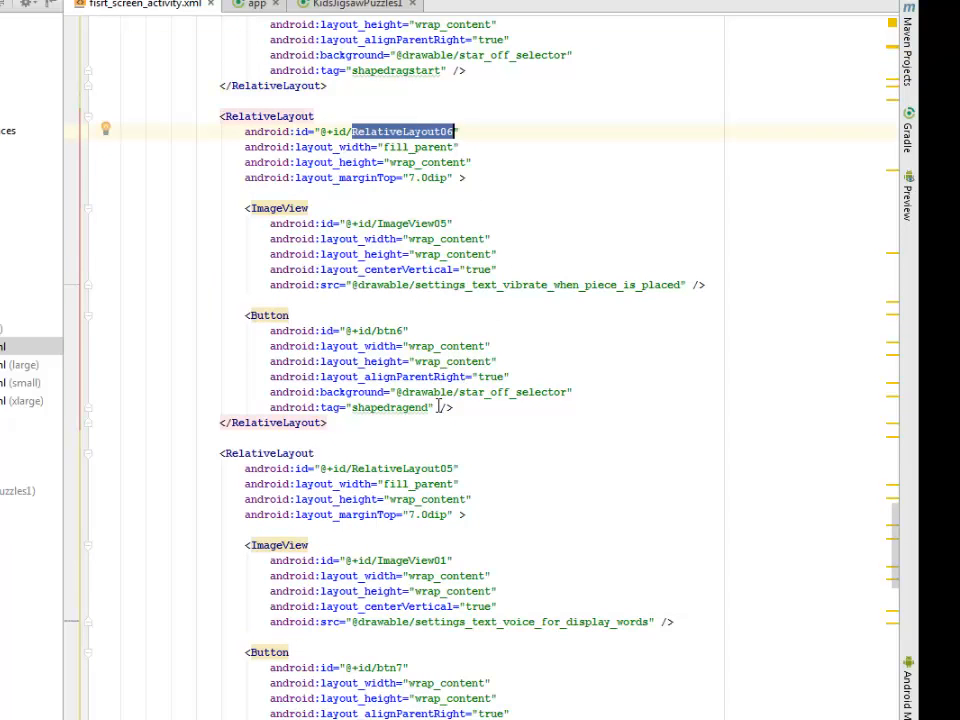
pyautogui.scroll(-3)
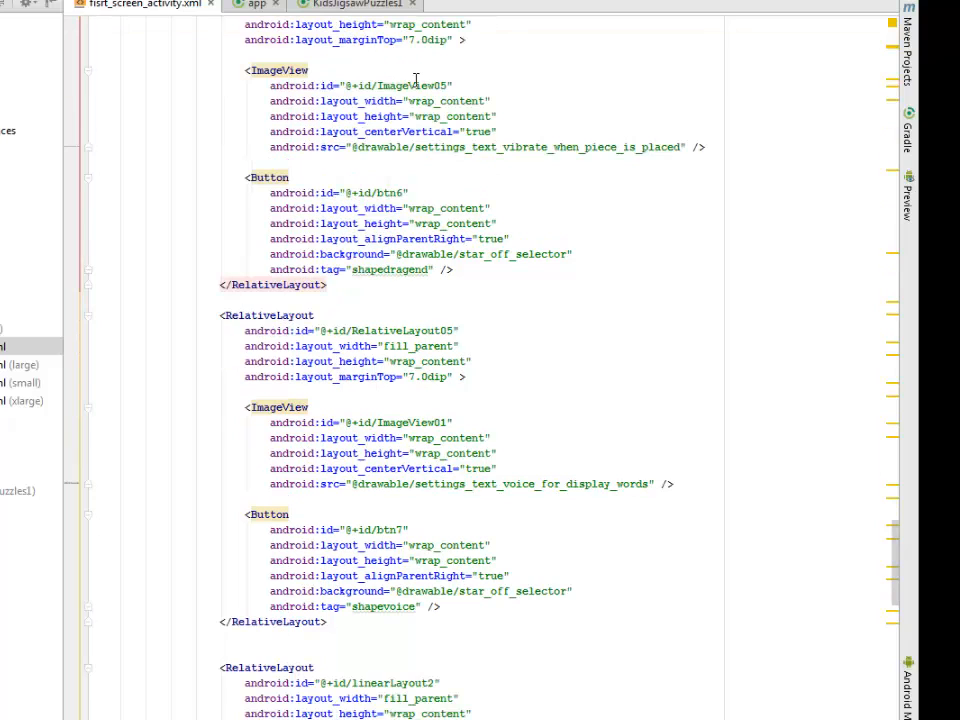
pyautogui.doubleClick(390, 192)
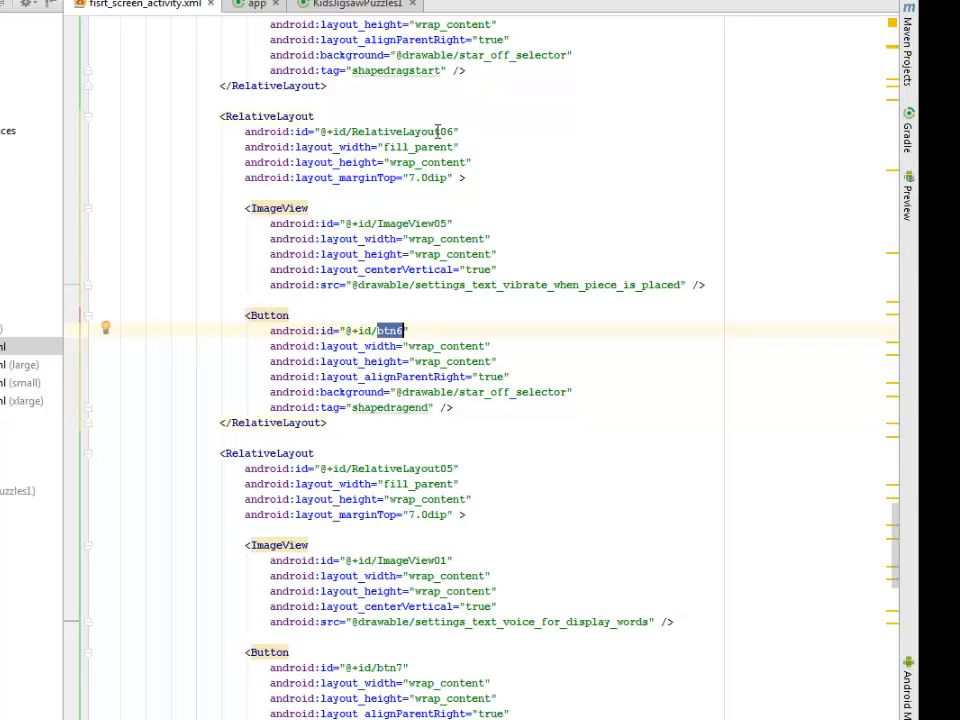
pyautogui.scroll(-3)
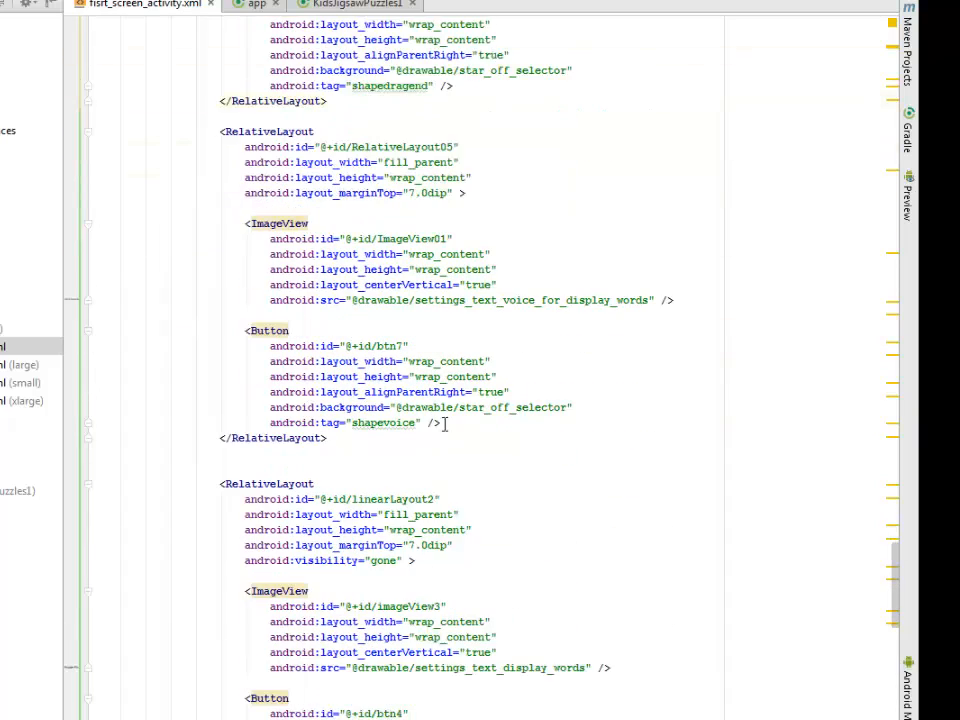
pyautogui.scroll(-3)
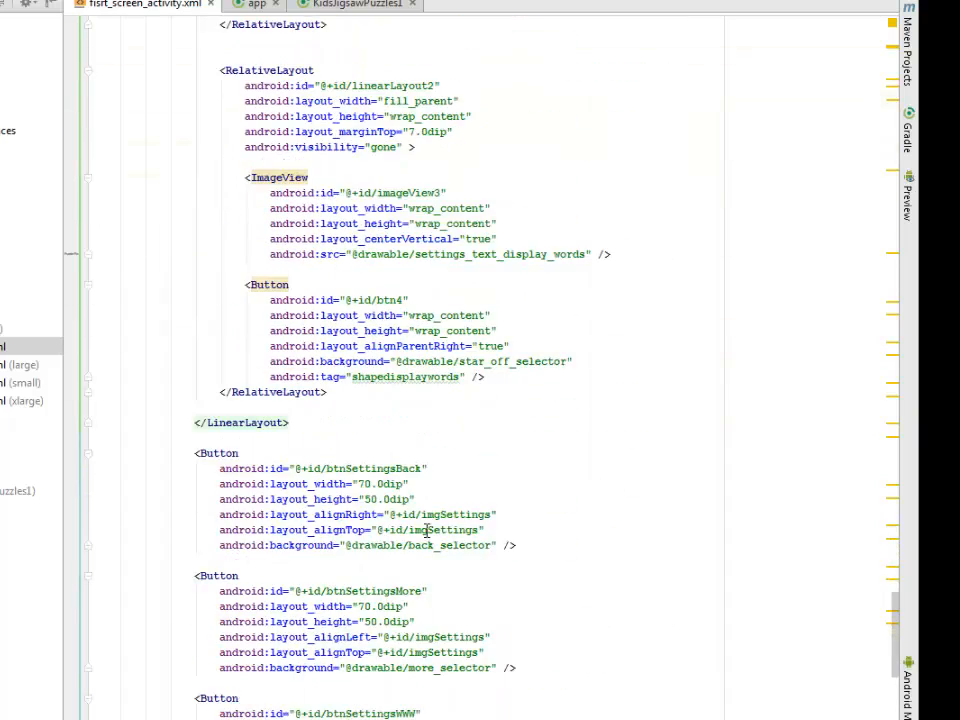
# Highlight the settings panel's btnSettingsBack and btnSettingsWWW button ids
pyautogui.scroll(-3)
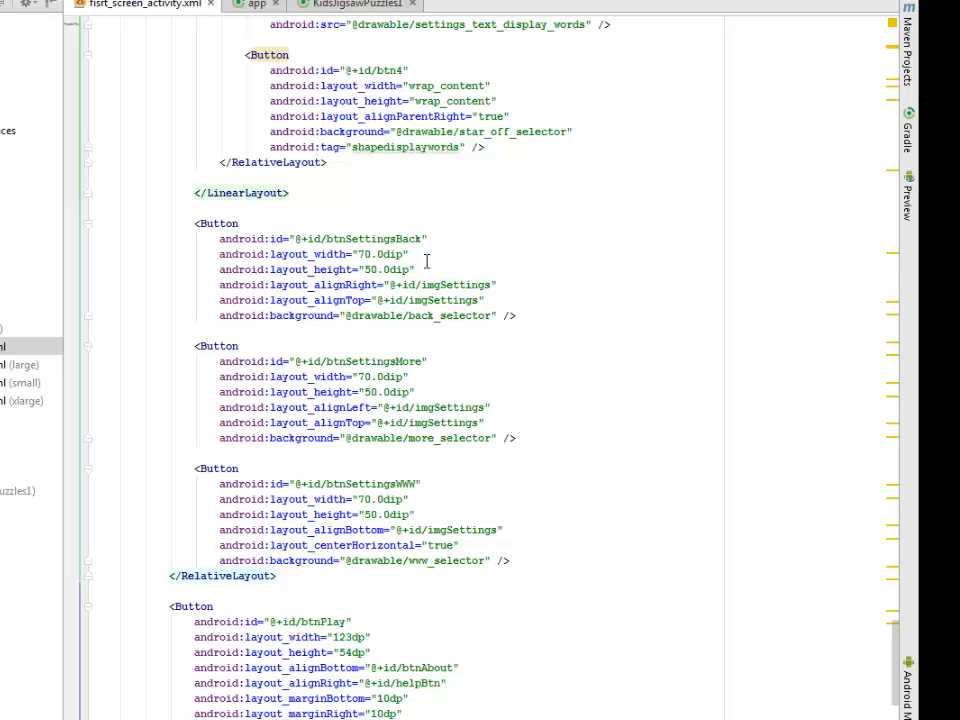
pyautogui.doubleClick(374, 238)
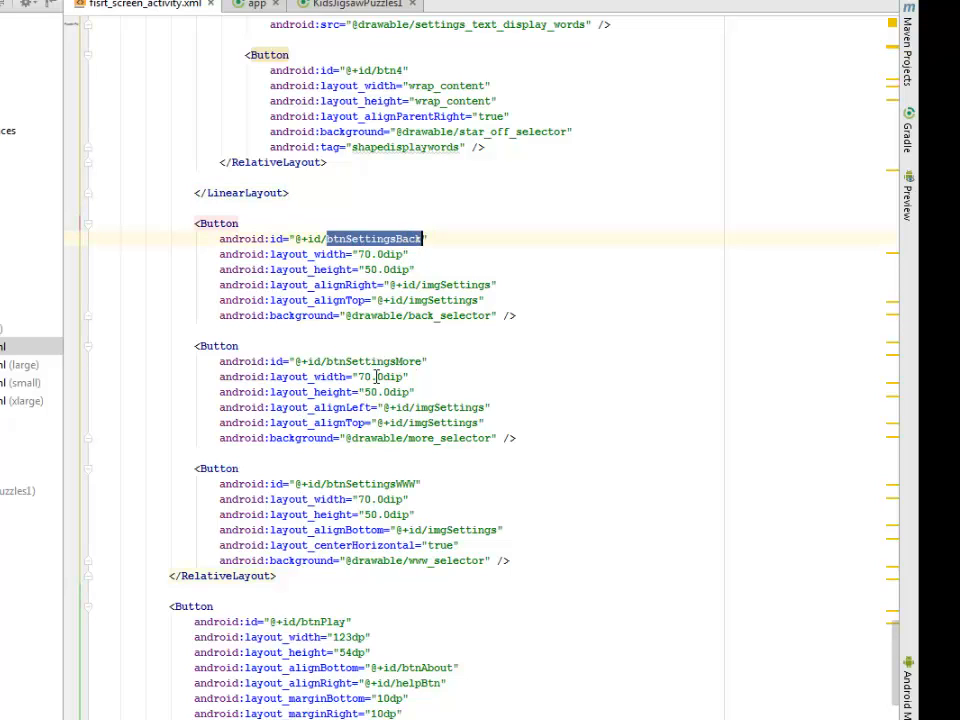
pyautogui.click(385, 484)
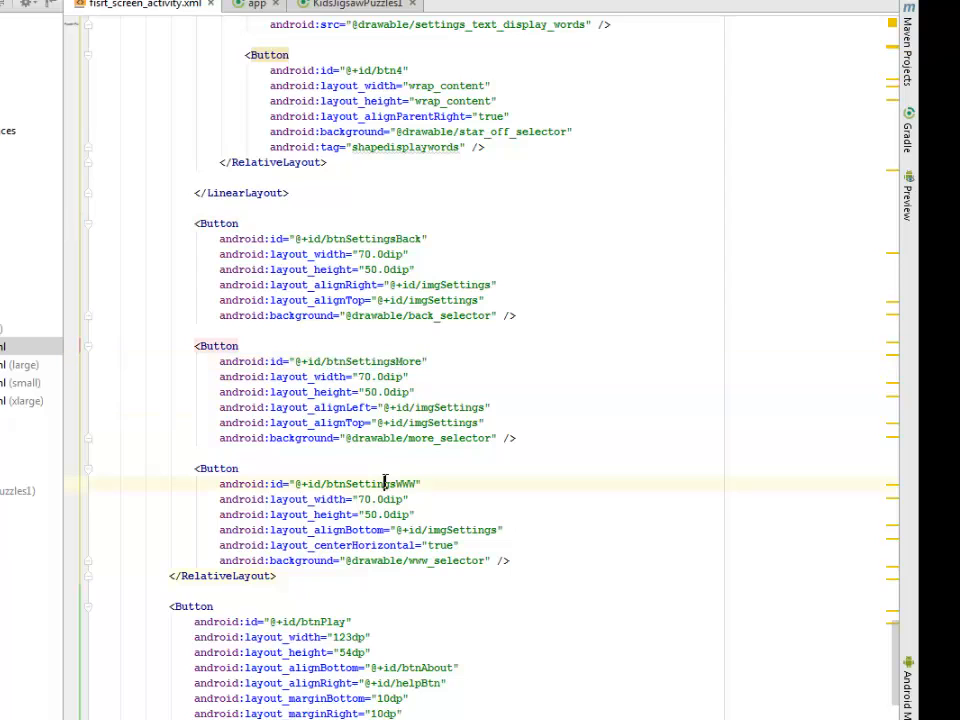
pyautogui.doubleClick(372, 483)
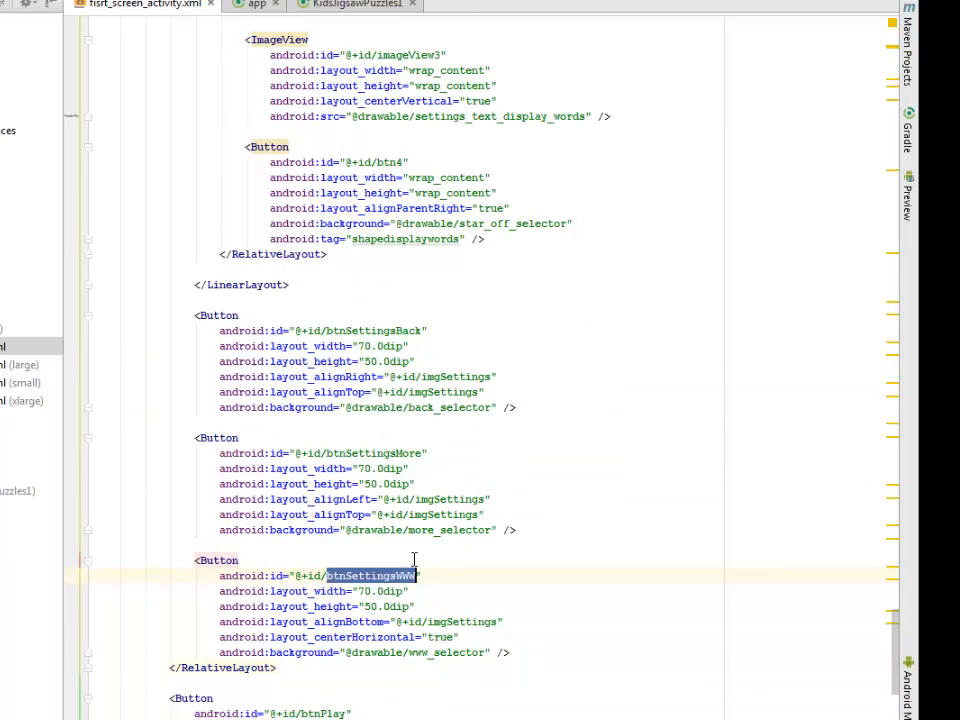
pyautogui.scroll(-3)
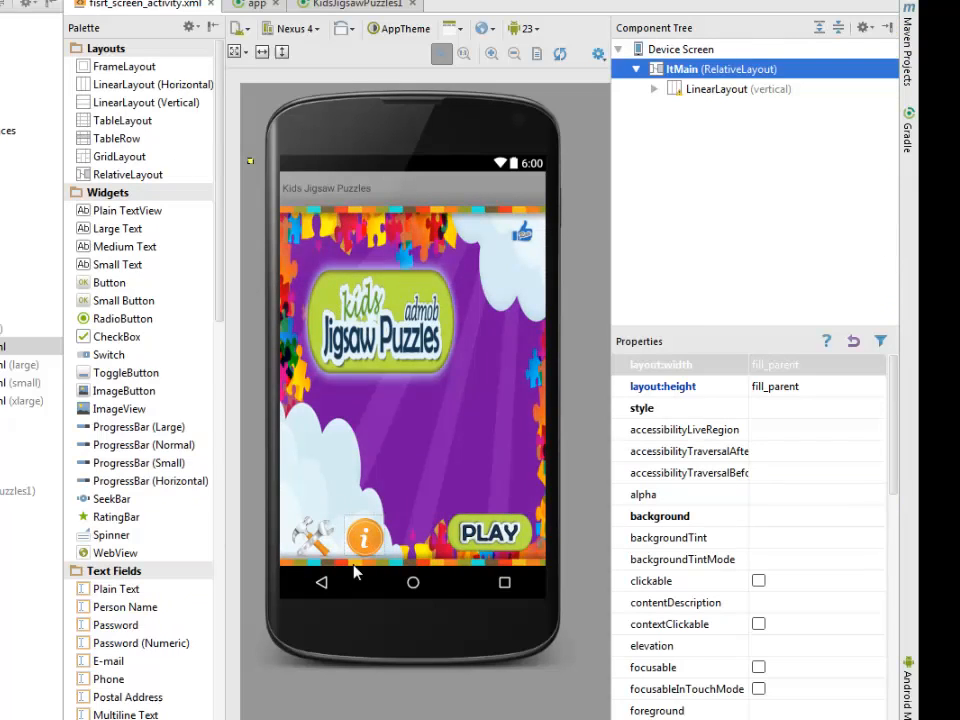
pyautogui.moveTo(490, 562)
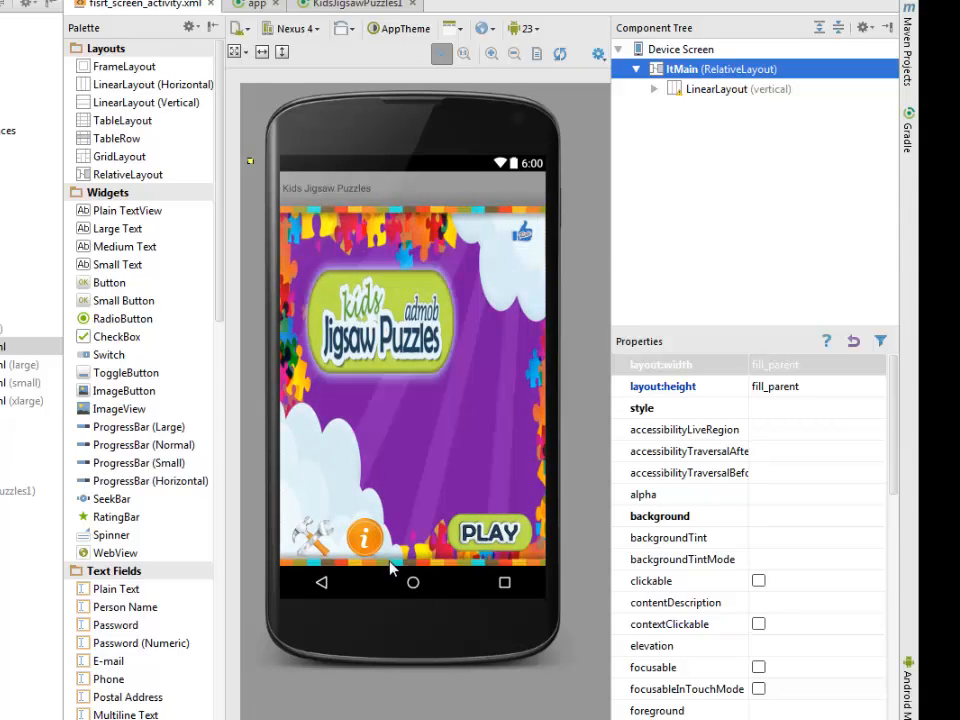
# Open the large and small fisrt_screen_activity.xml variants as tablet previews
pyautogui.click(364, 534)
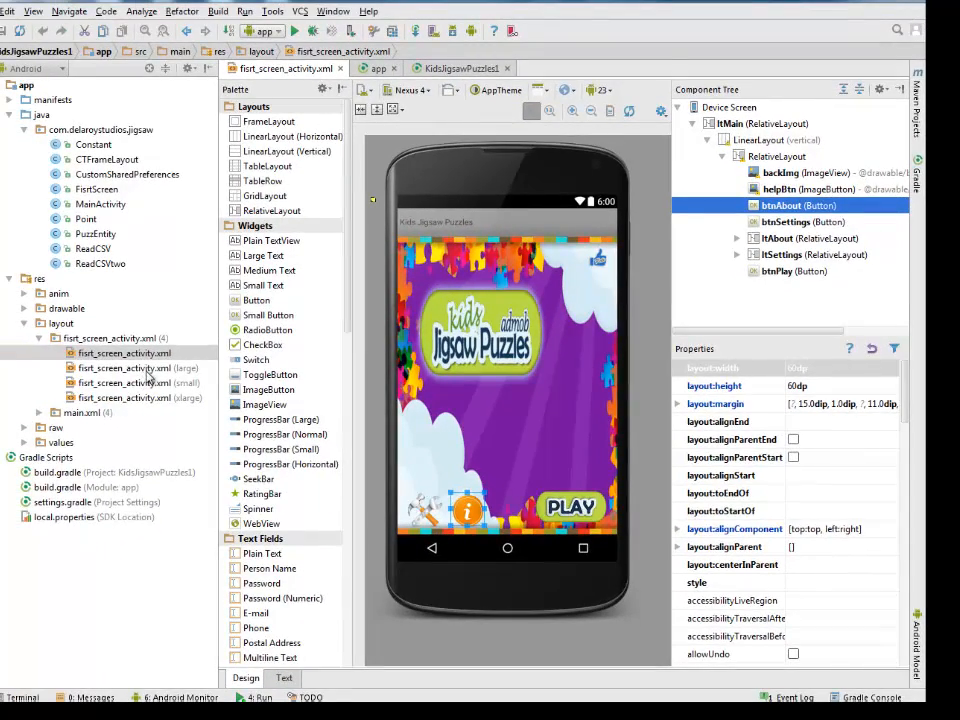
pyautogui.doubleClick(120, 368)
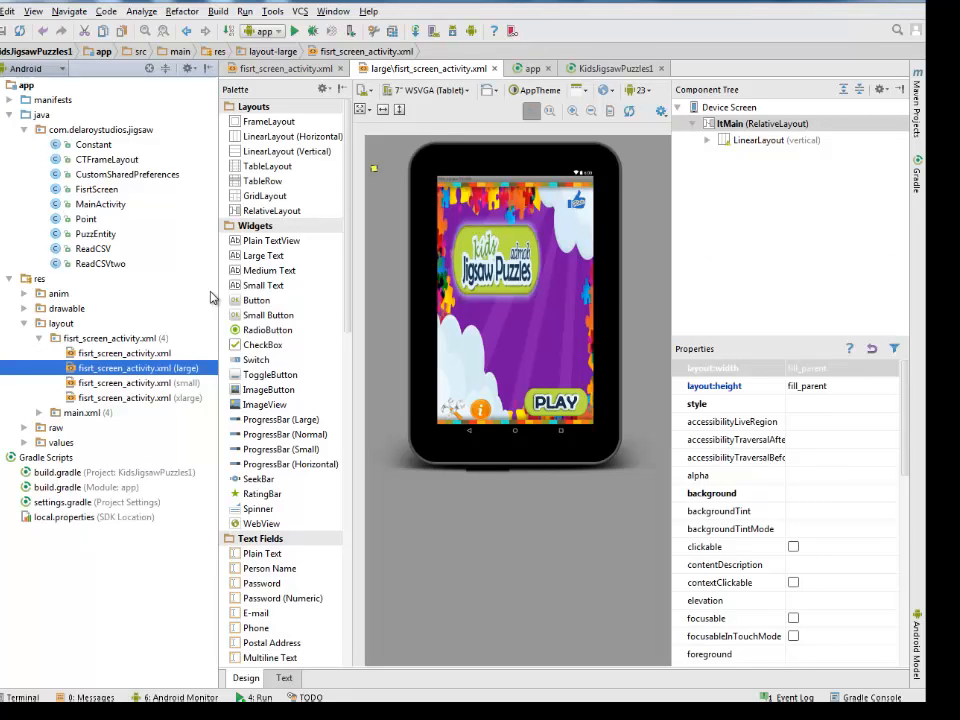
pyautogui.click(130, 382)
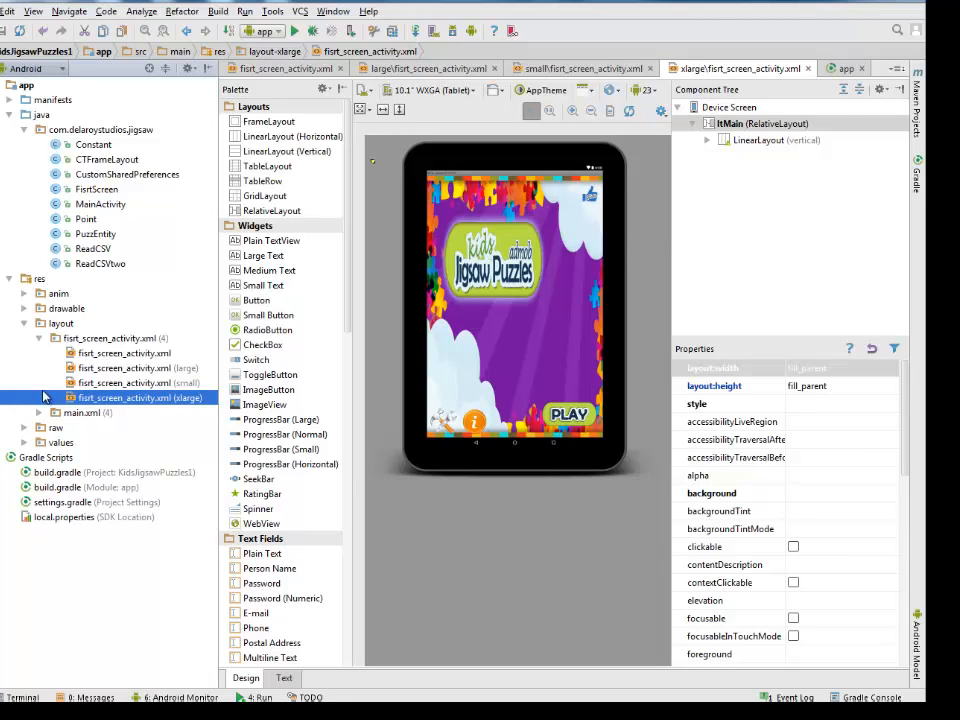
pyautogui.click(26, 412)
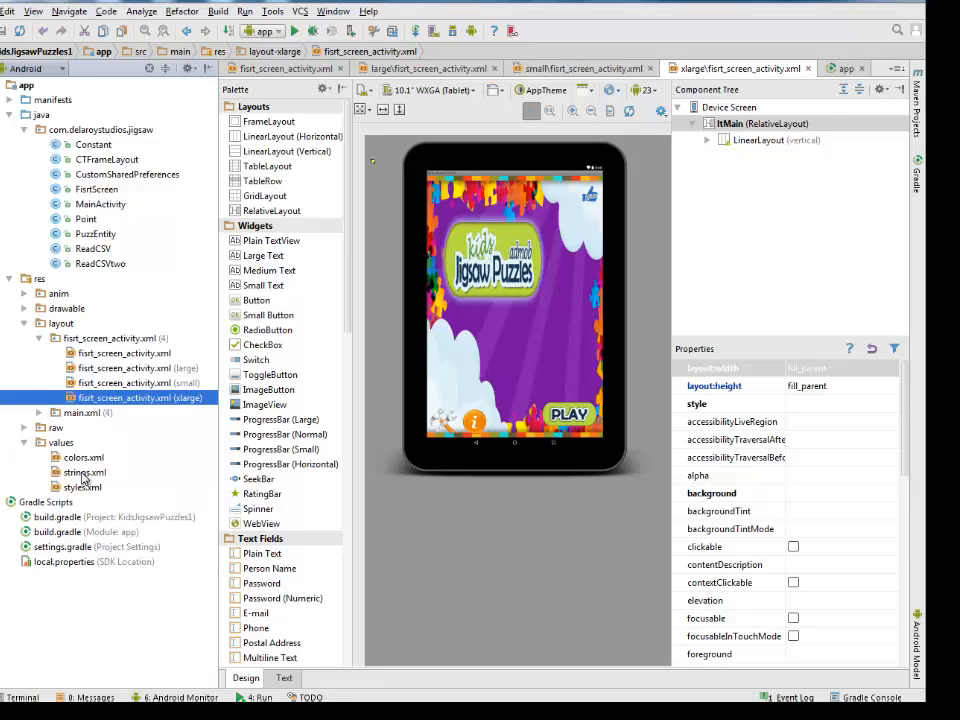
# Open strings.xml from the values folder
pyautogui.doubleClick(84, 472)
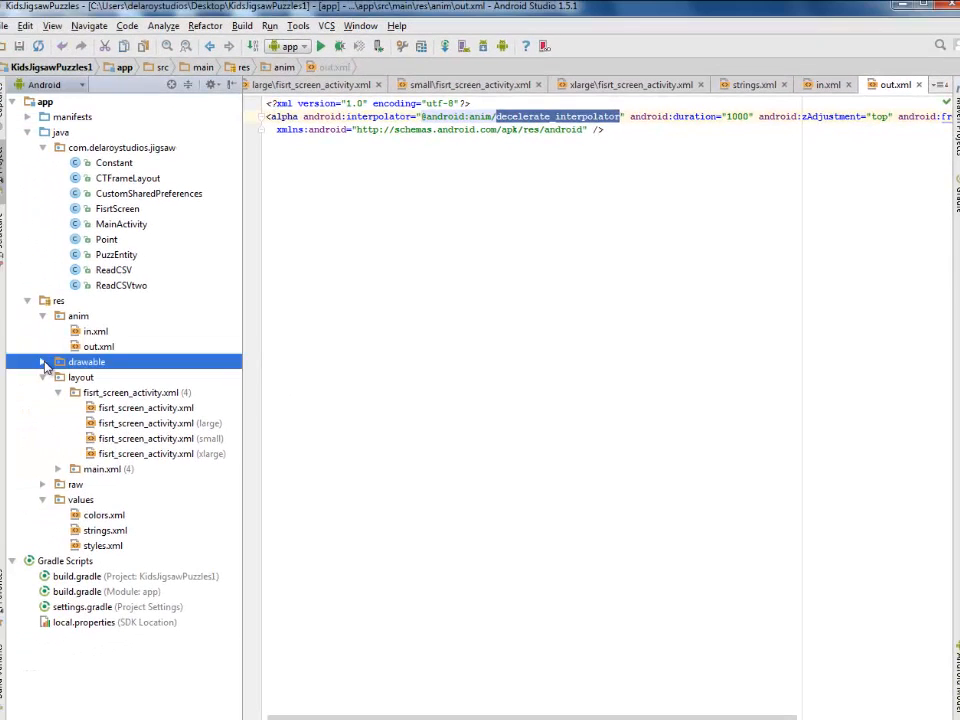
# Expand drawable and preview puzzle pieces a_part_1, a_part_5 and a_part_7.png
pyautogui.click(44, 362)
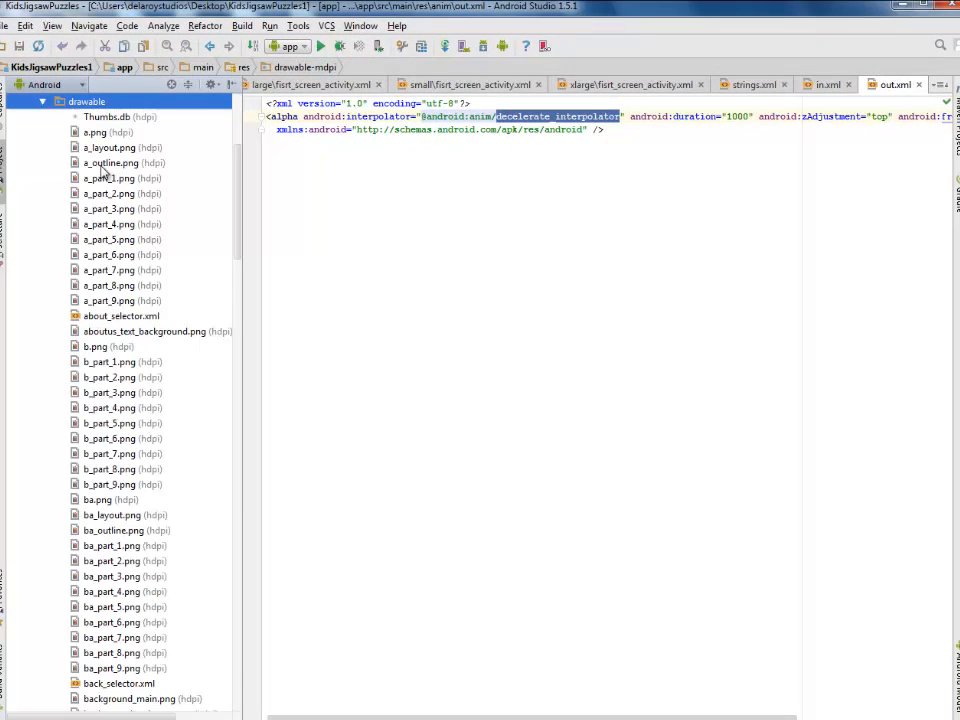
pyautogui.click(108, 178)
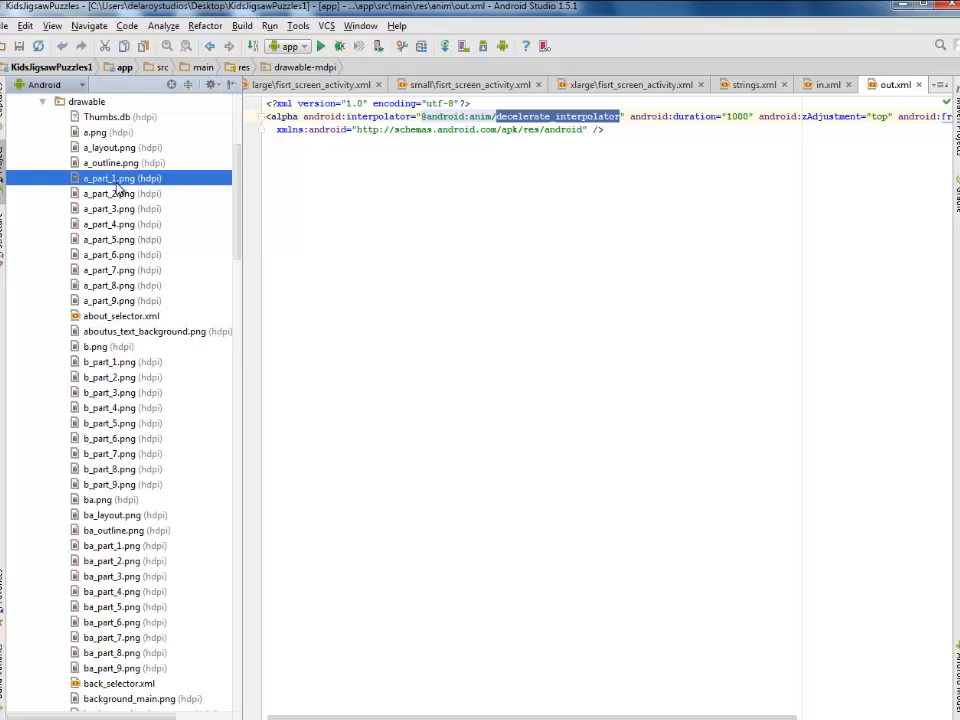
pyautogui.doubleClick(108, 178)
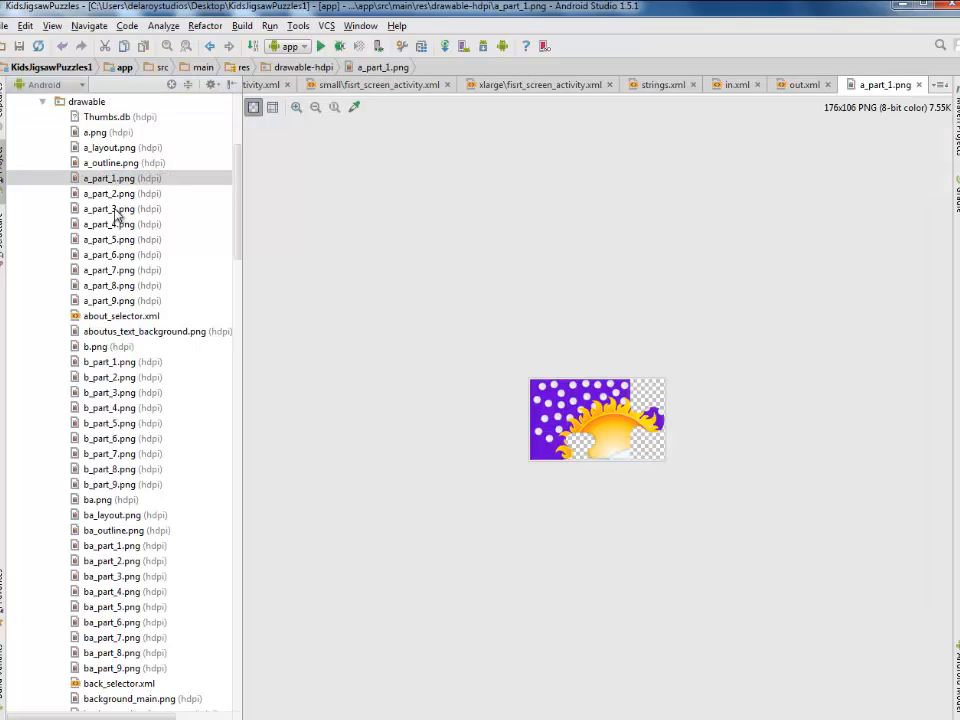
pyautogui.click(108, 193)
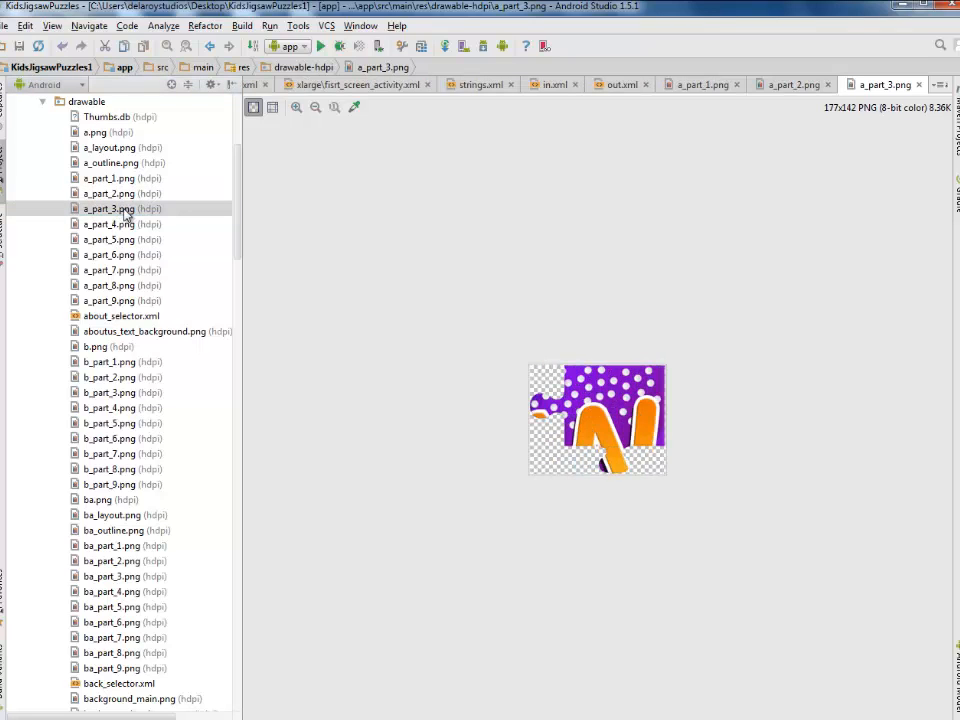
pyautogui.click(108, 239)
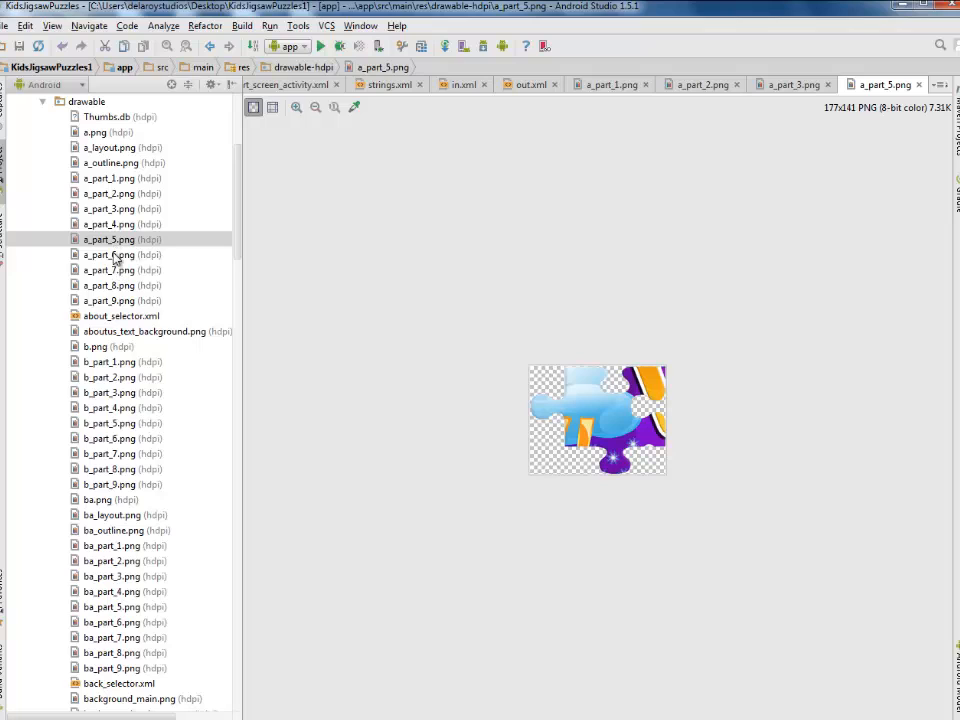
pyautogui.click(107, 270)
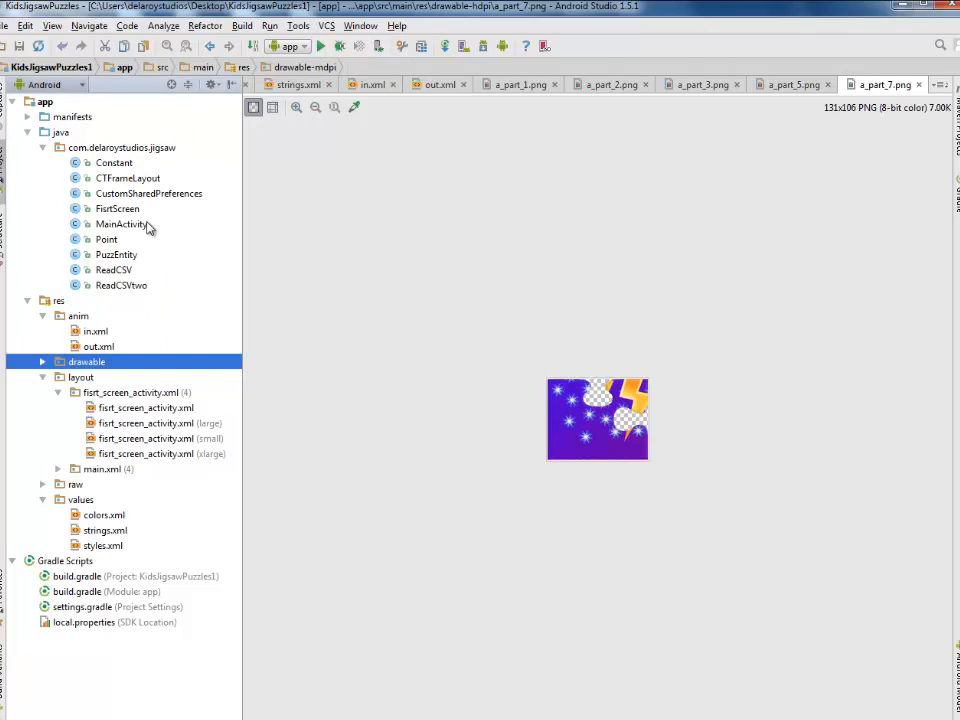
pyautogui.doubleClick(120, 223)
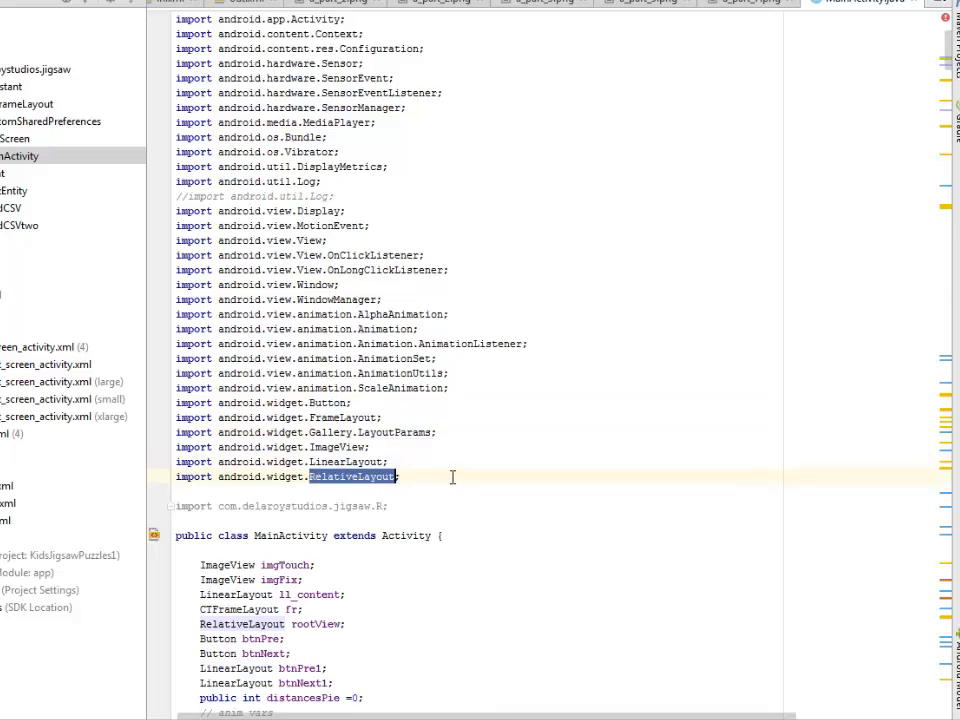
pyautogui.scroll(-3)
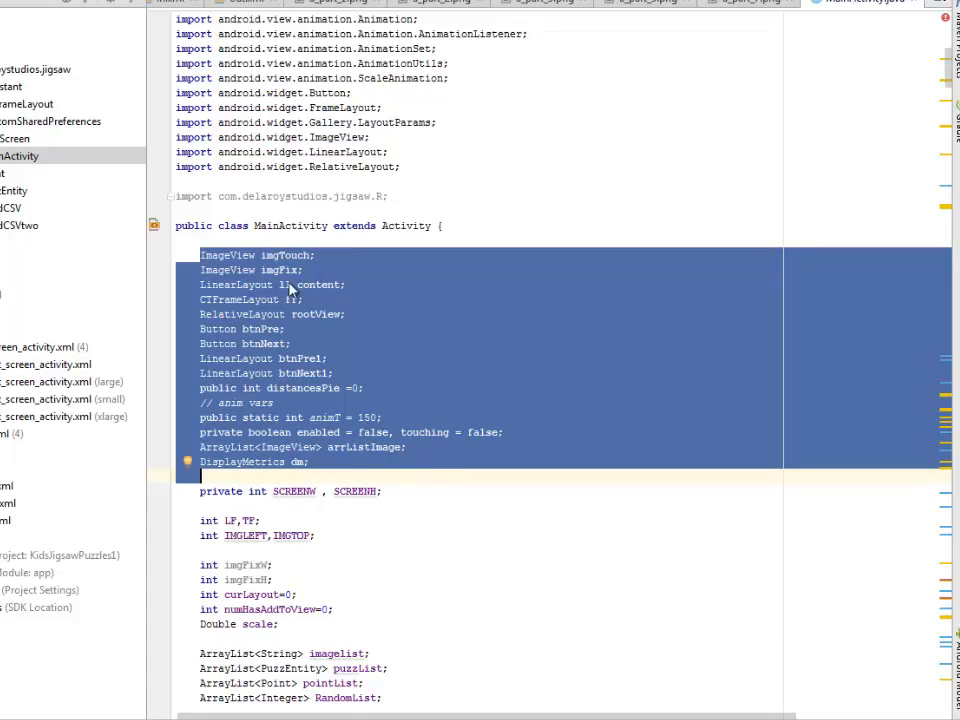
pyautogui.click(303, 270)
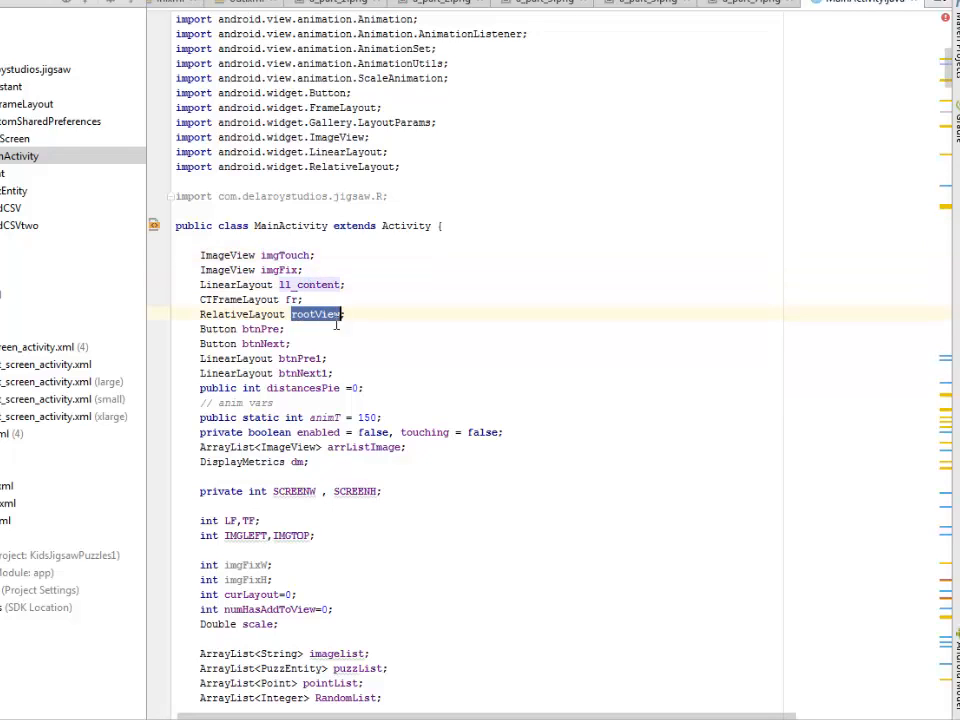
pyautogui.doubleClick(264, 343)
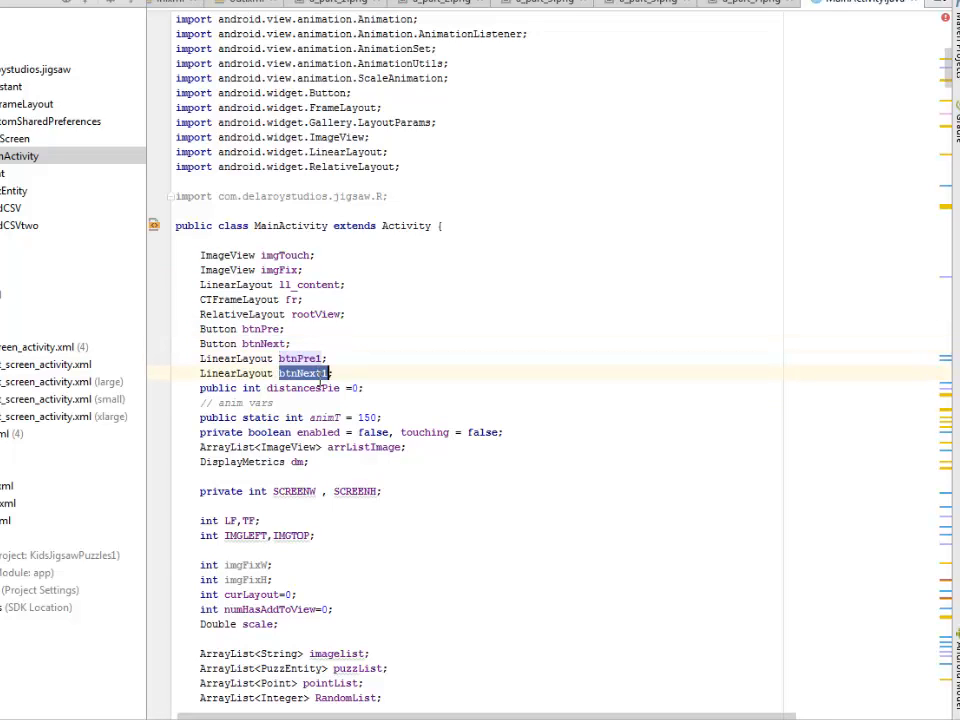
pyautogui.scroll(-3)
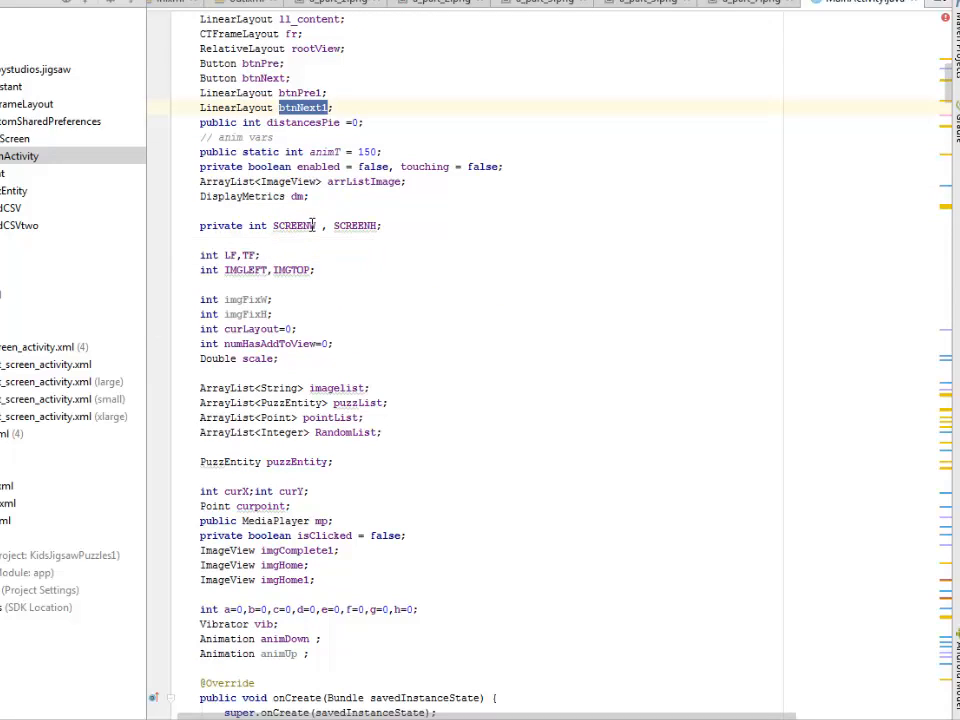
pyautogui.doubleClick(292, 225)
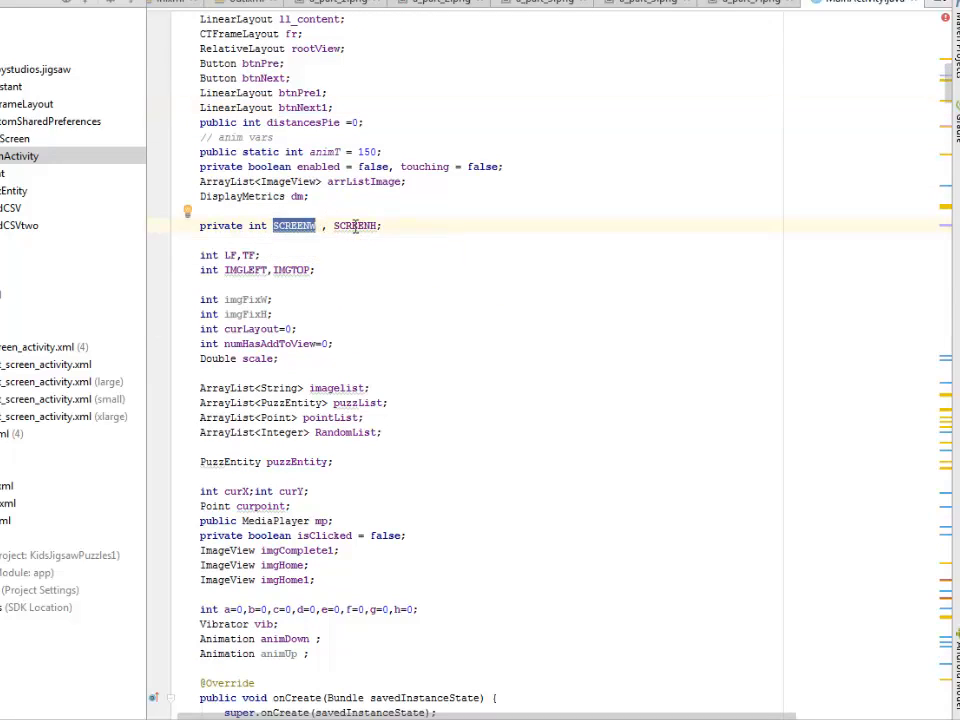
pyautogui.scroll(-3)
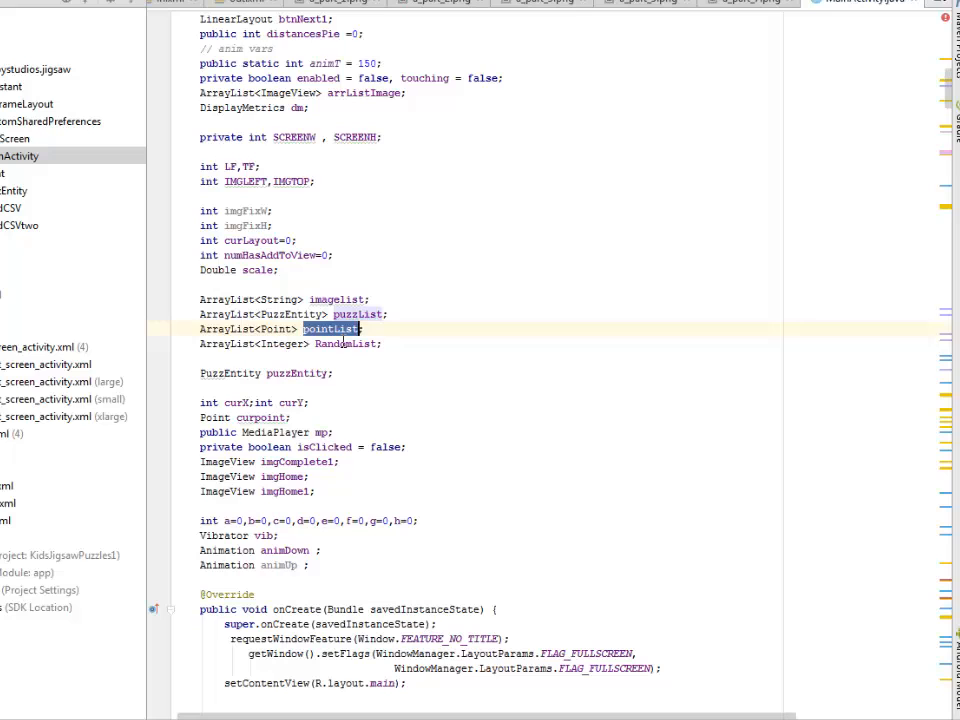
pyautogui.scroll(-3)
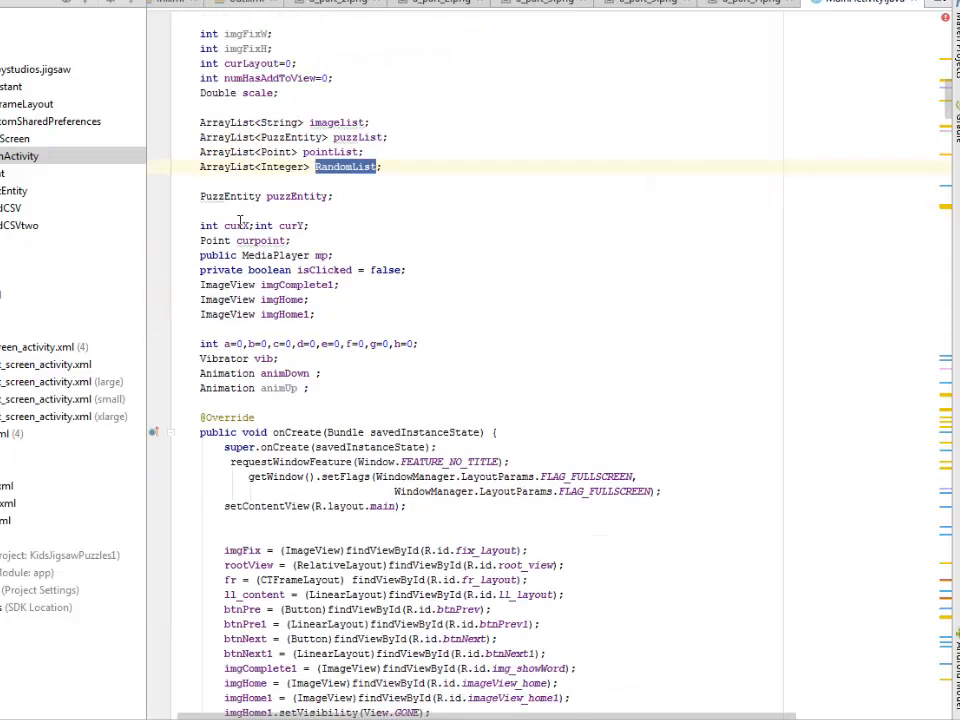
pyautogui.moveTo(299, 225)
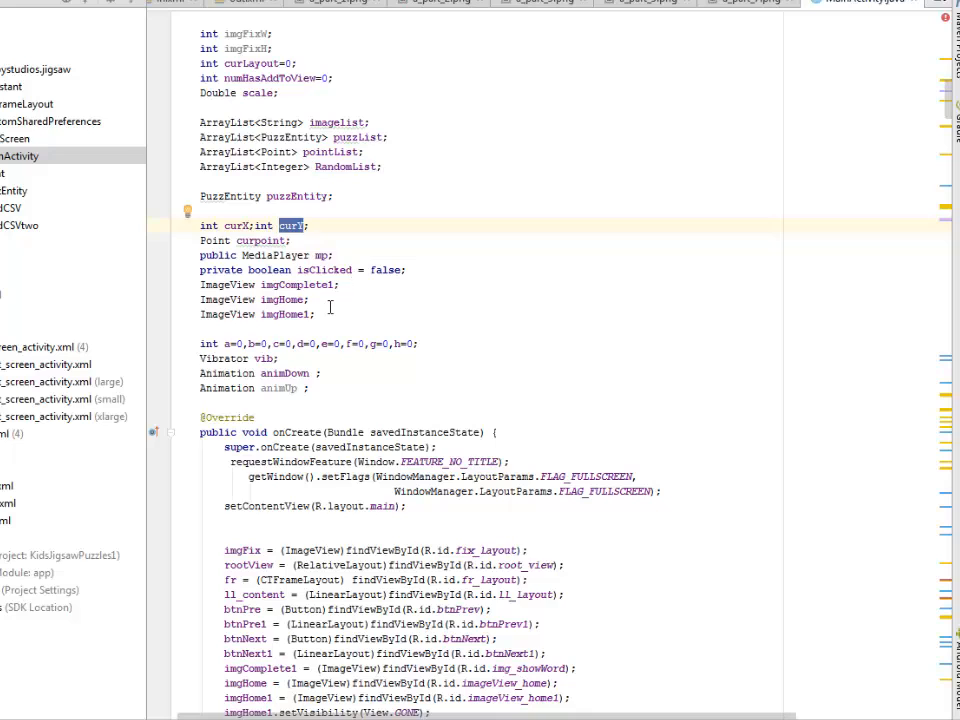
pyautogui.scroll(-3)
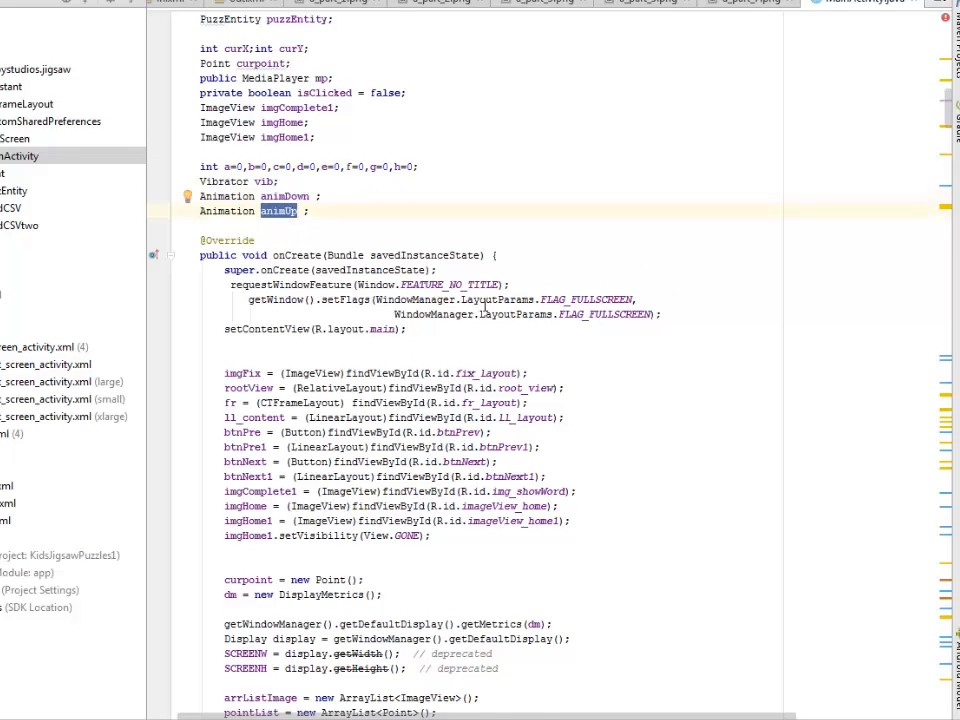
pyautogui.scroll(-3)
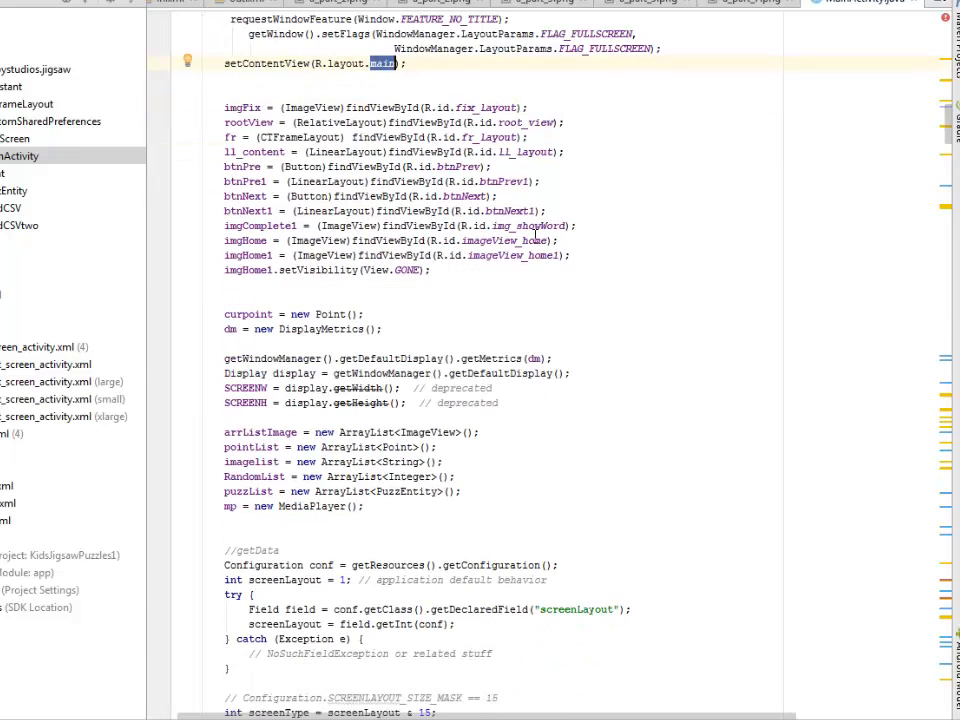
pyautogui.doubleClick(242, 107)
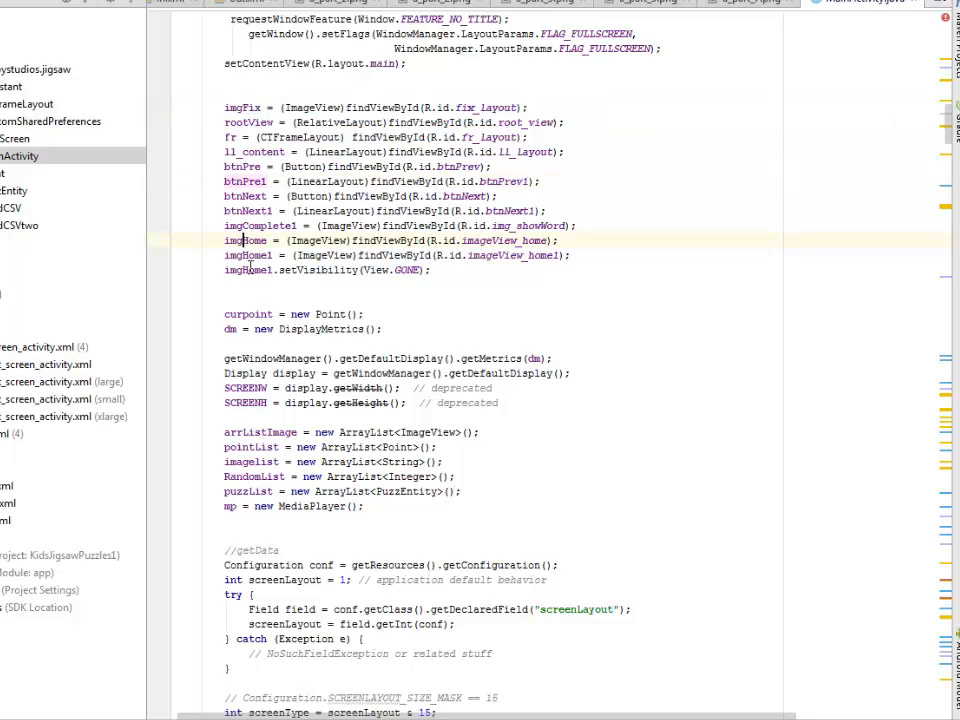
pyautogui.doubleClick(518, 255)
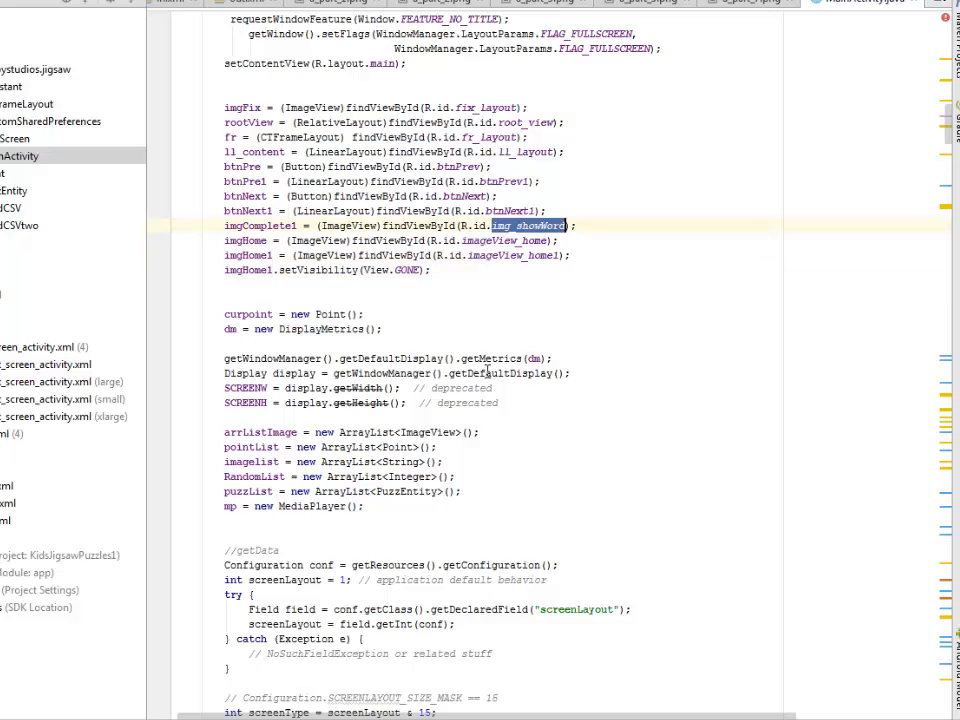
pyautogui.scroll(-3)
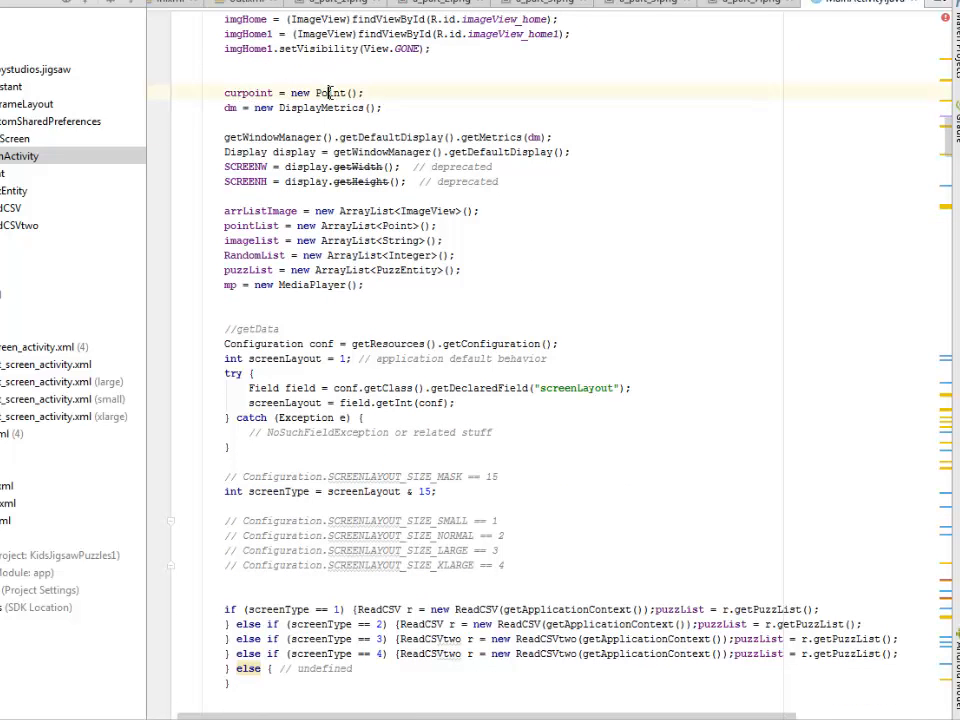
pyautogui.doubleClick(329, 92)
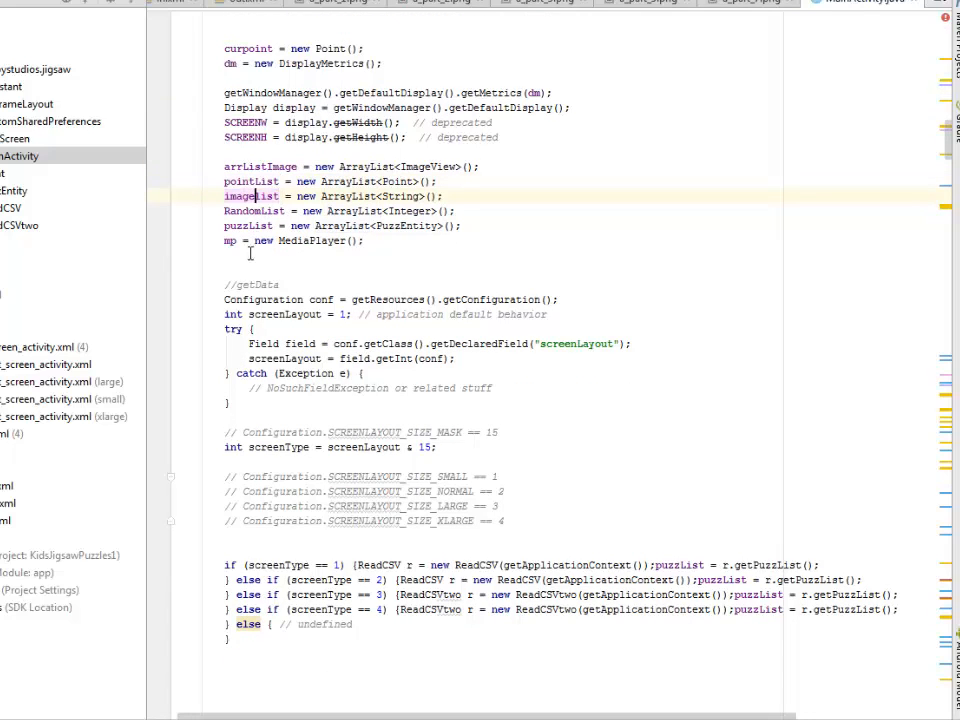
pyautogui.scroll(-3)
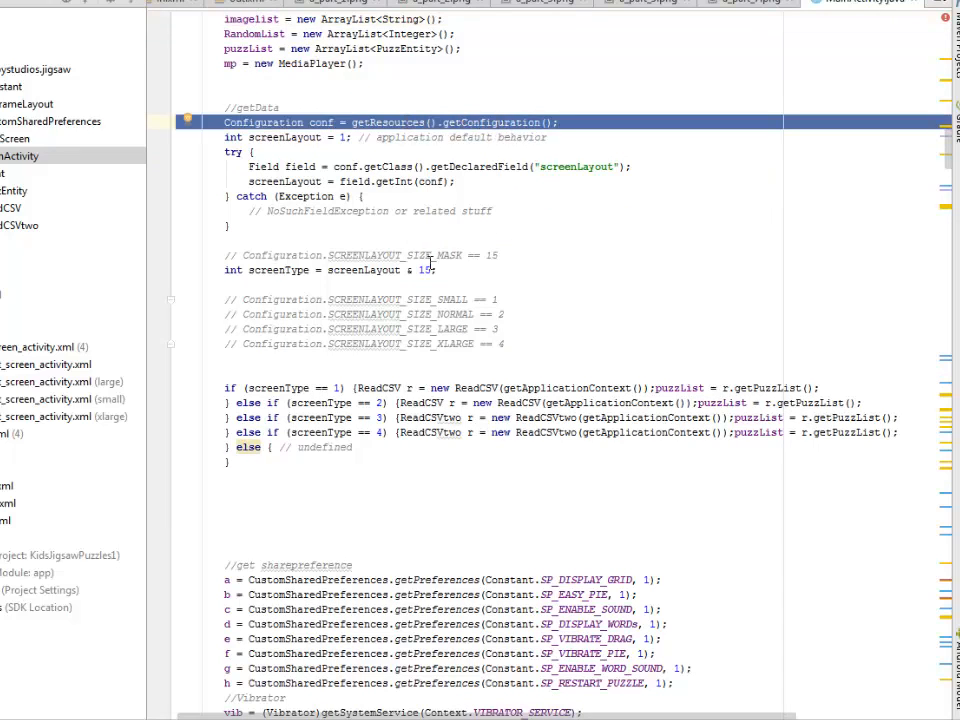
pyautogui.moveTo(305, 232)
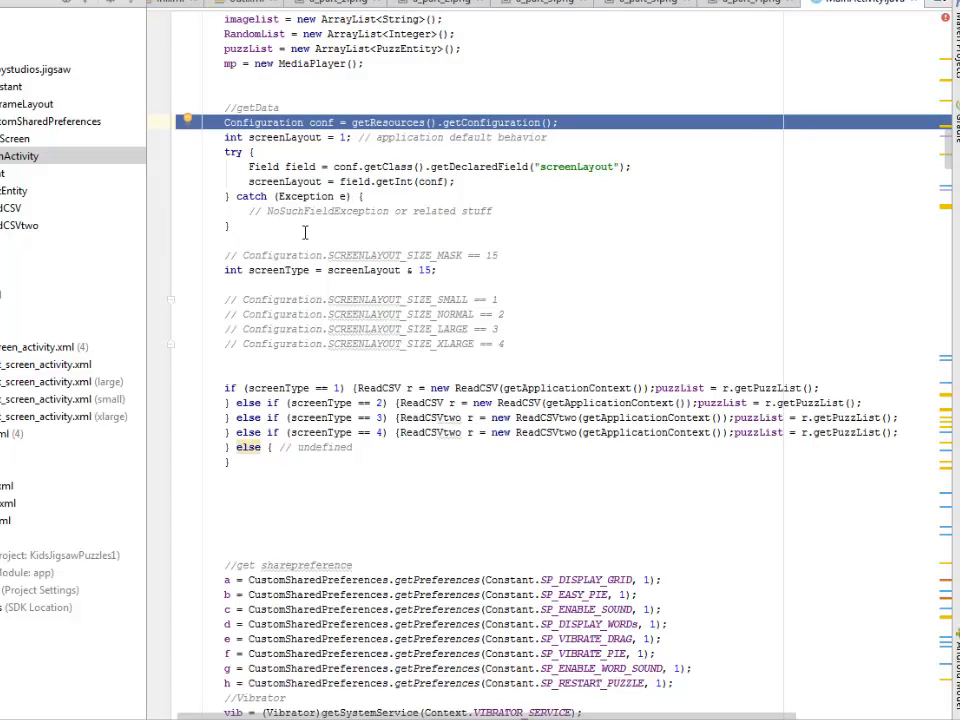
pyautogui.scroll(-3)
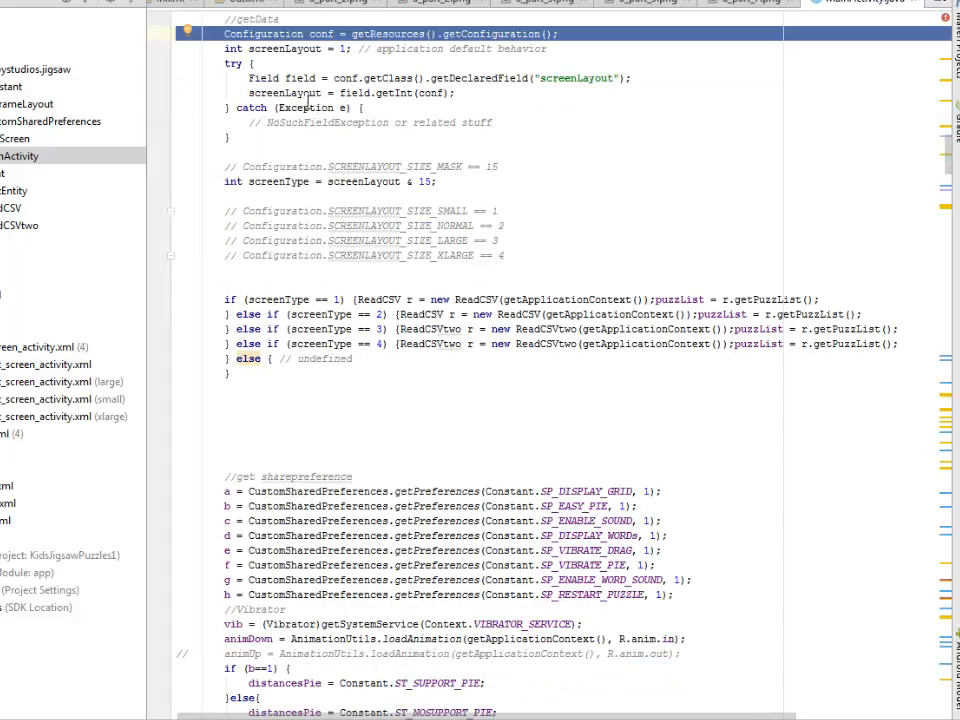
pyautogui.moveTo(336, 133)
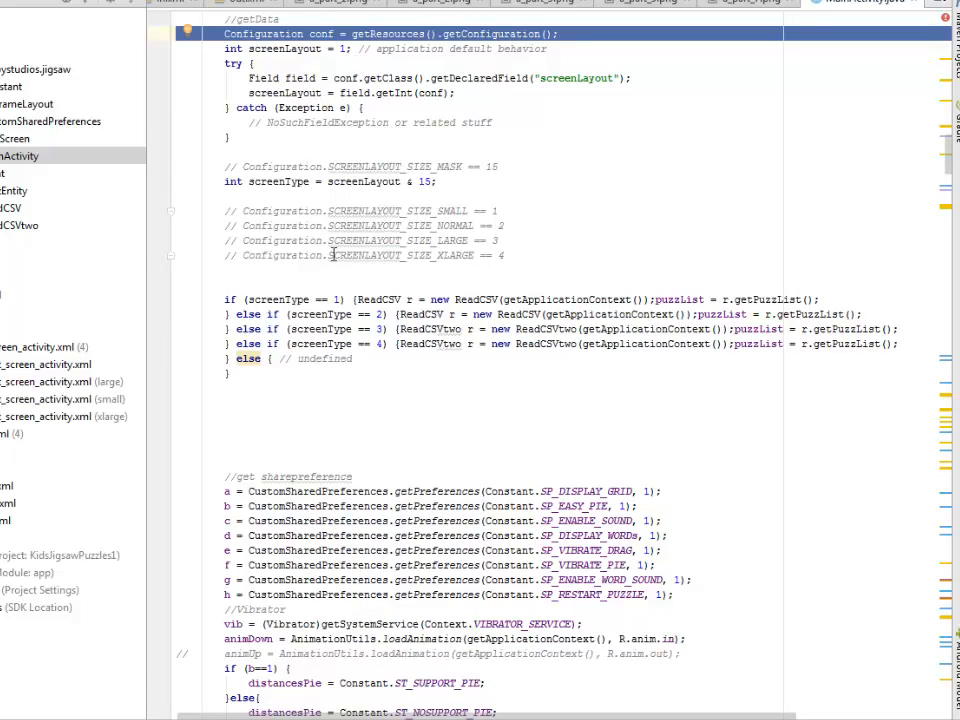
pyautogui.scroll(-3)
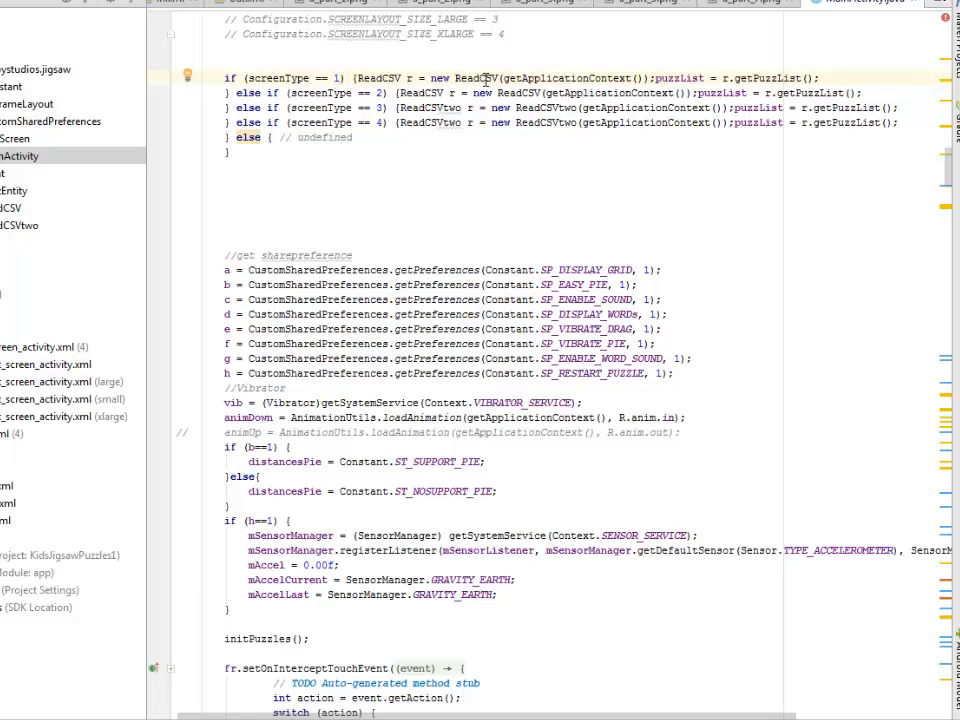
pyautogui.doubleClick(486, 75)
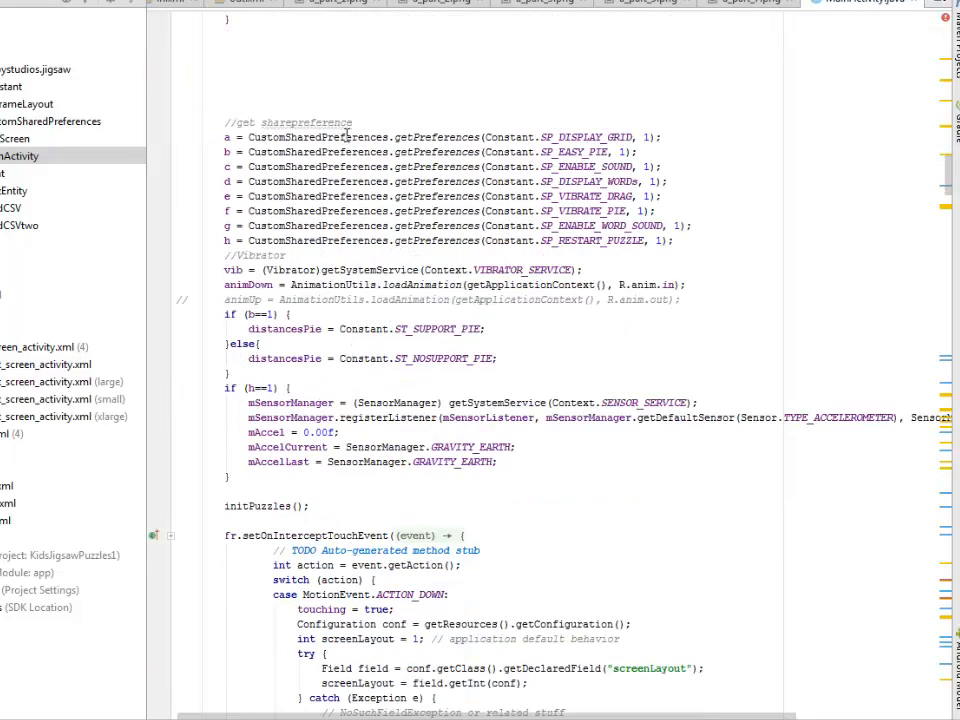
pyautogui.moveTo(283, 123)
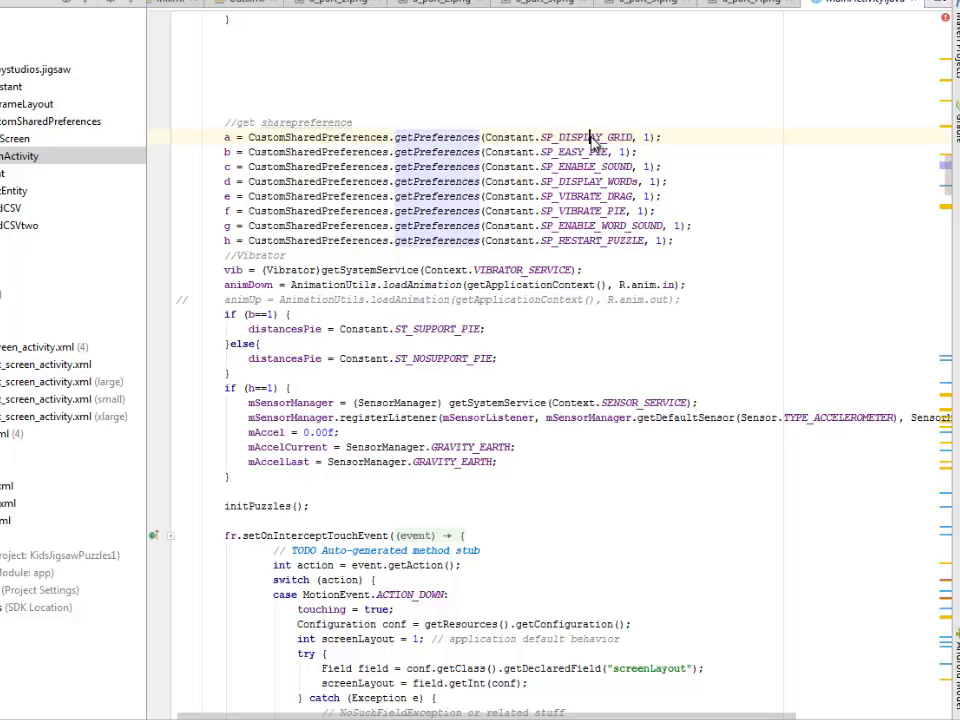
pyautogui.doubleClick(588, 137)
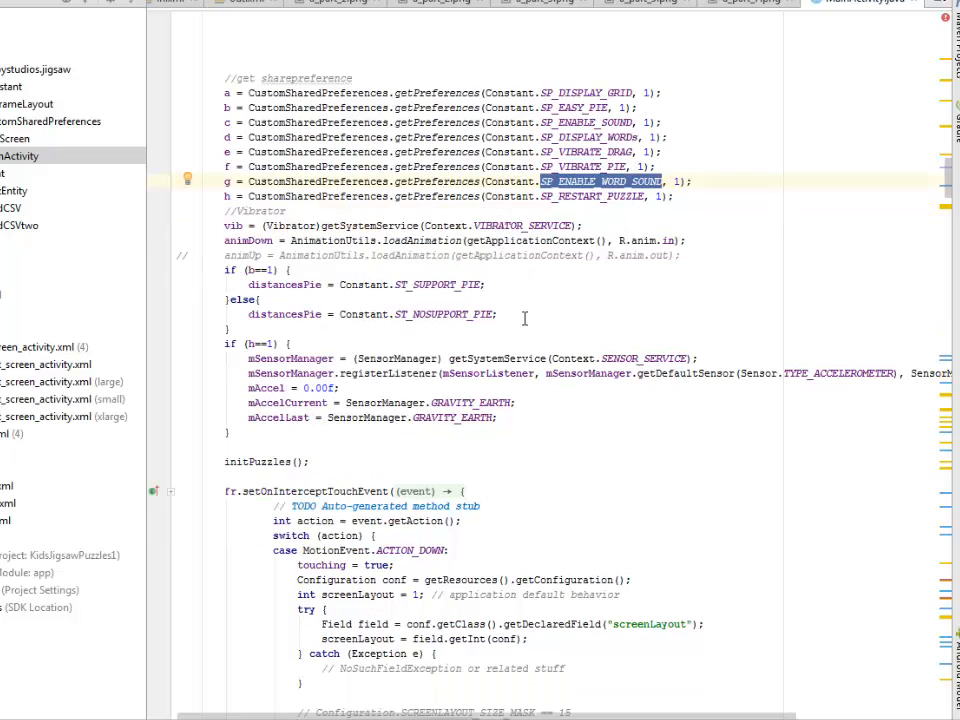
pyautogui.scroll(-3)
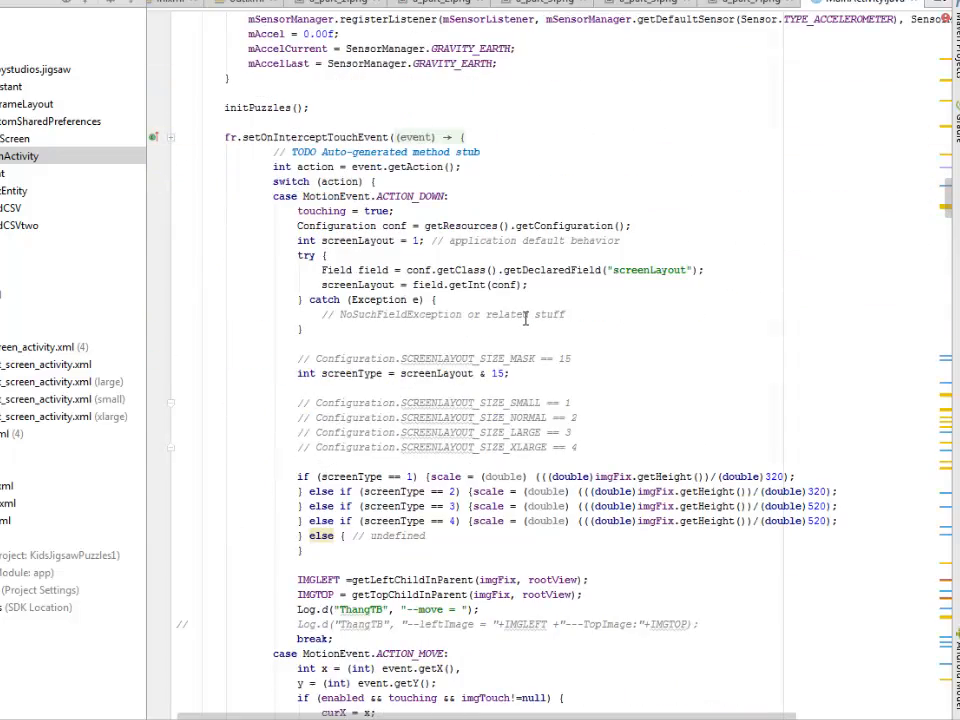
pyautogui.scroll(-3)
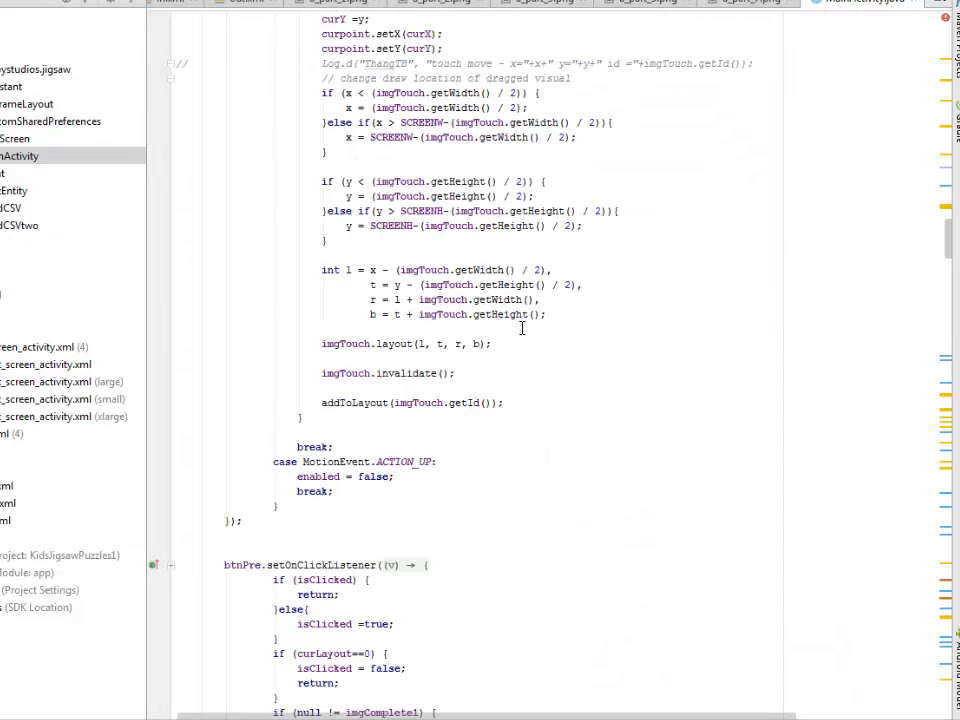
pyautogui.scroll(-3)
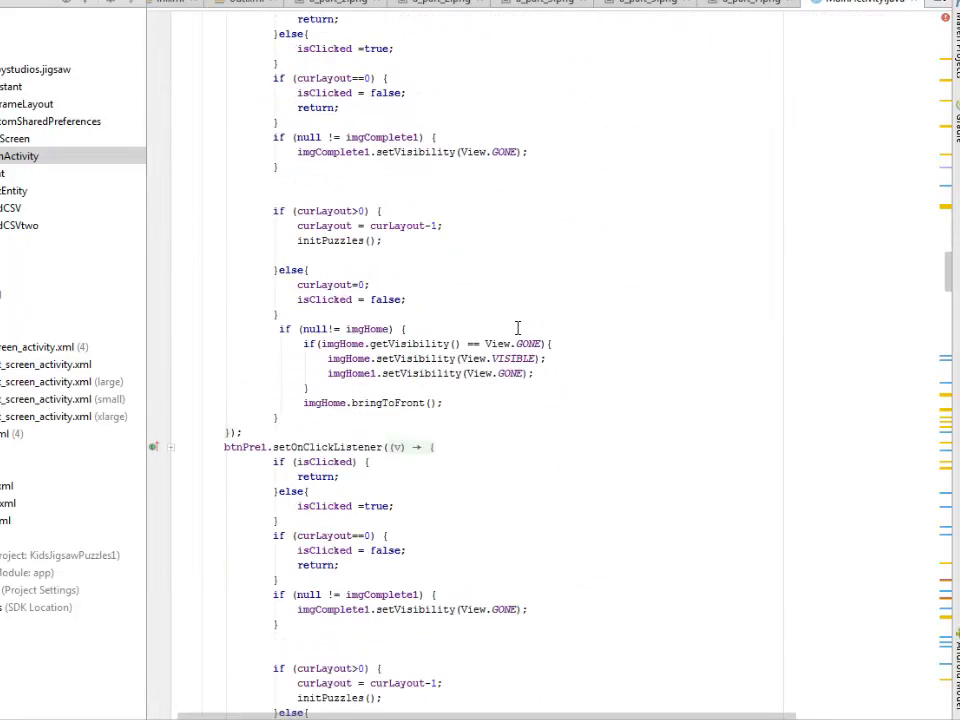
pyautogui.scroll(-3)
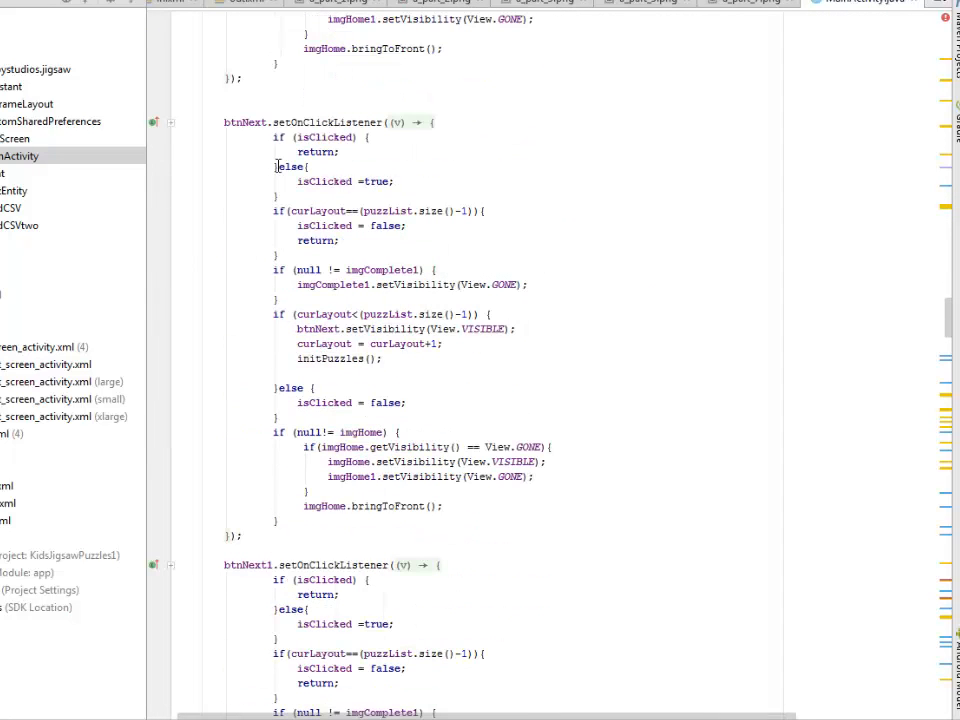
pyautogui.doubleClick(245, 122)
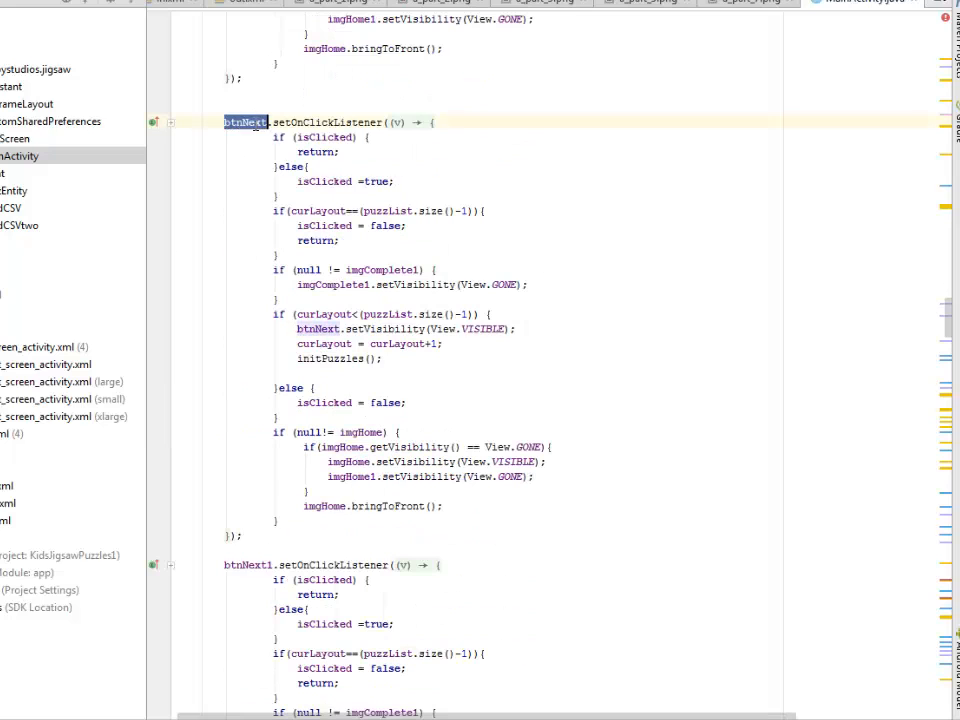
pyautogui.scroll(-3)
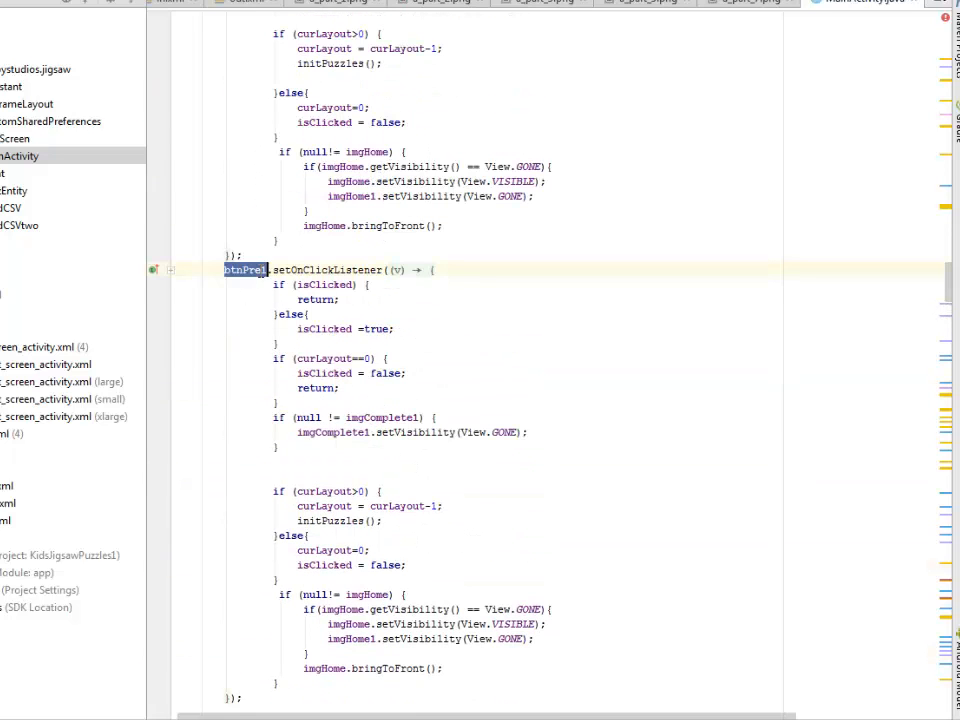
pyautogui.scroll(-3)
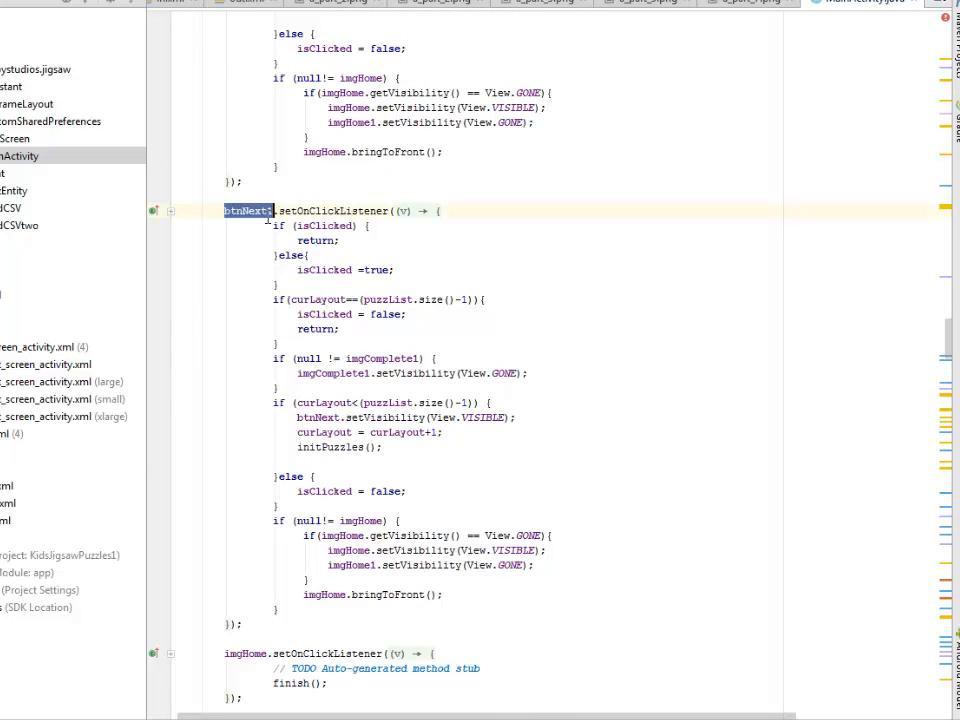
pyautogui.scroll(-3)
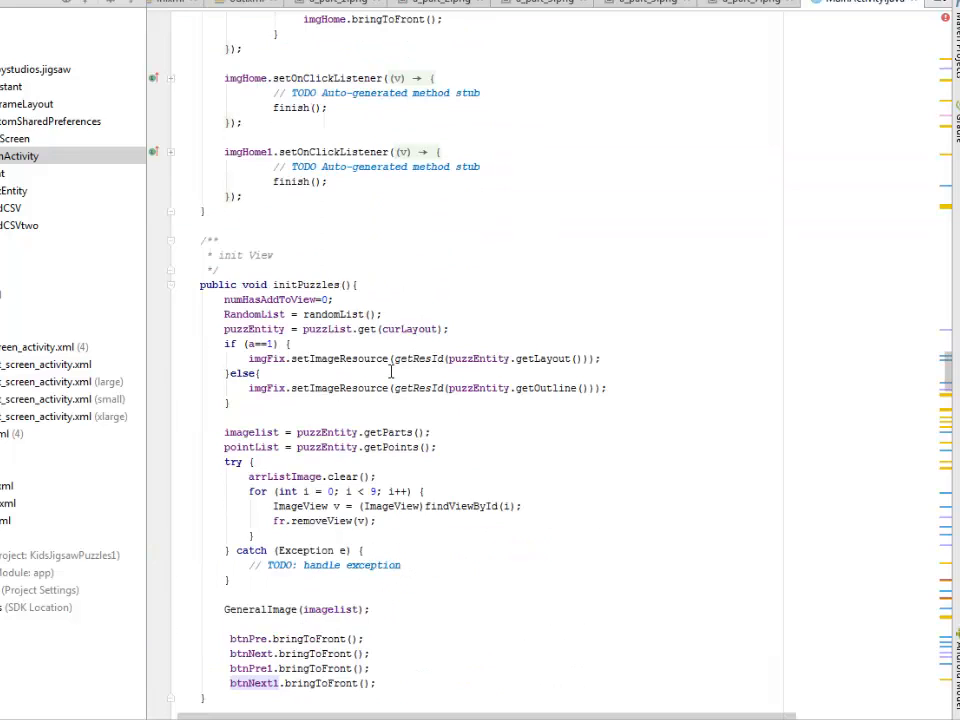
pyautogui.scroll(-3)
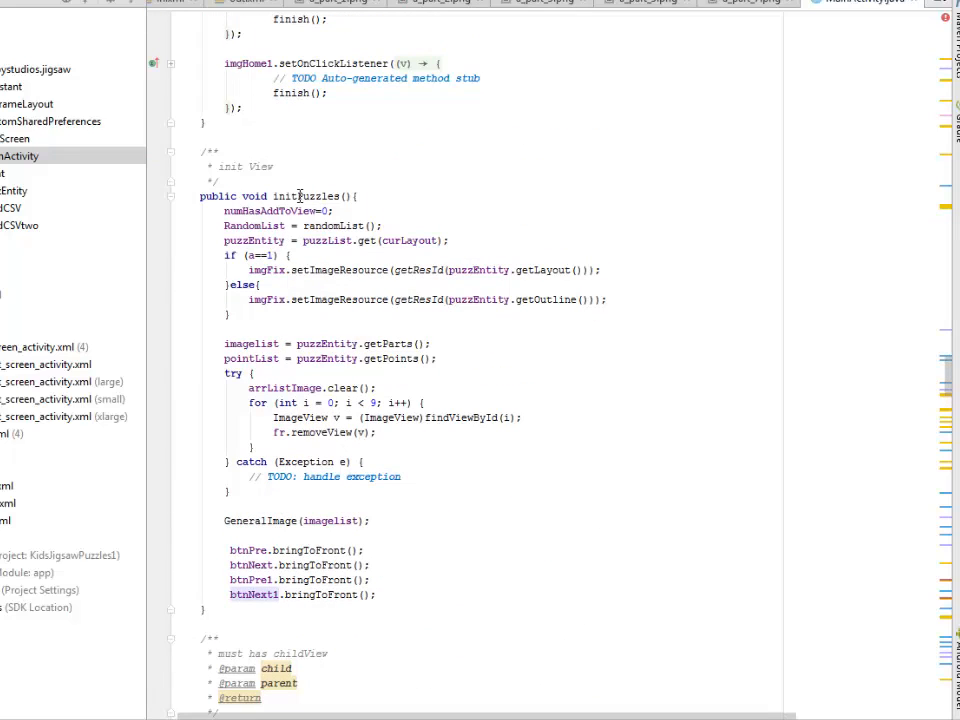
pyautogui.doubleClick(306, 195)
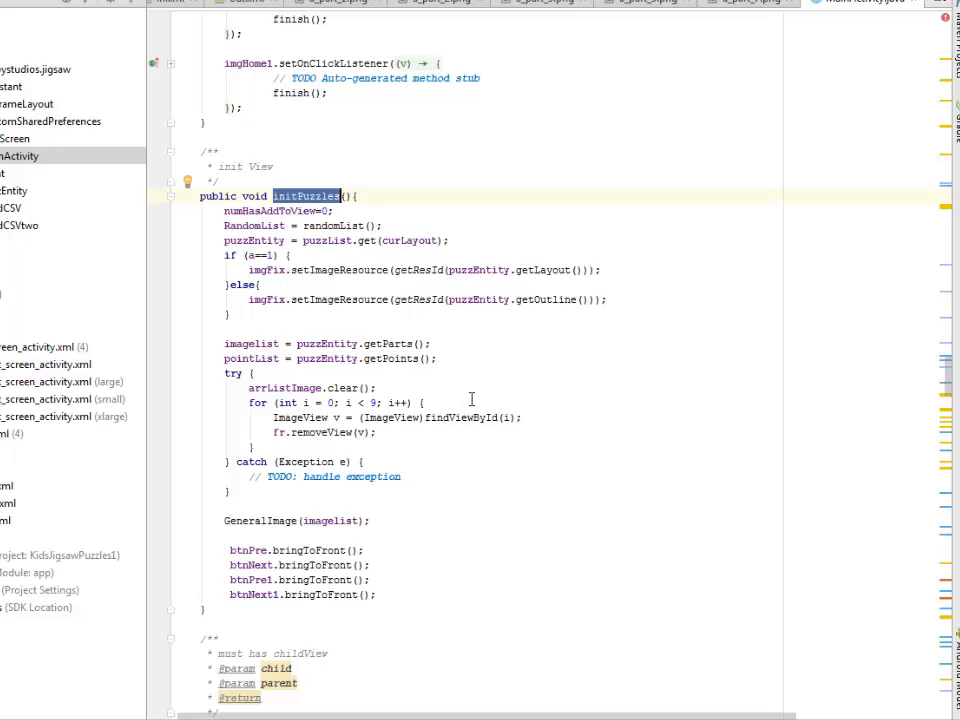
pyautogui.scroll(-3)
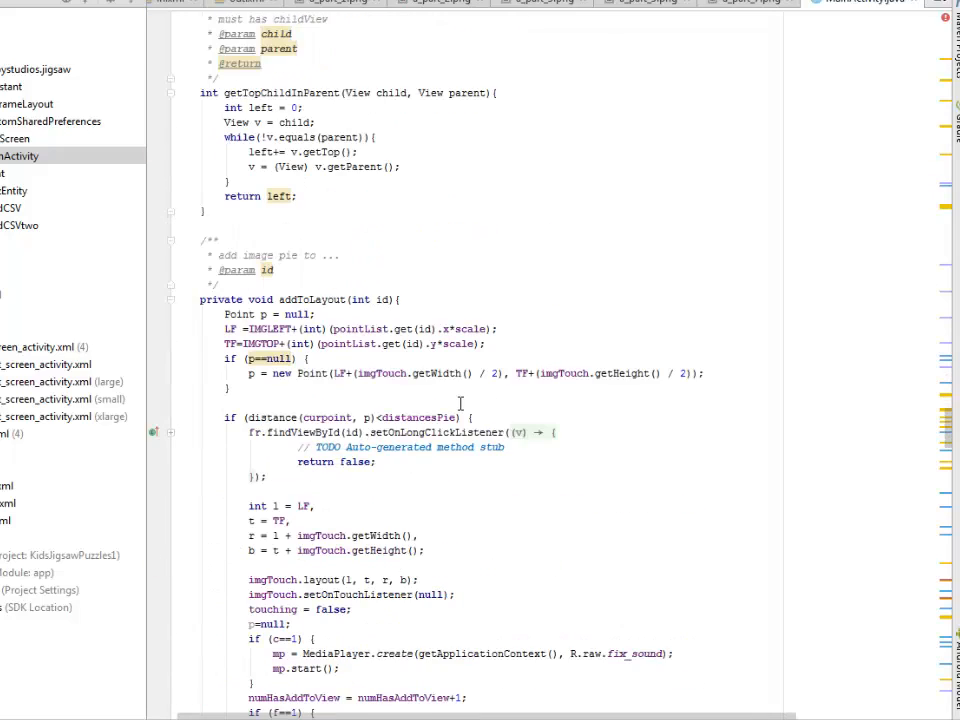
pyautogui.scroll(-3)
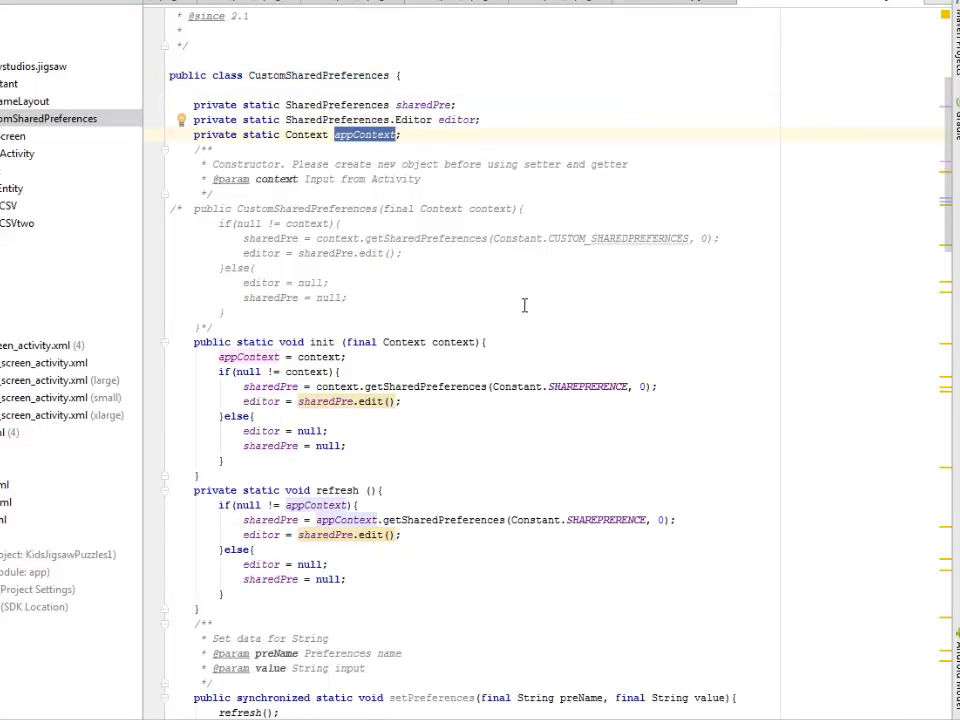
# Scroll through CustomSharedPreferences' init, refresh, setPreferences and getPreferences methods
pyautogui.scroll(-3)
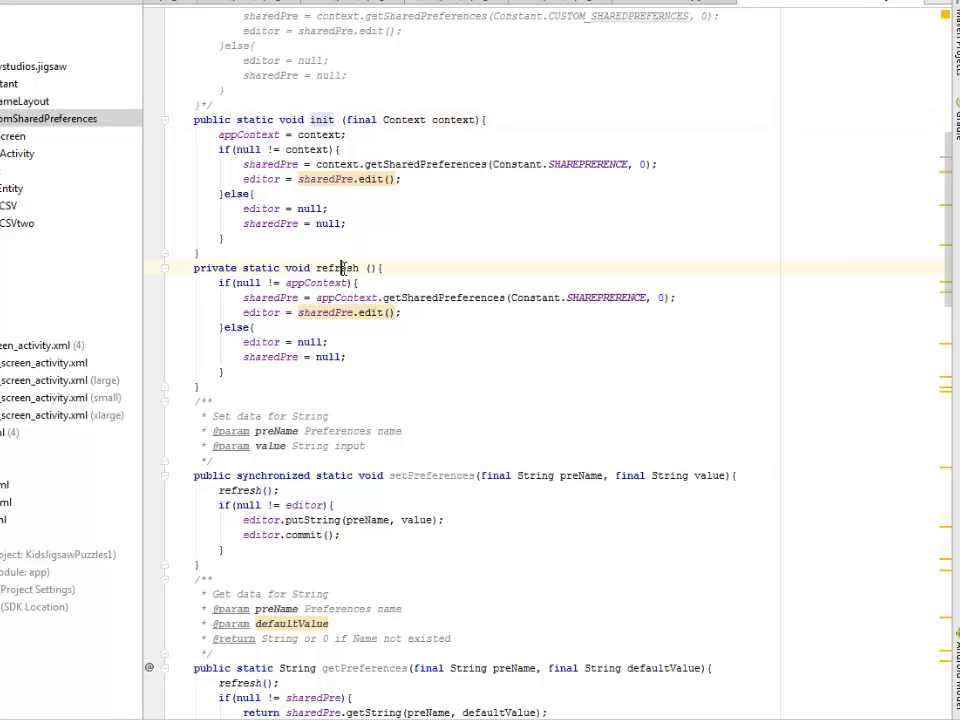
pyautogui.scroll(-3)
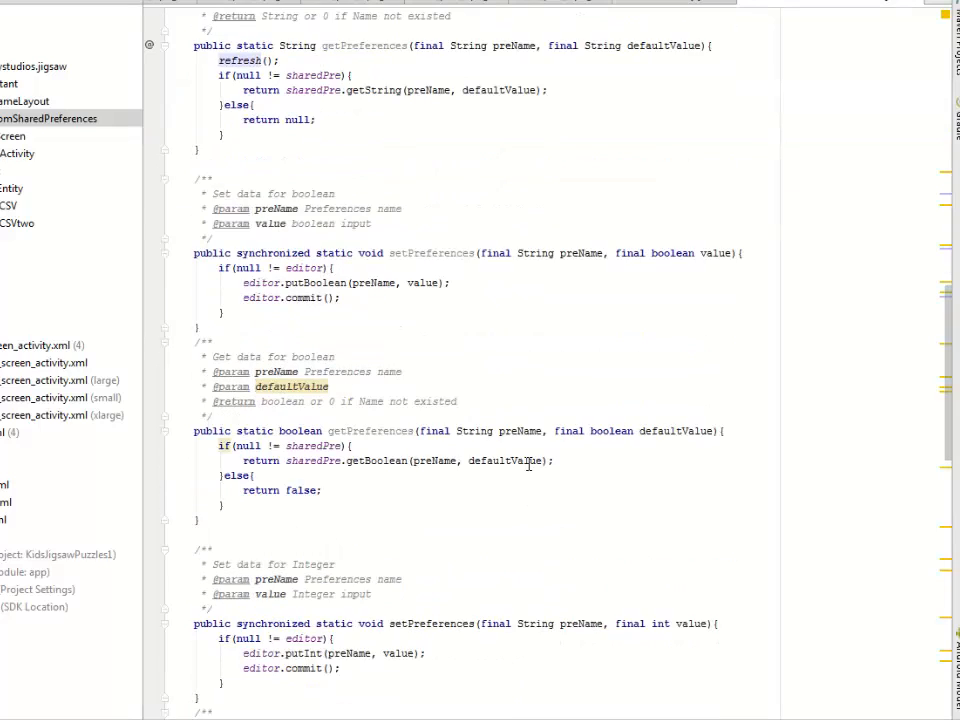
pyautogui.scroll(-3)
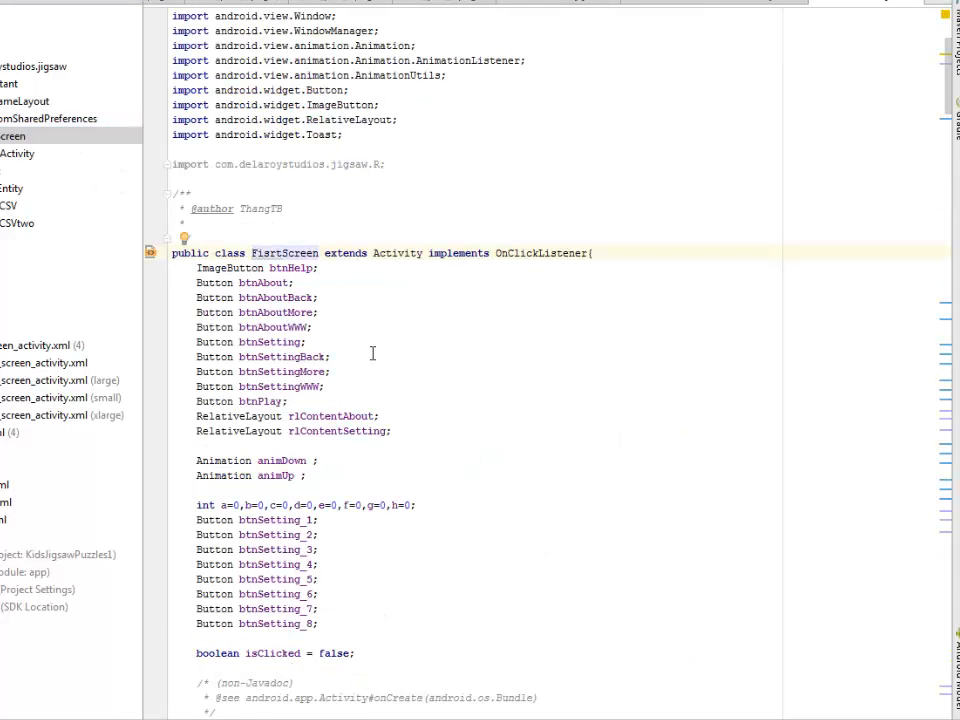
pyautogui.scroll(-3)
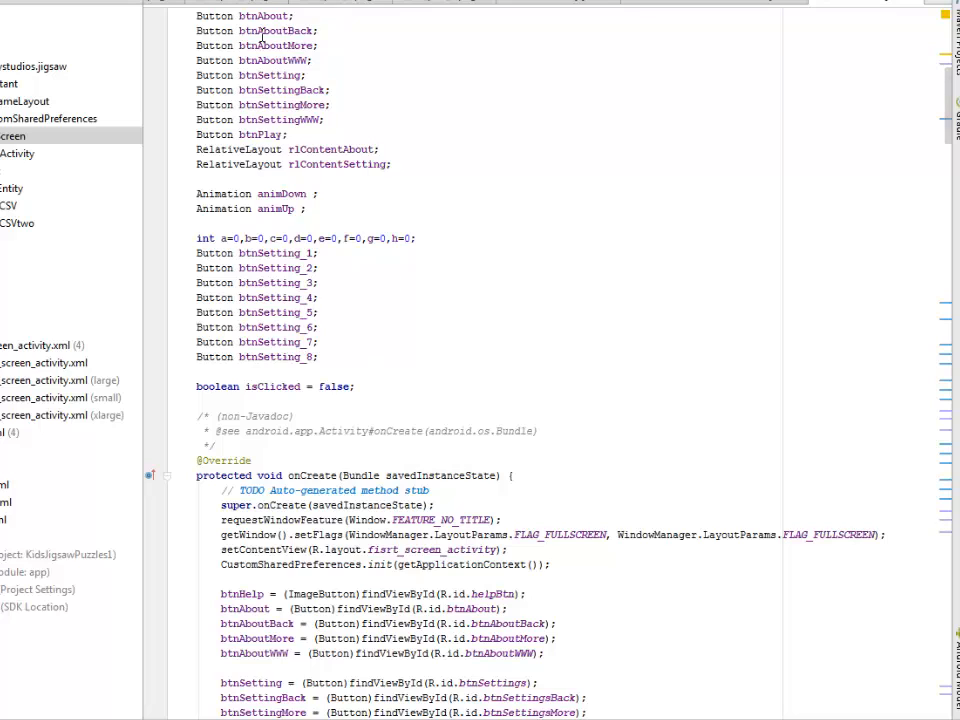
pyautogui.scroll(3)
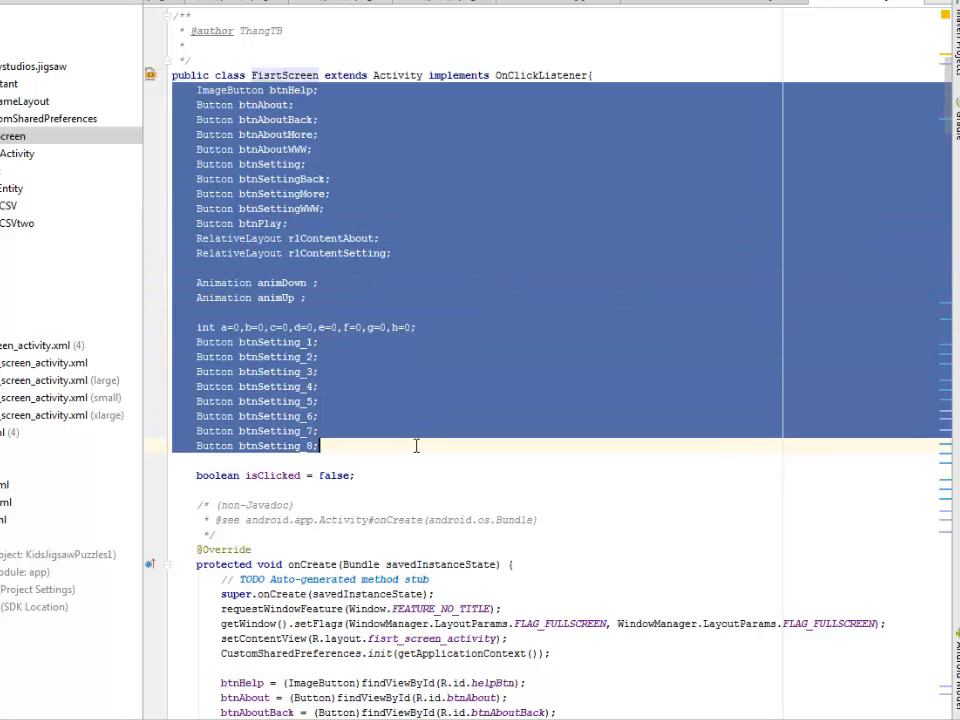
pyautogui.scroll(-3)
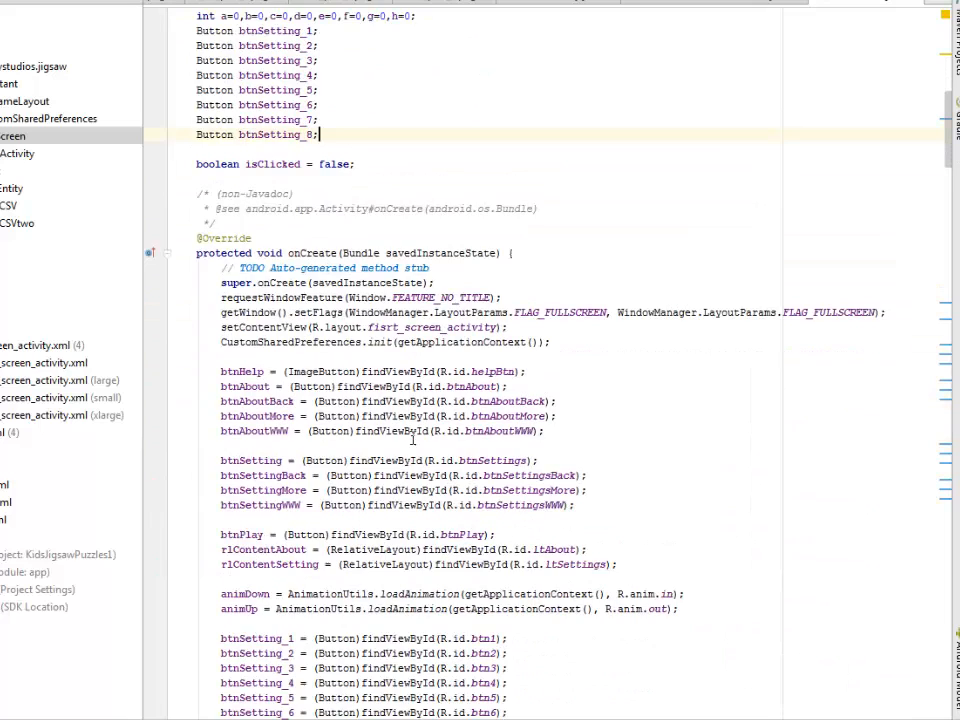
pyautogui.scroll(-3)
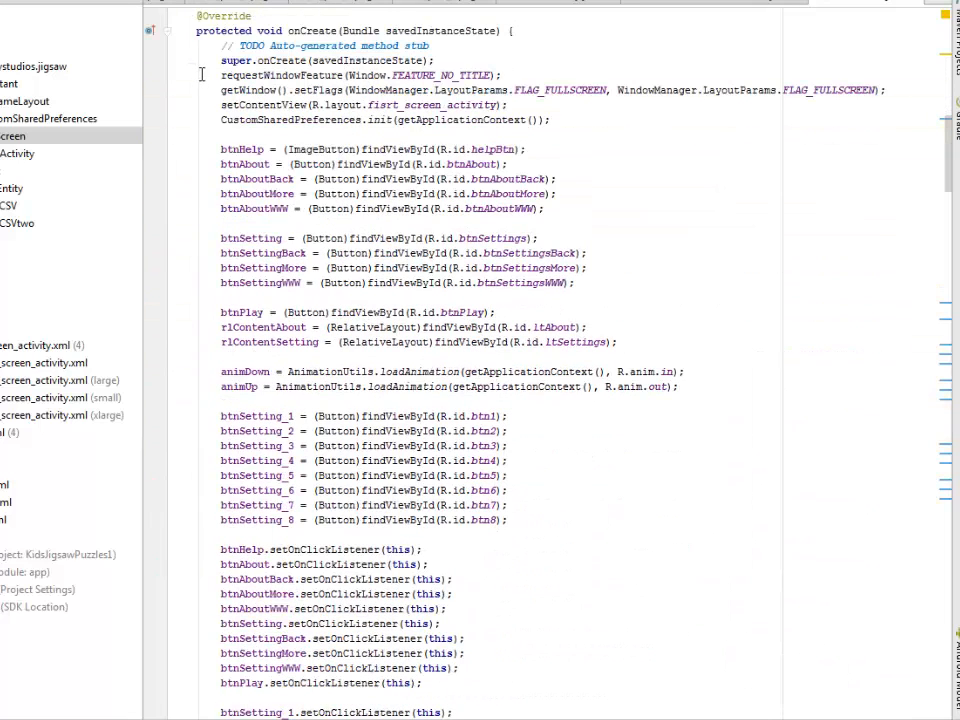
pyautogui.moveTo(201, 75); pyautogui.dragTo(507, 520)
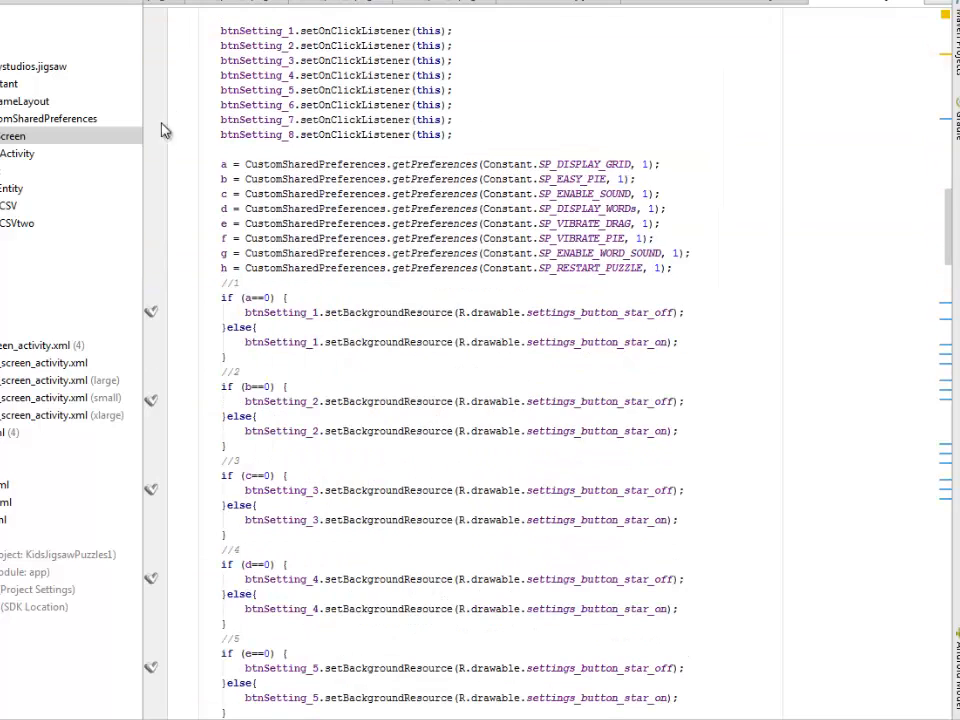
pyautogui.moveTo(220, 164); pyautogui.dragTo(240, 283)
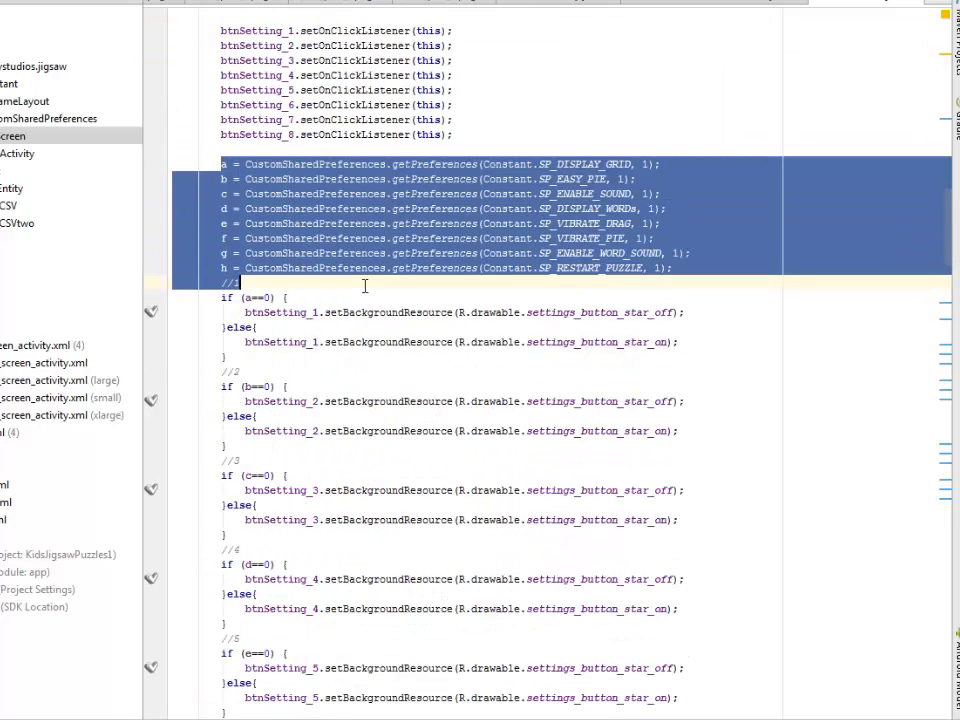
pyautogui.scroll(-3)
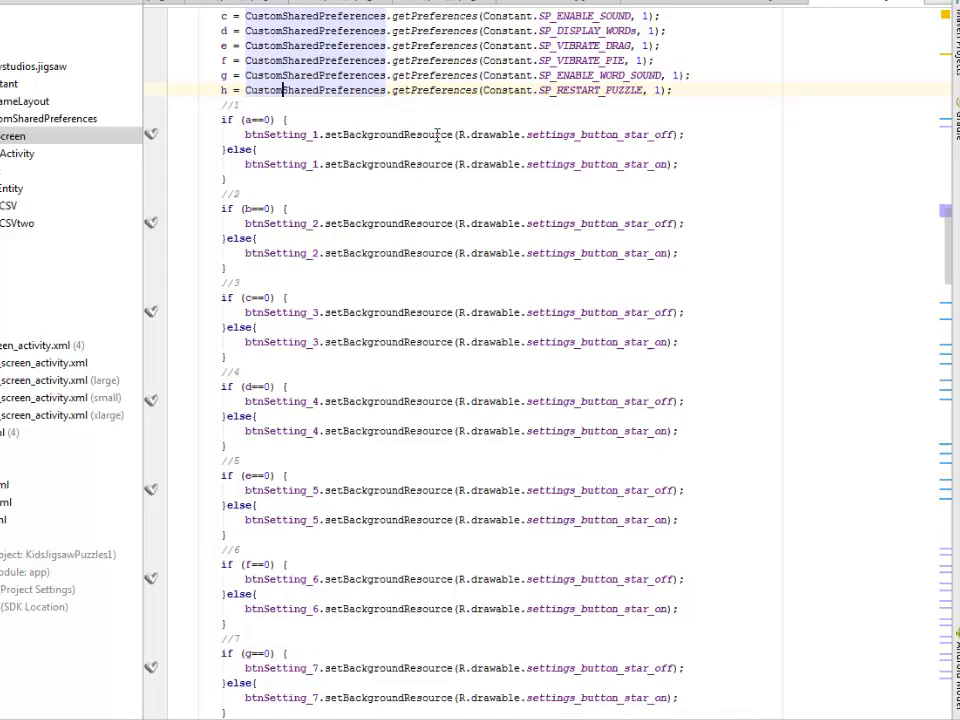
pyautogui.scroll(-3)
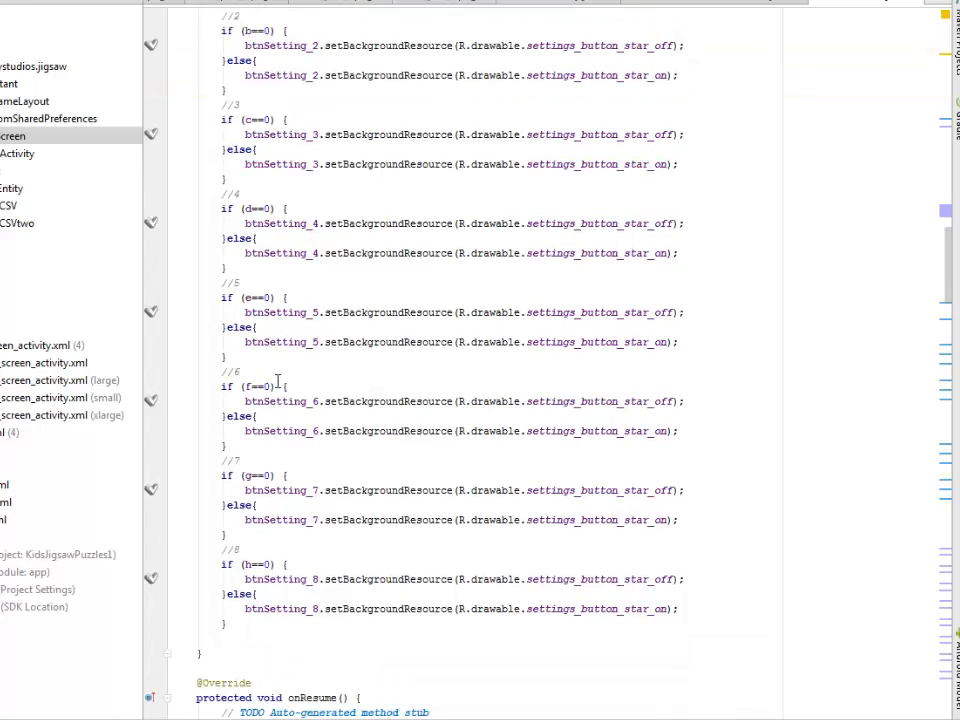
pyautogui.scroll(-3)
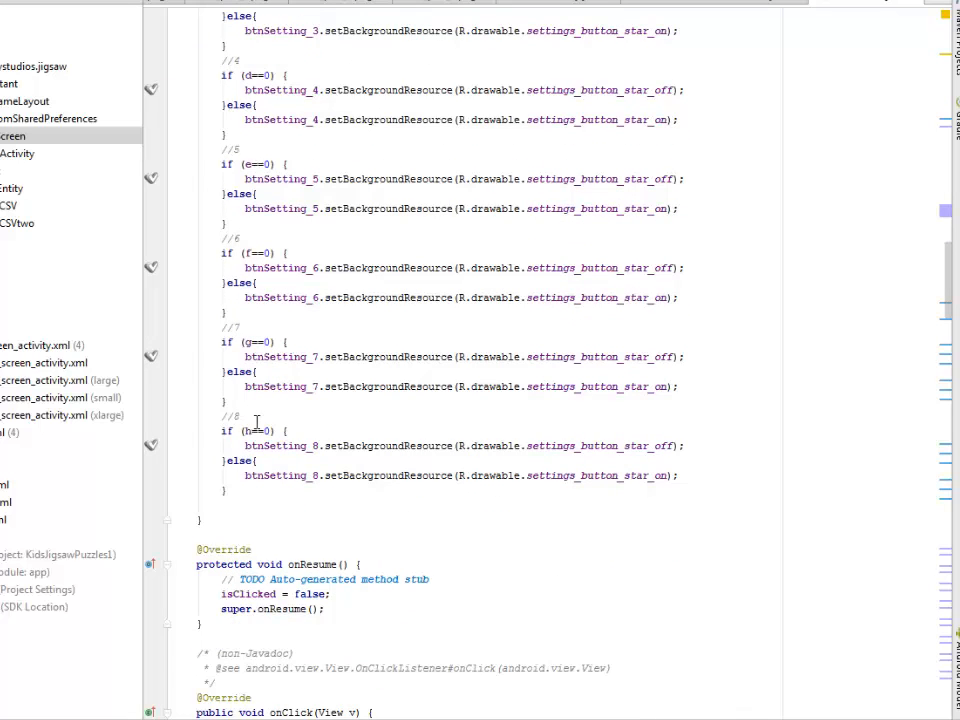
pyautogui.scroll(-3)
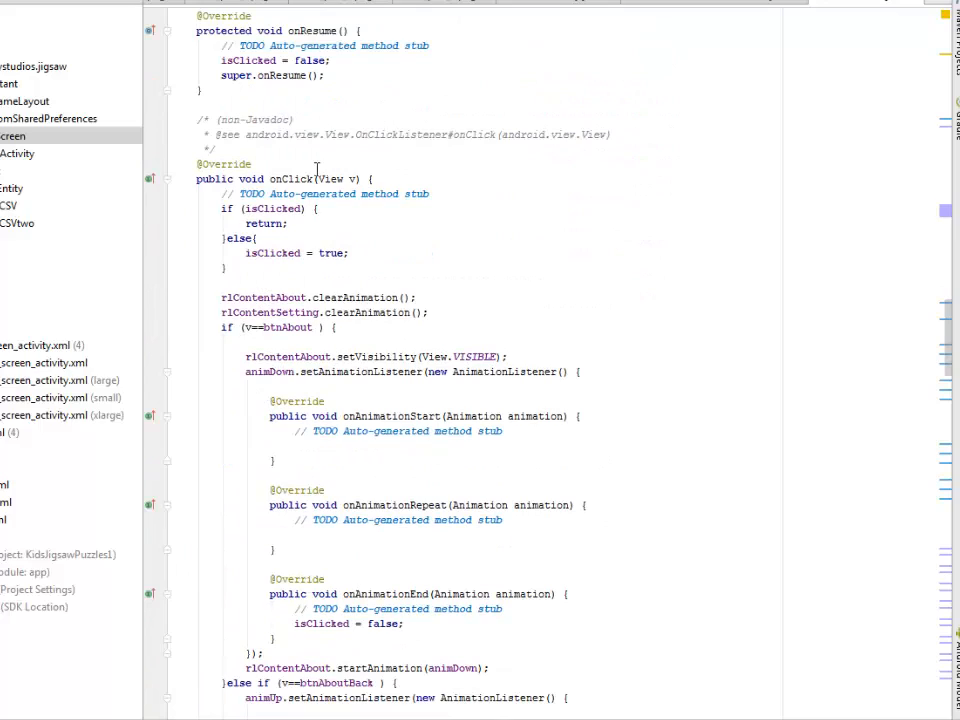
pyautogui.scroll(-3)
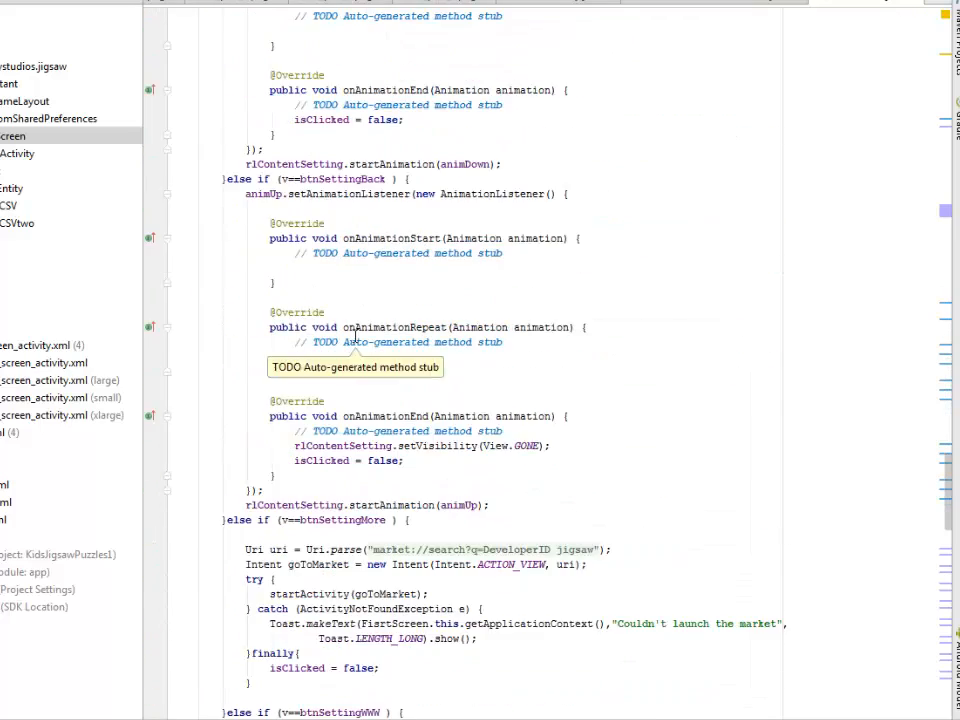
pyautogui.scroll(-3)
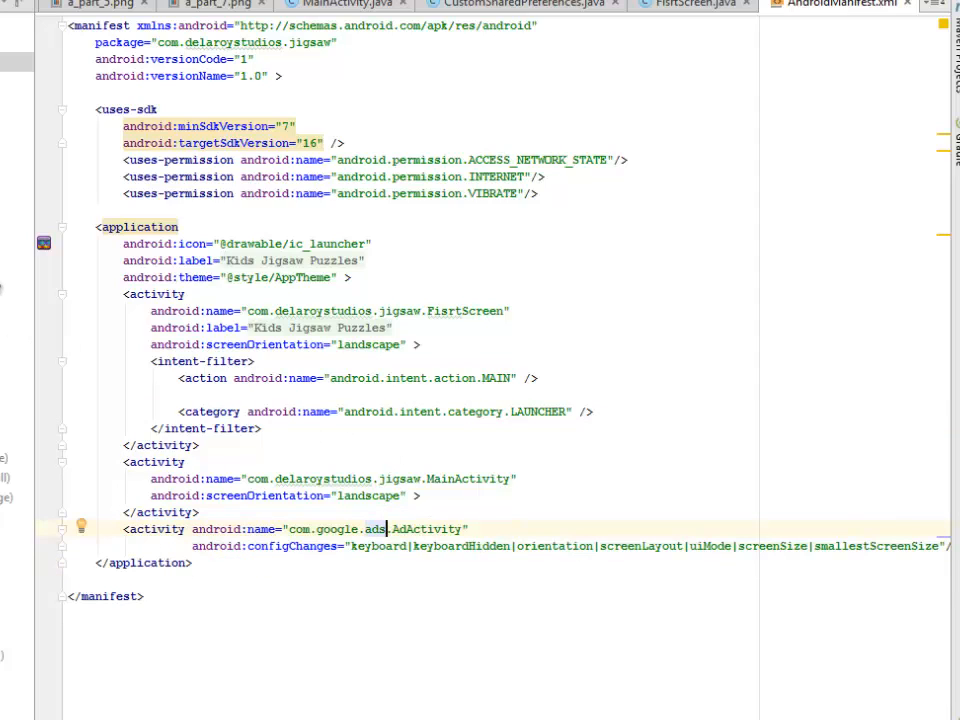
pyautogui.moveTo(95, 285)
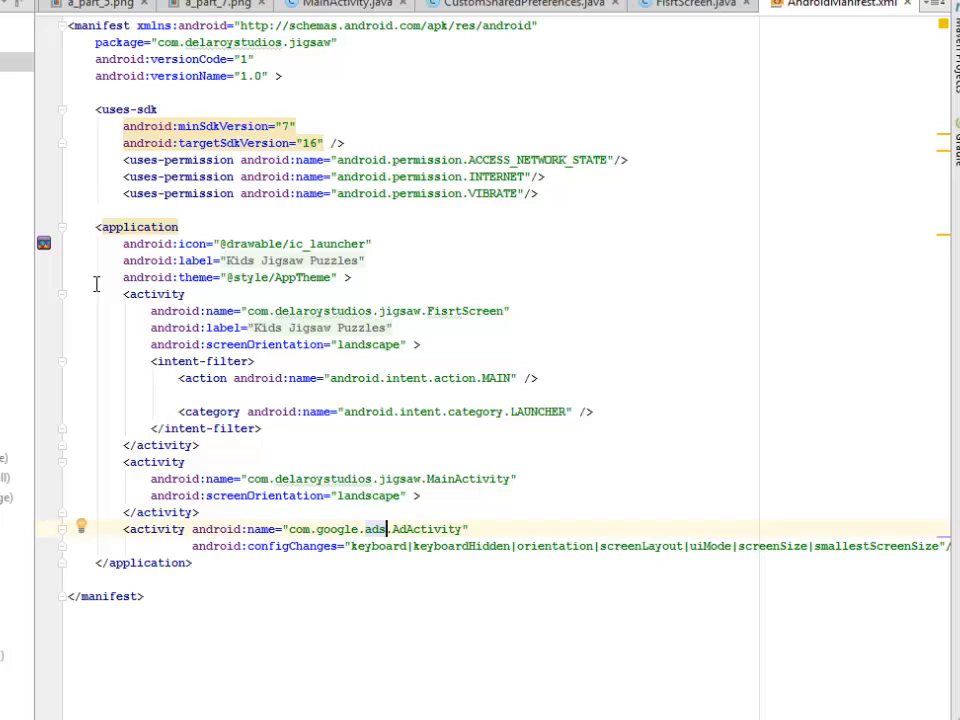
pyautogui.moveTo(110, 433)
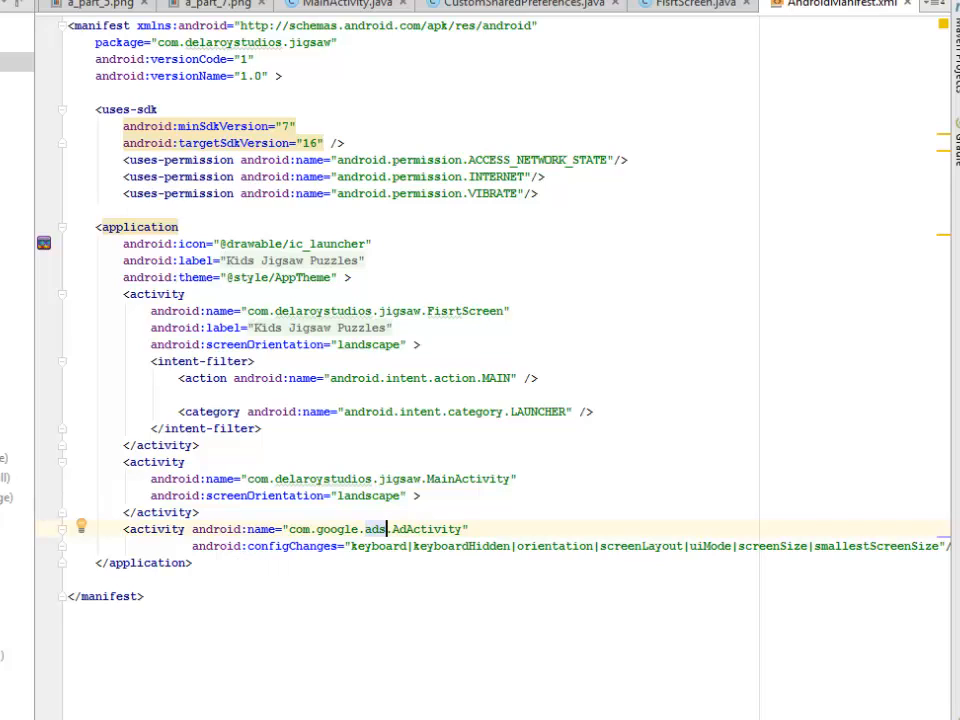
pyautogui.moveTo(283, 619)
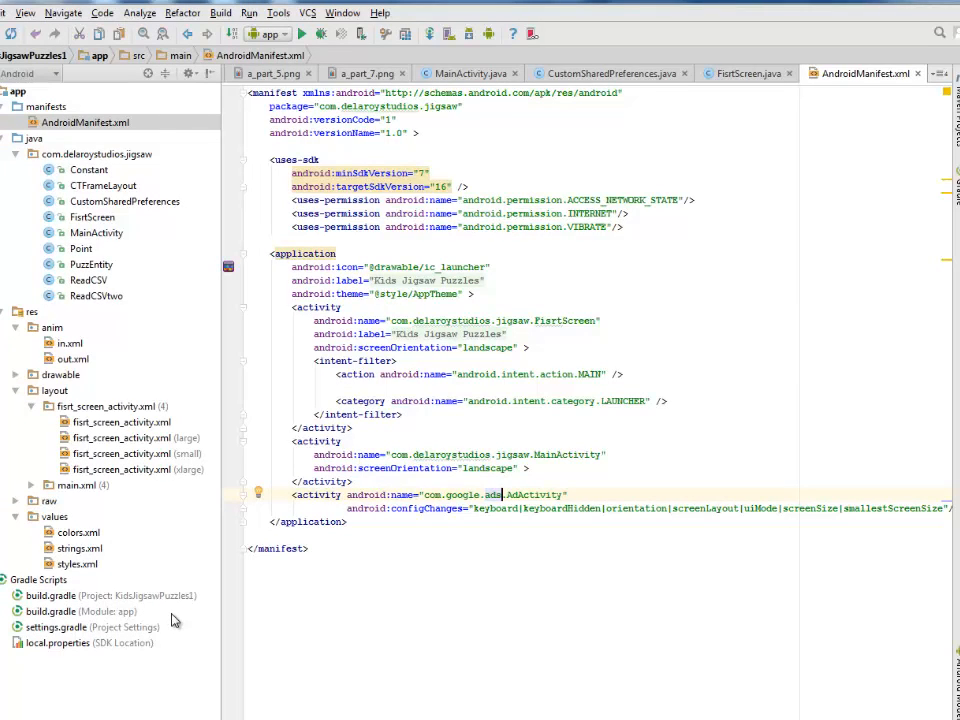
pyautogui.moveTo(196, 498)
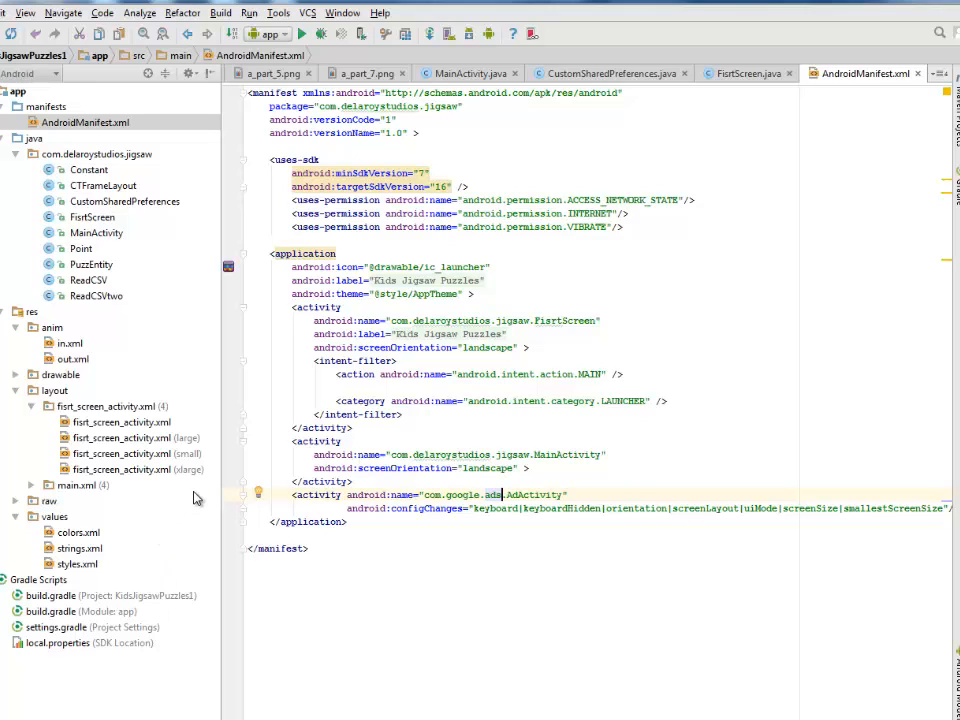
pyautogui.moveTo(169, 380)
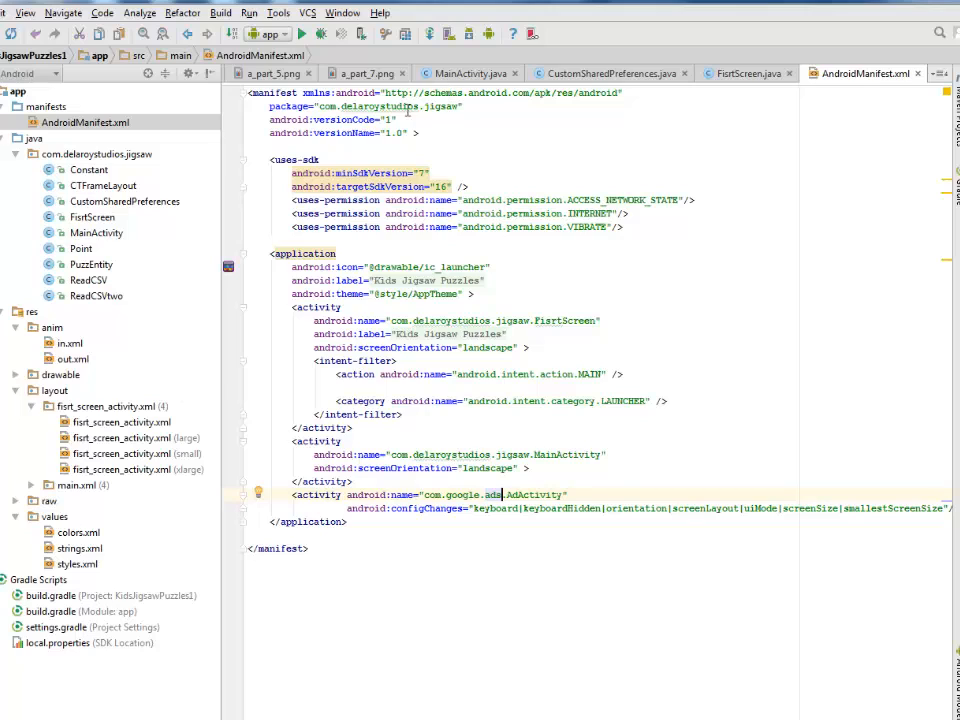
pyautogui.moveTo(260, 219)
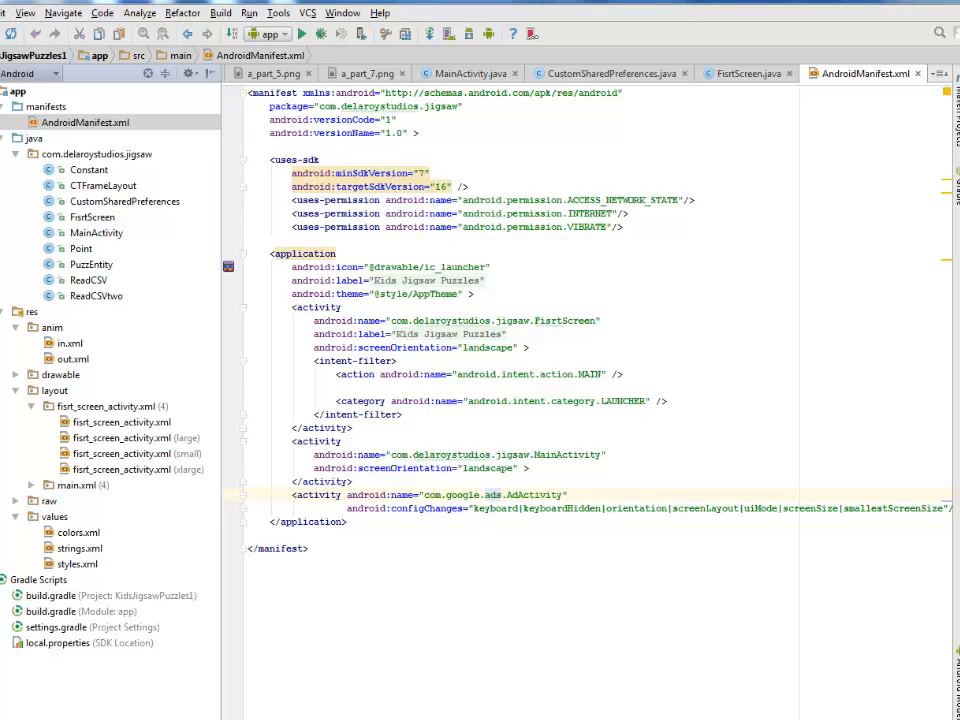
# Run the Kids Jigsaw Puzzles app on the Nexus 4 emulator
pyautogui.click(322, 44)
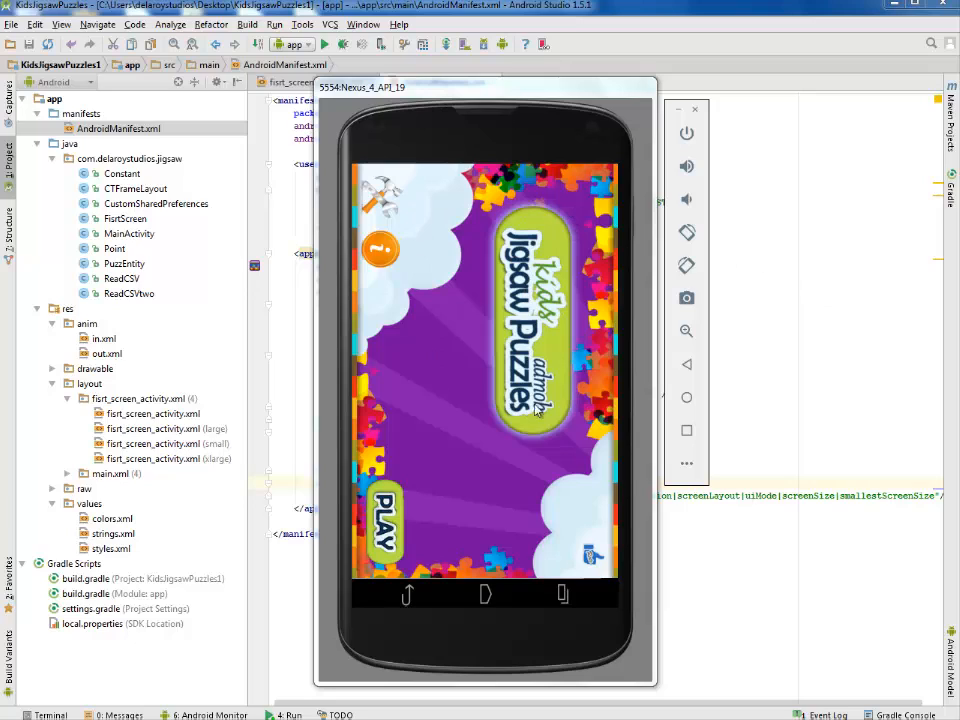
pyautogui.moveTo(602, 484)
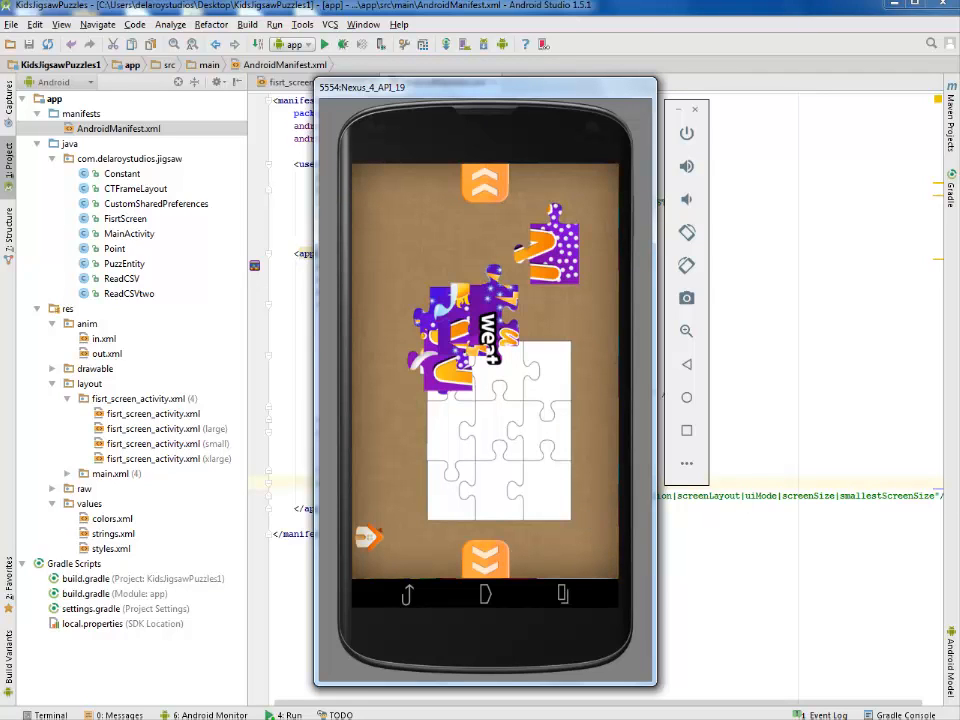
pyautogui.moveTo(504, 395)
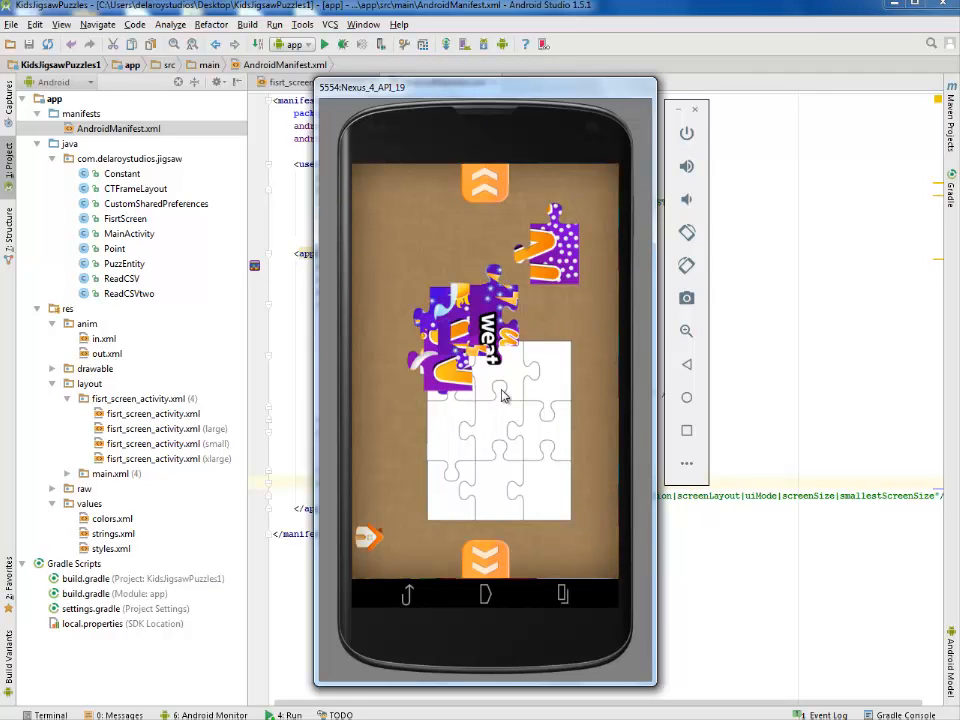
pyautogui.moveTo(558, 374)
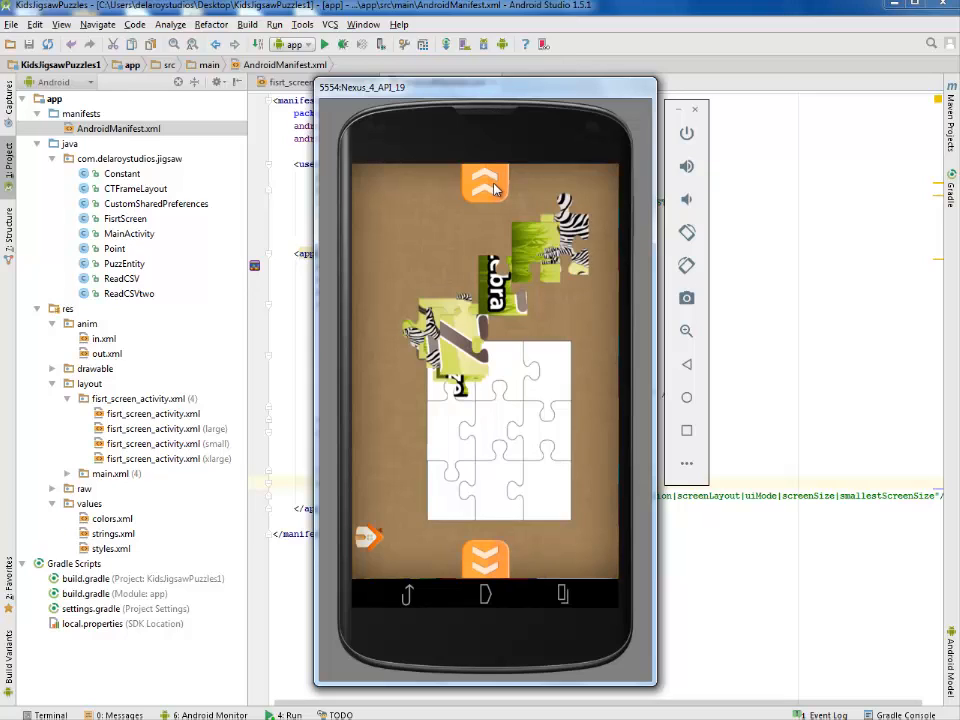
# Switch to the starry puzzle and drag one loose piece among the scattered pieces
pyautogui.click(485, 180)
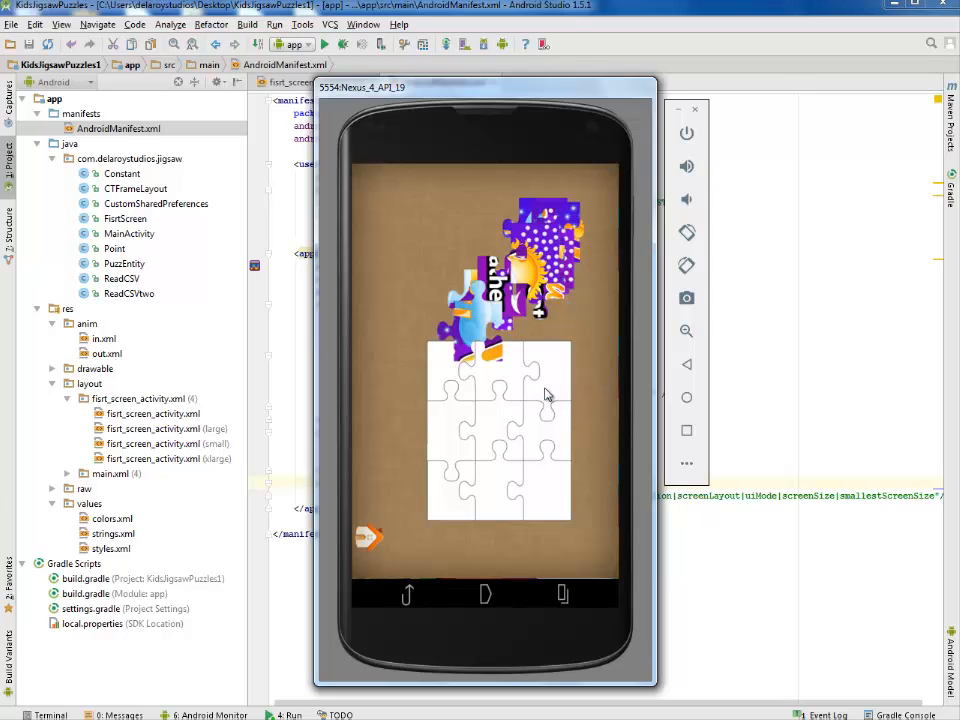
pyautogui.moveTo(547, 542)
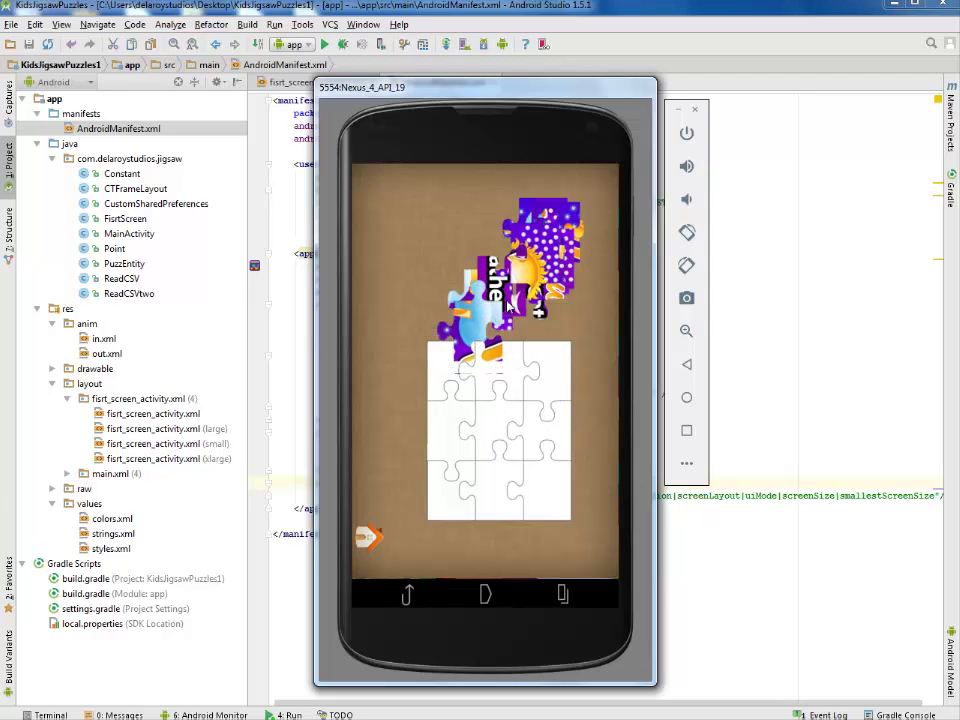
pyautogui.moveTo(480, 300); pyautogui.dragTo(490, 410)
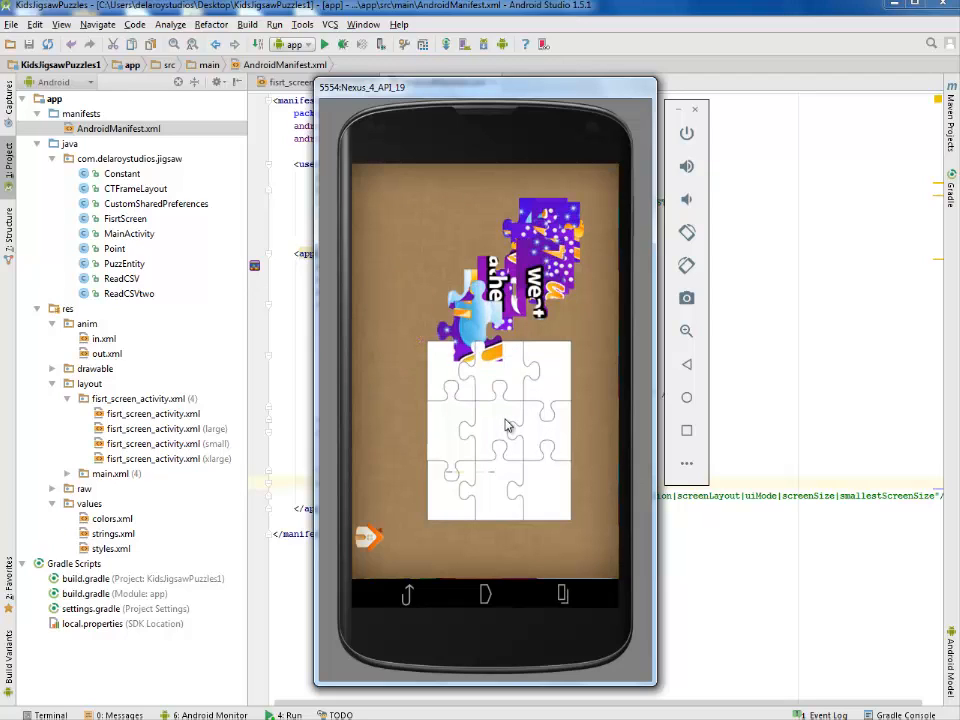
# Shuffle the loose pieces, then drag a purple piece into the board's bottom-right slot
pyautogui.moveTo(470, 320); pyautogui.dragTo(485, 430)
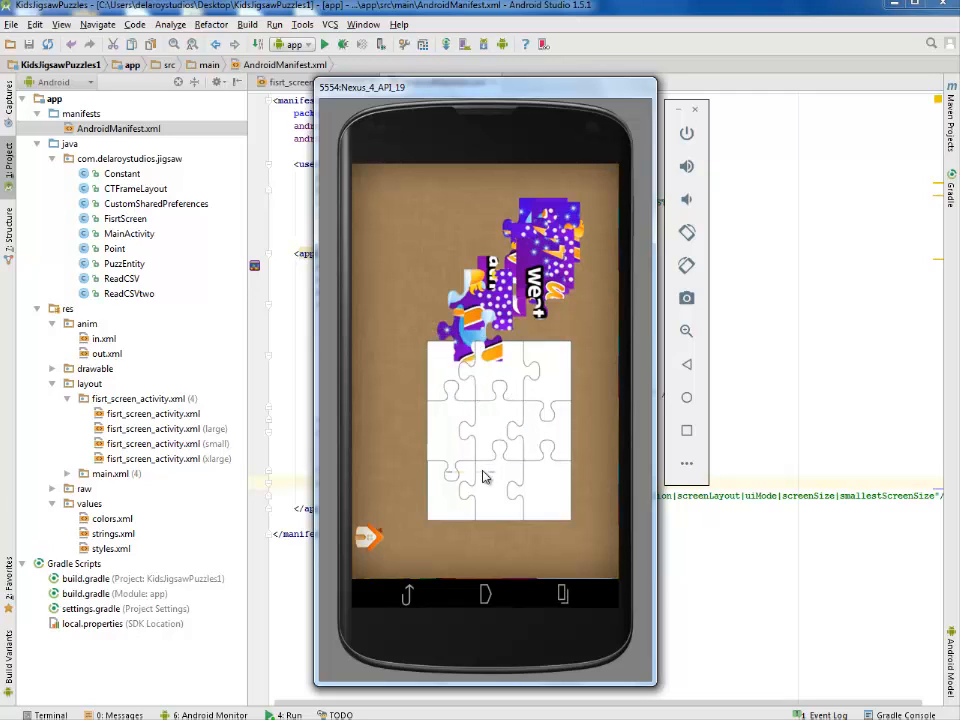
pyautogui.moveTo(470, 300); pyautogui.dragTo(465, 450)
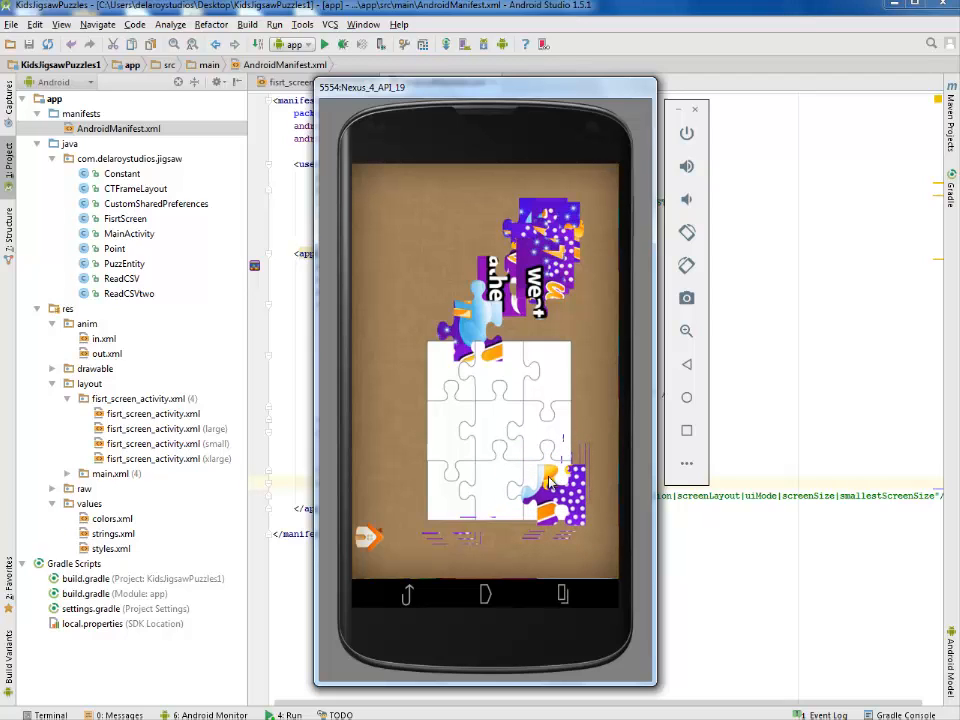
pyautogui.moveTo(565, 485); pyautogui.dragTo(540, 470)
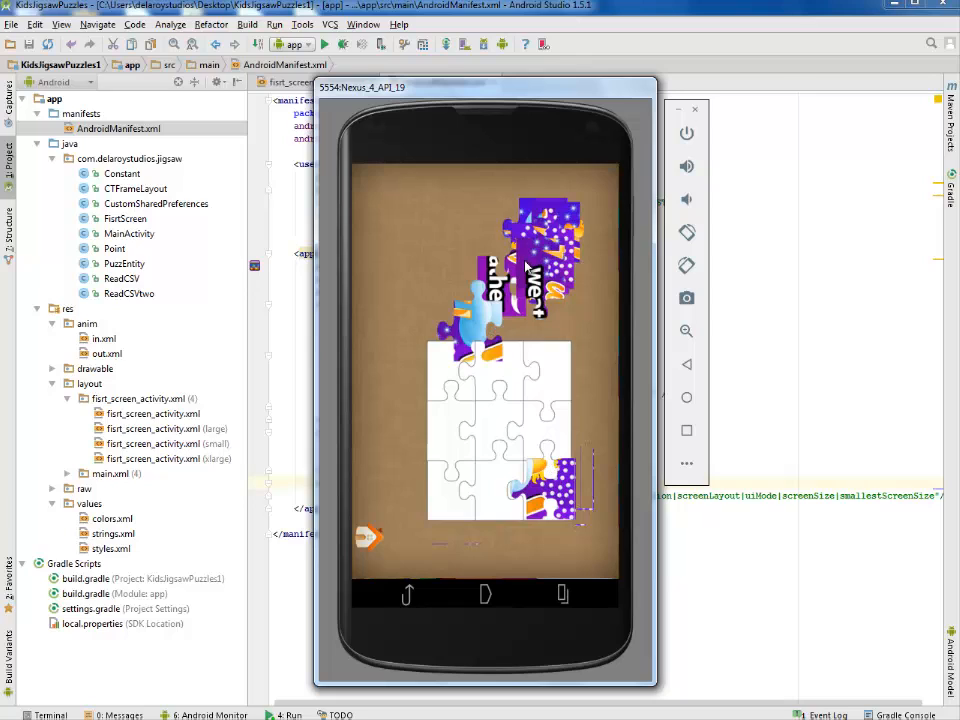
pyautogui.moveTo(584, 323)
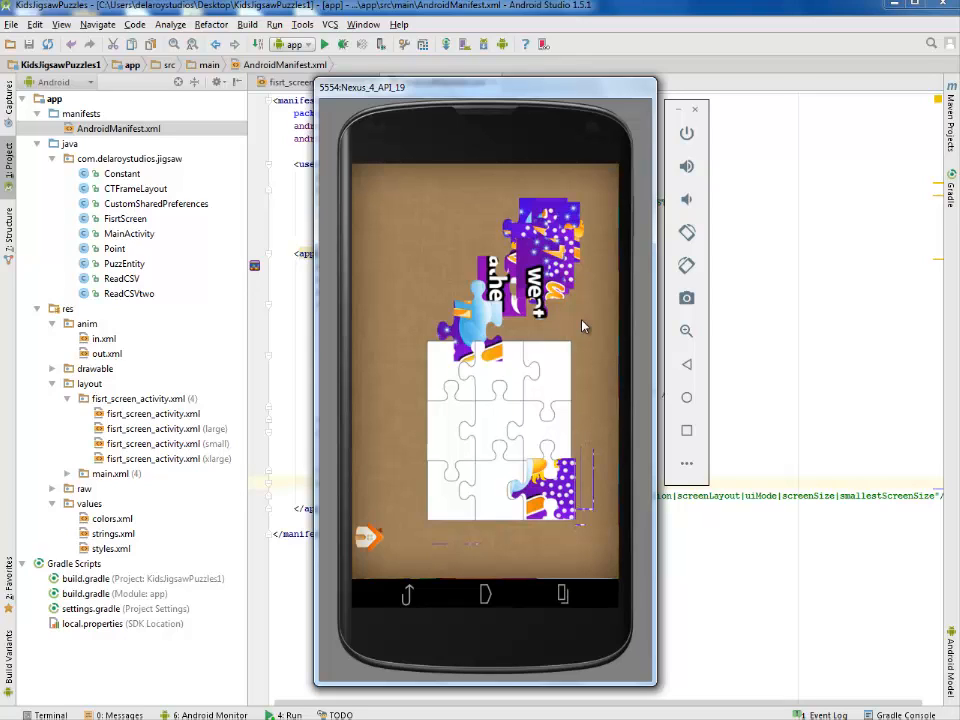
pyautogui.moveTo(591, 334)
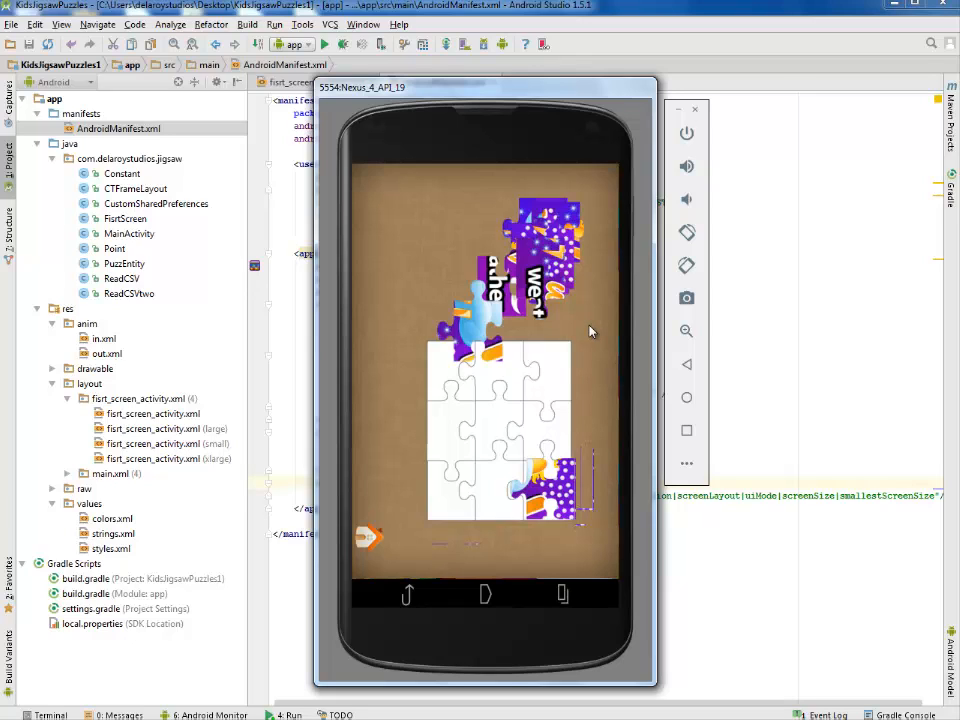
pyautogui.moveTo(596, 331)
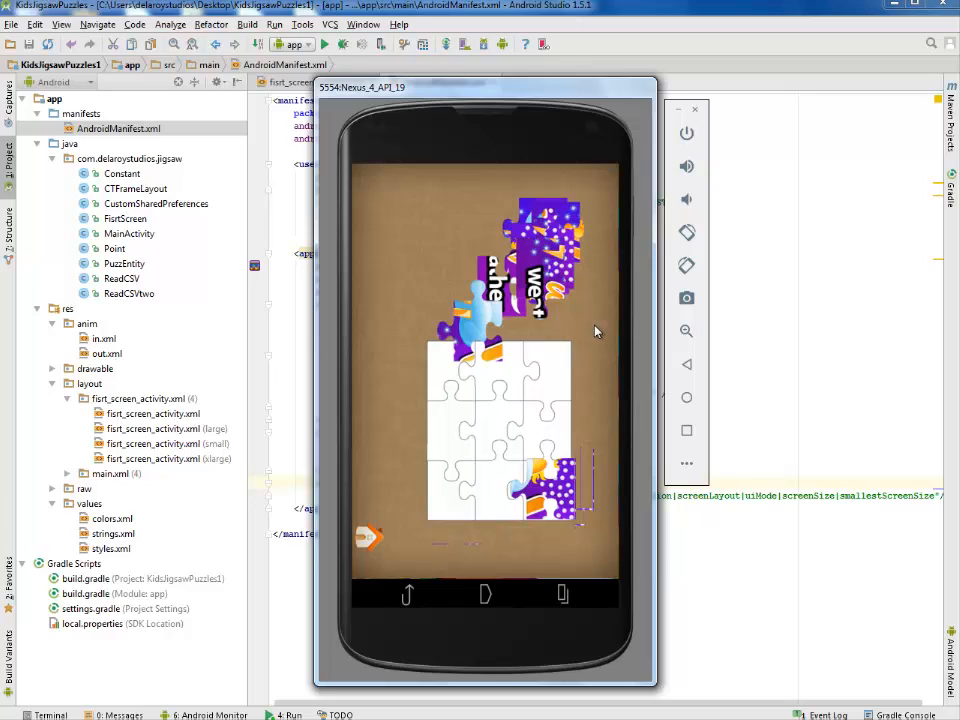